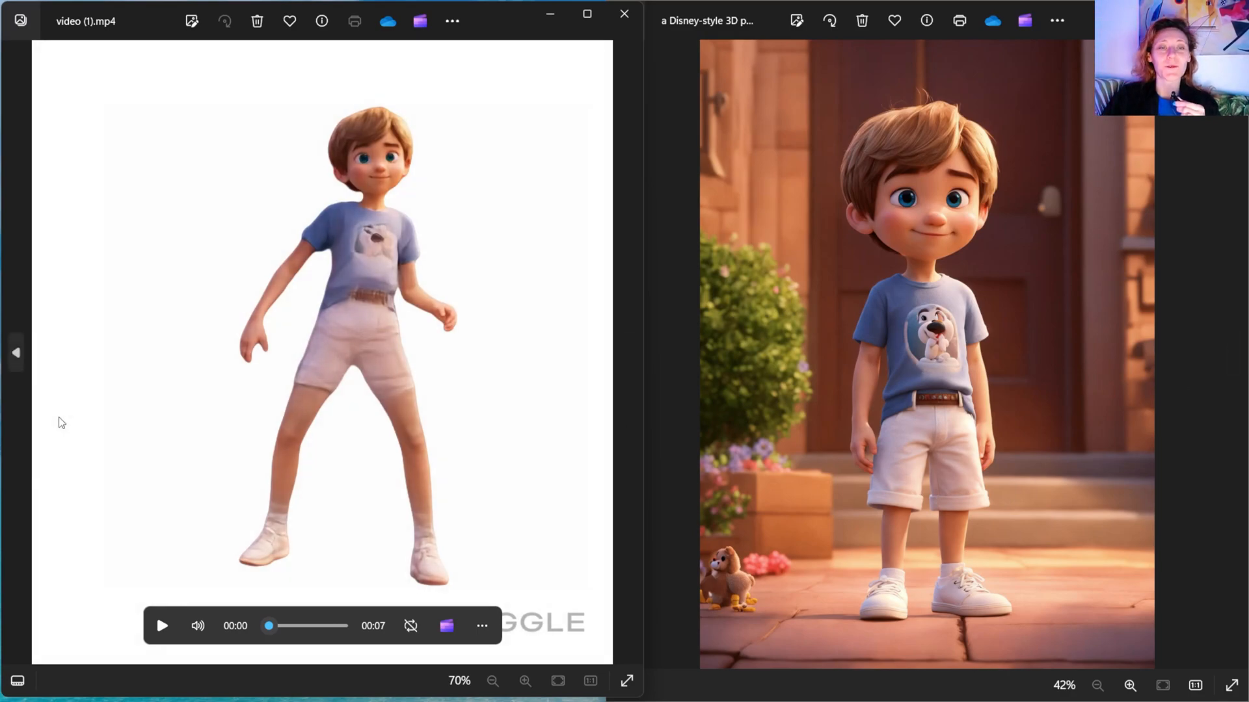
mouse_move(16, 353)
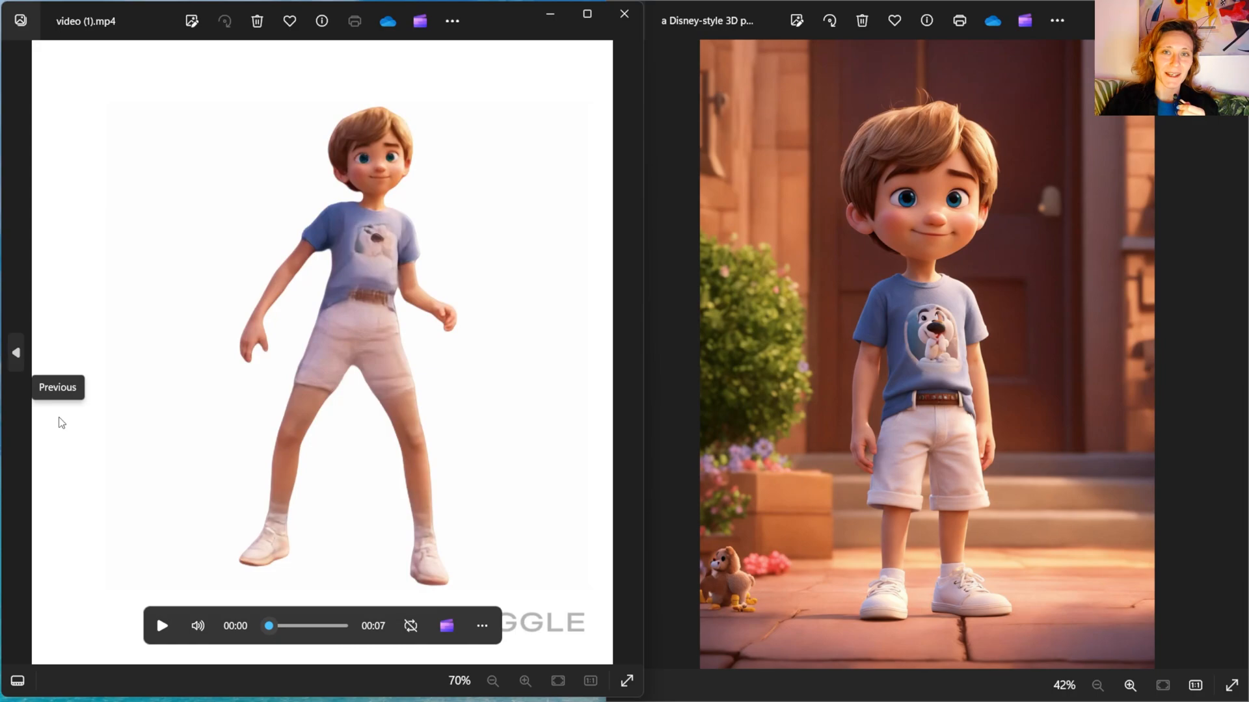
- Play the dancing boy clip beside the still character image
click(161, 626)
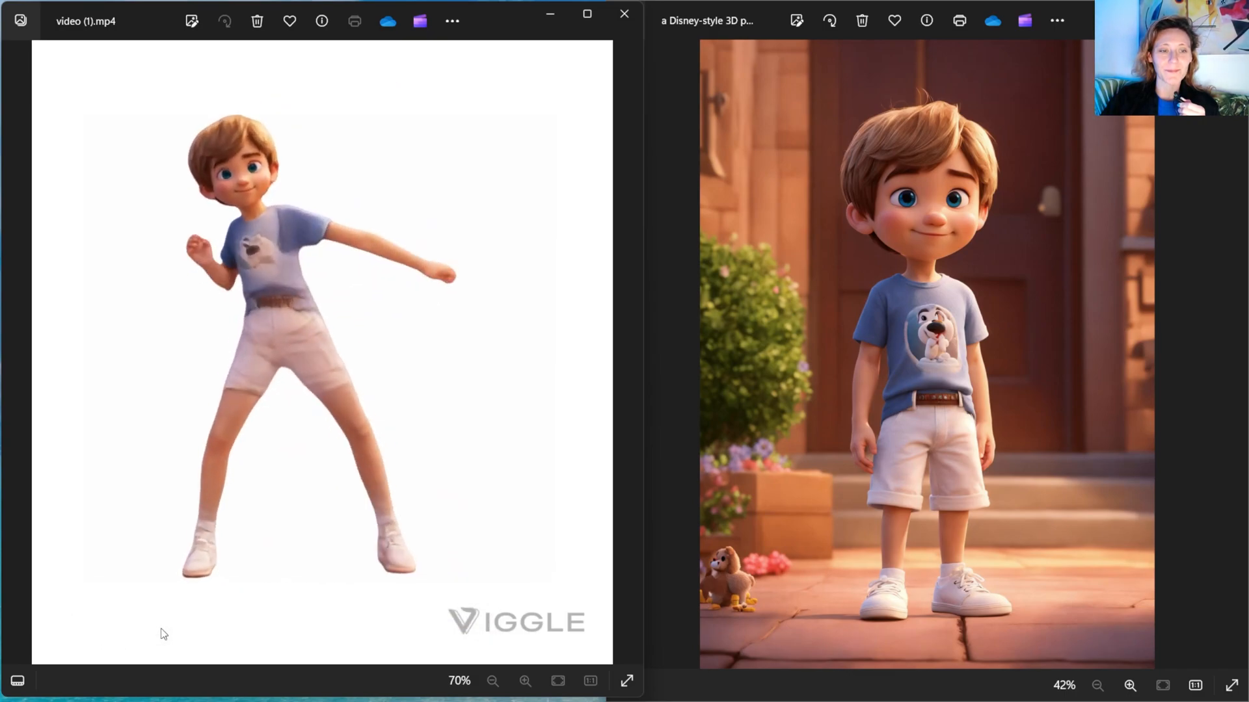
mouse_move(115, 527)
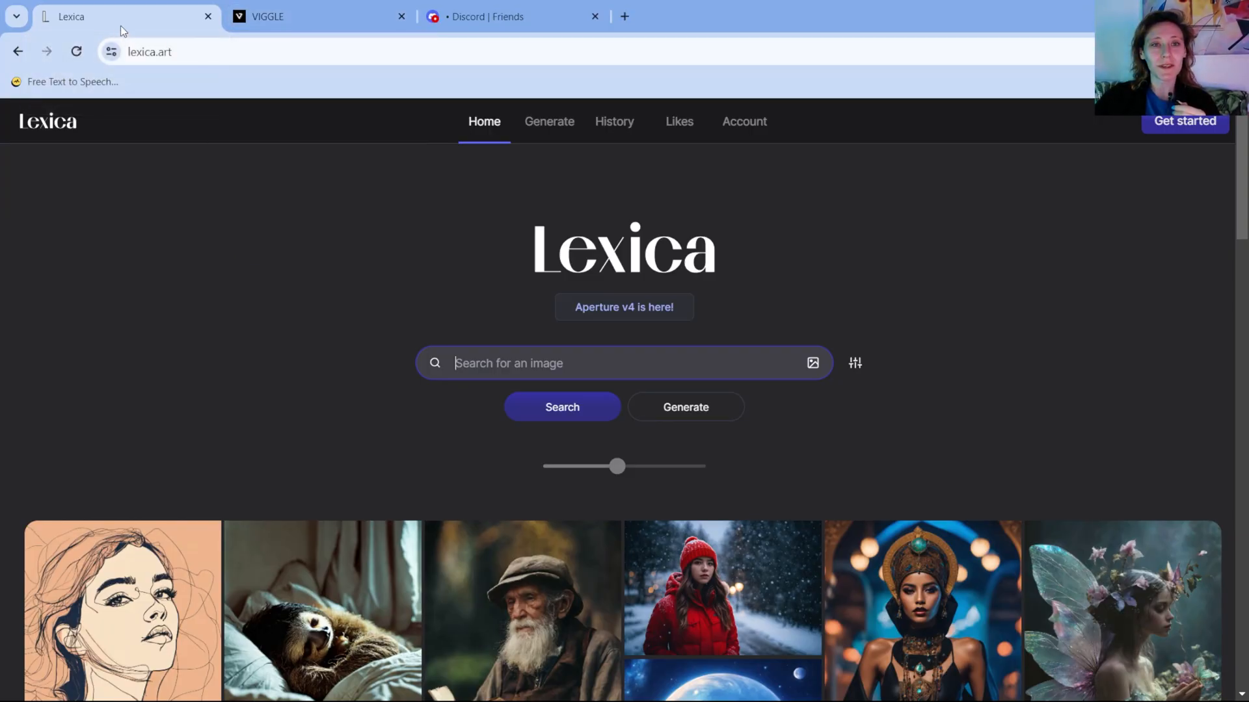
mouse_move(169, 27)
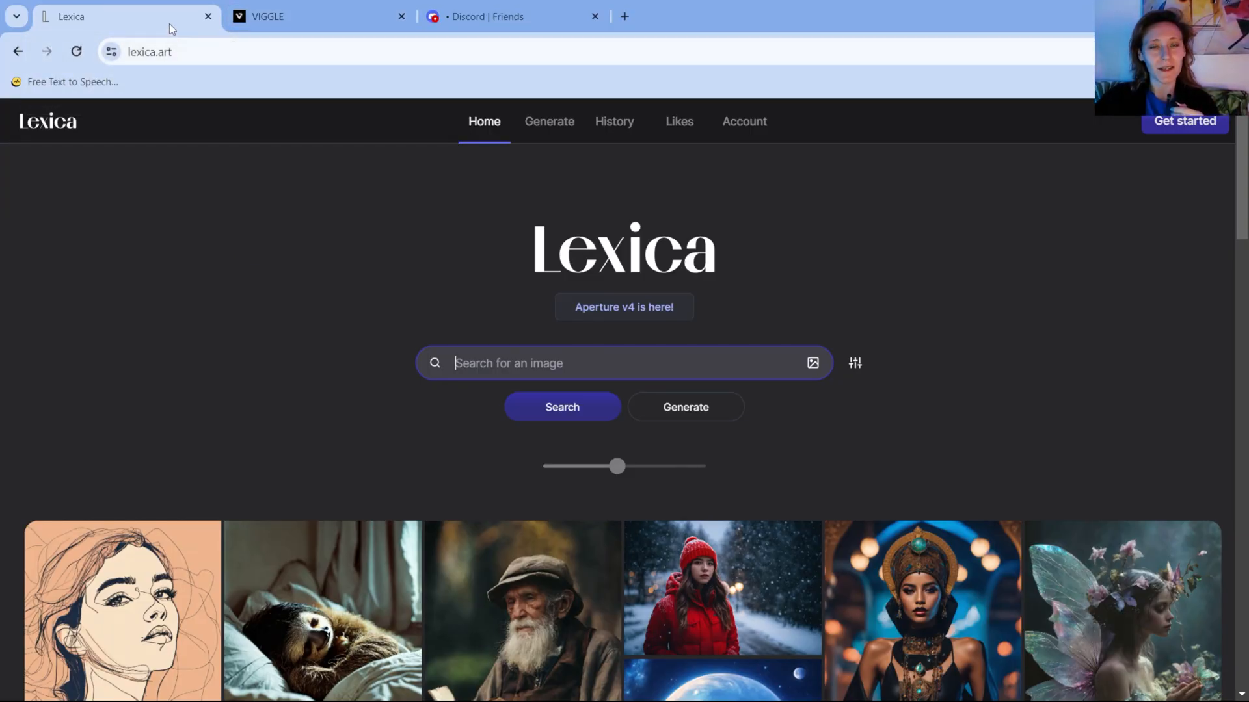
mouse_move(158, 41)
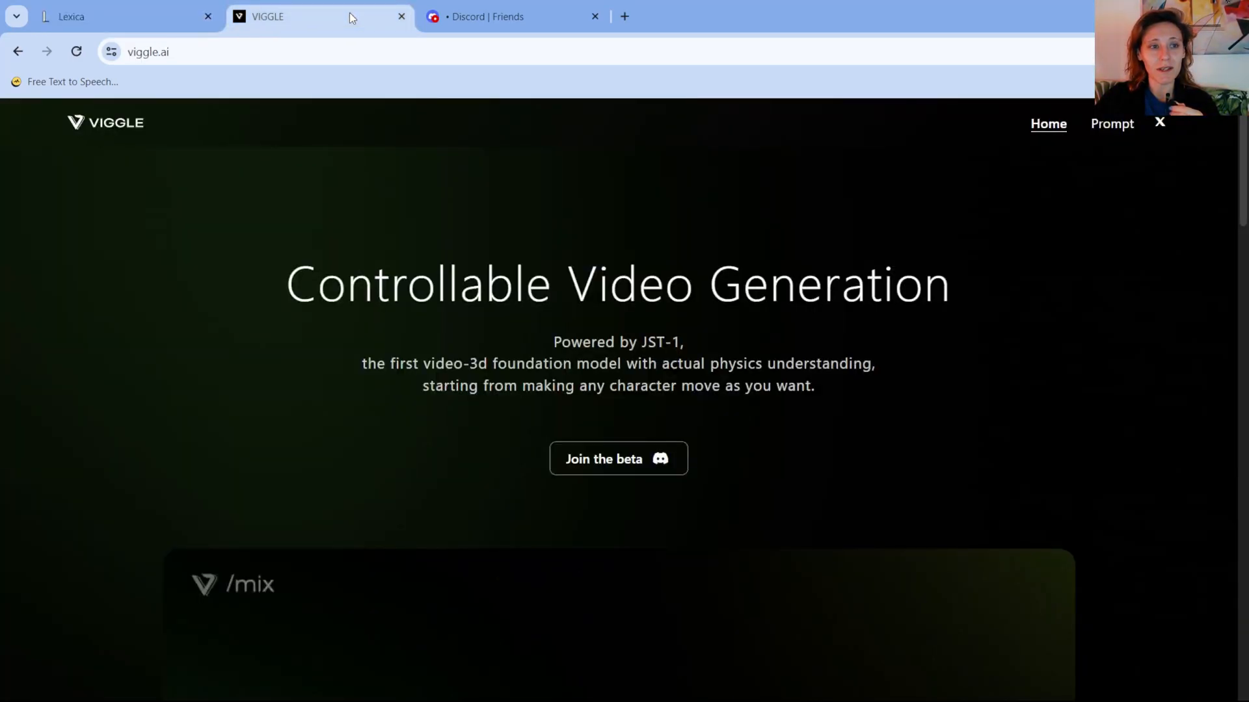
scroll(down, 3)
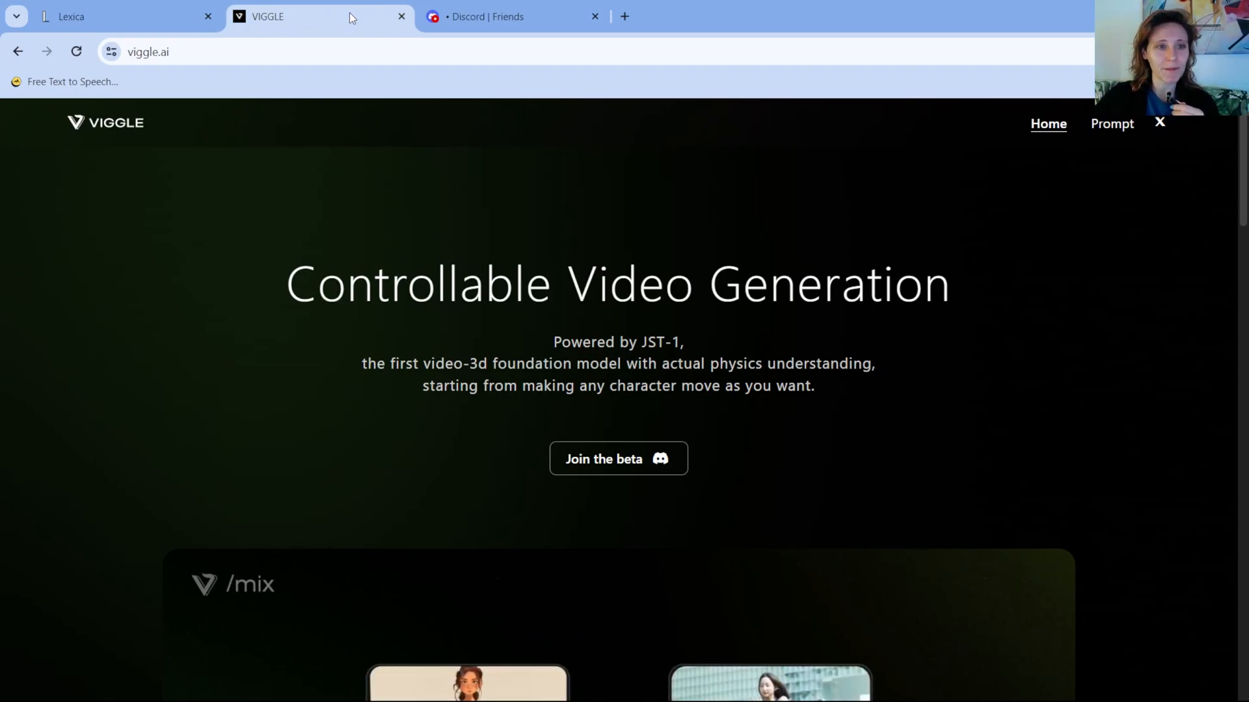
click(120, 16)
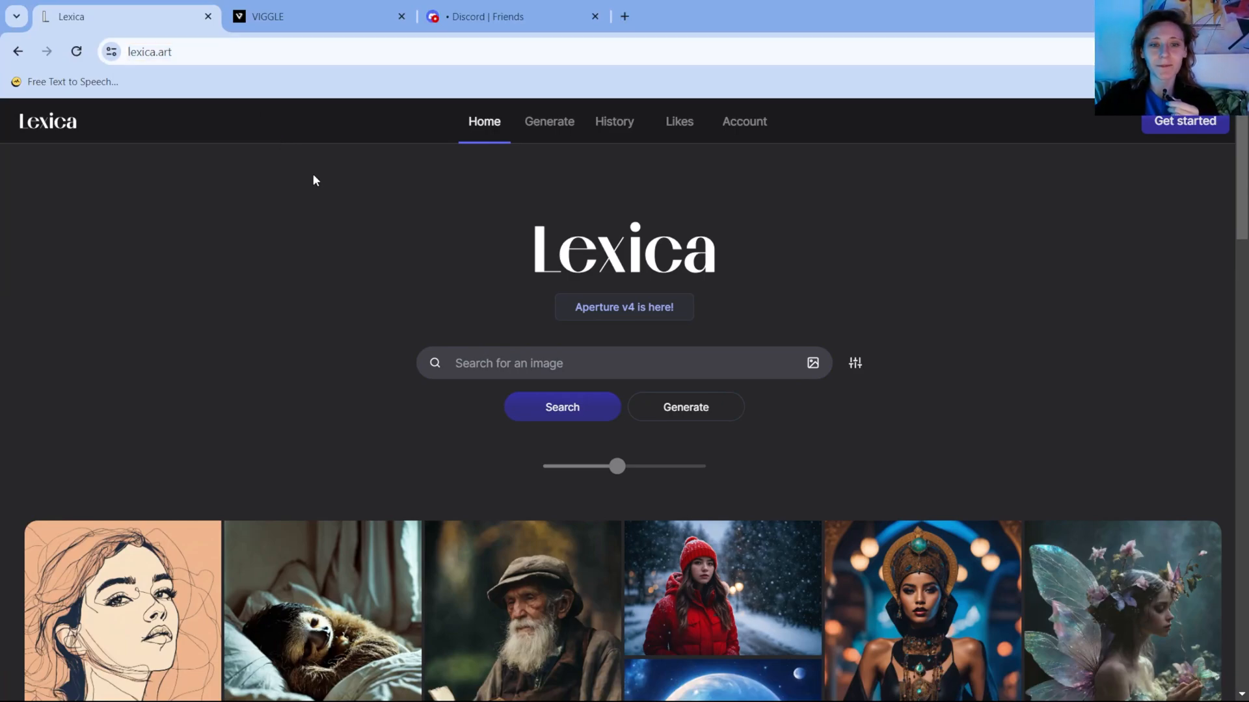
mouse_move(422, 291)
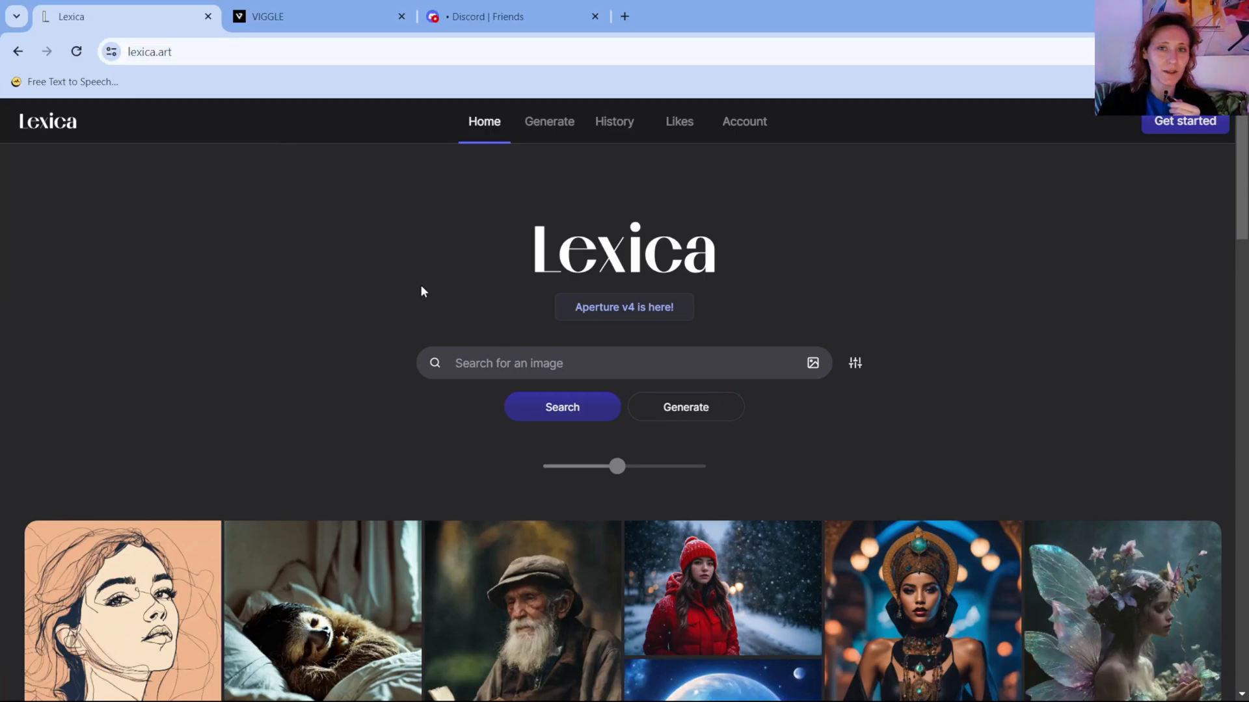
mouse_move(732, 346)
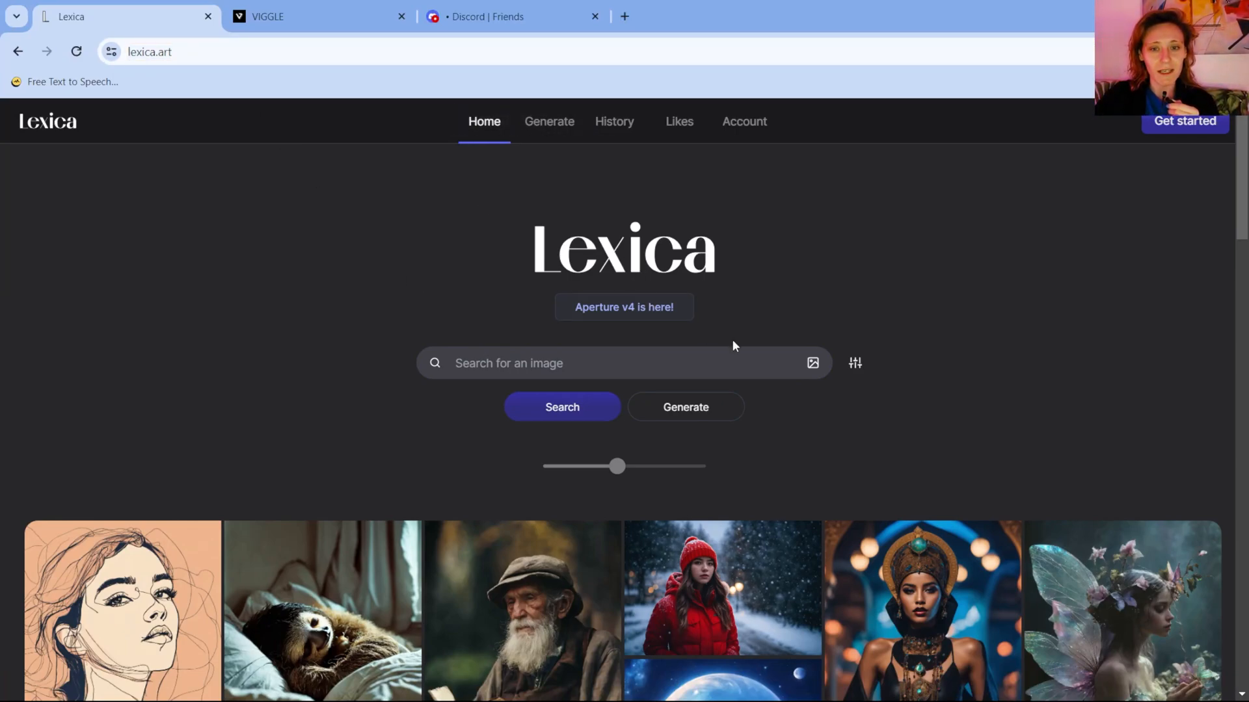
scroll(down, 3)
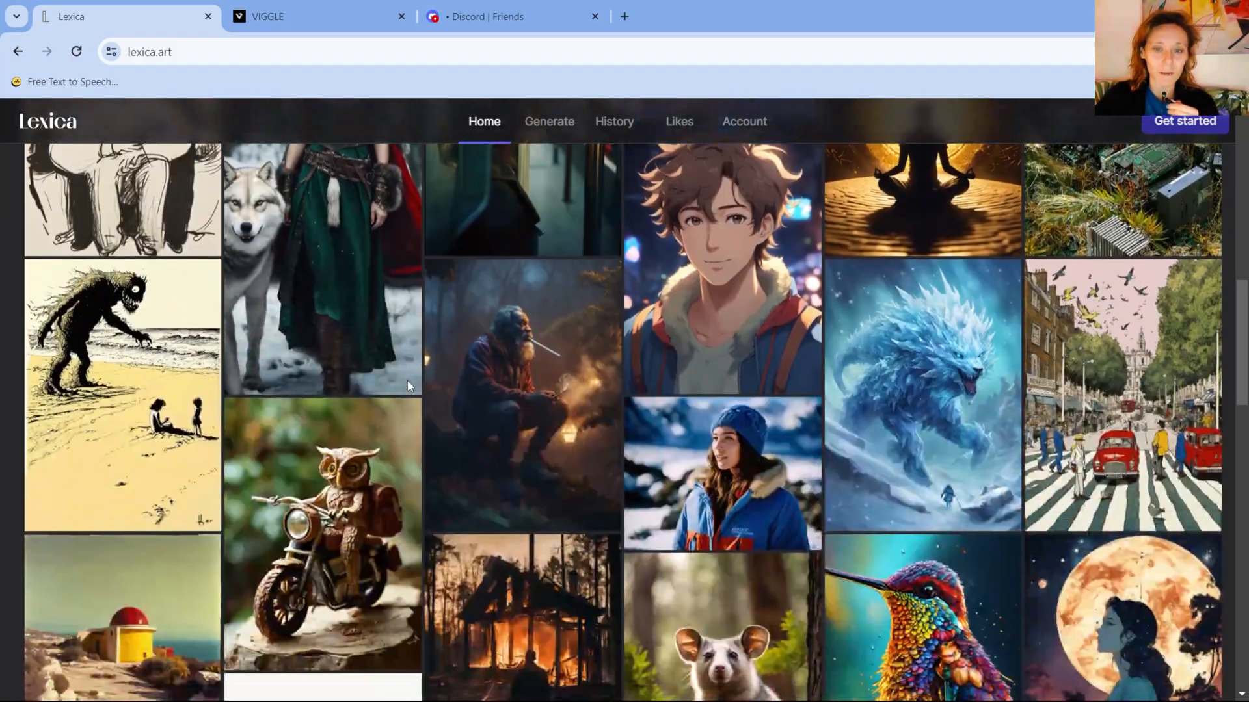
scroll(up, 3)
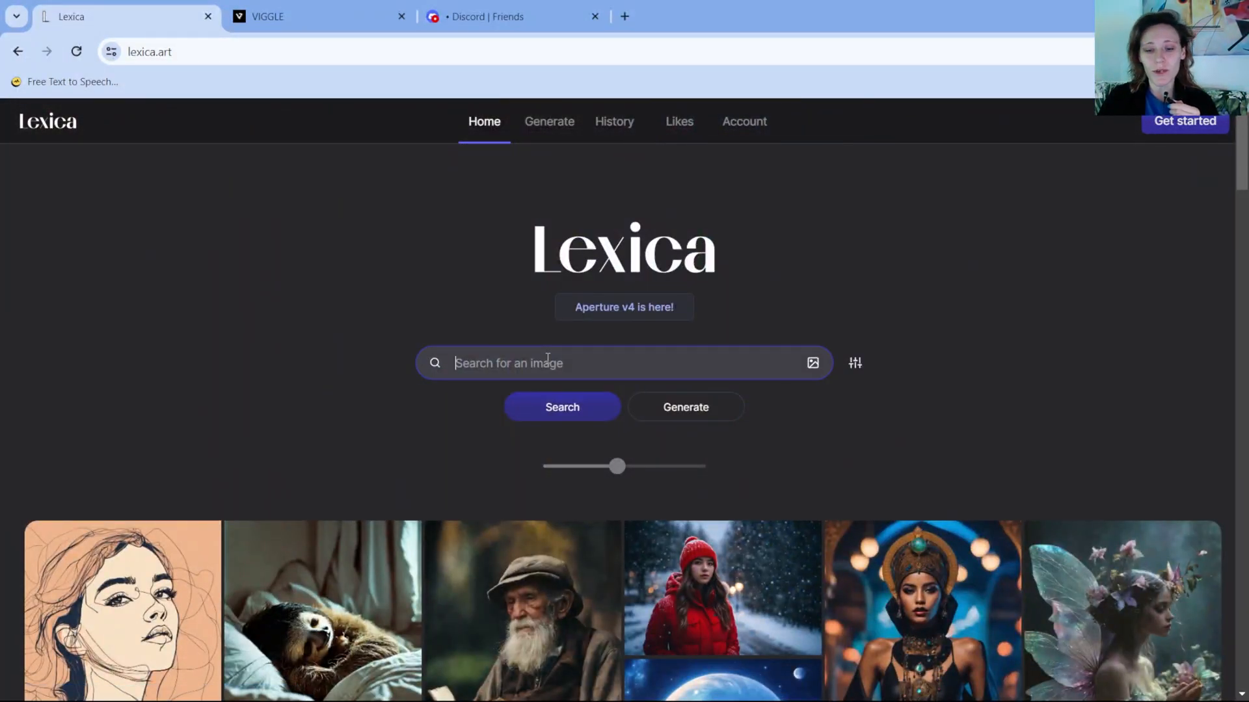
- Search Lexica for 'pixar' and browse down the results grid
text(pixar)
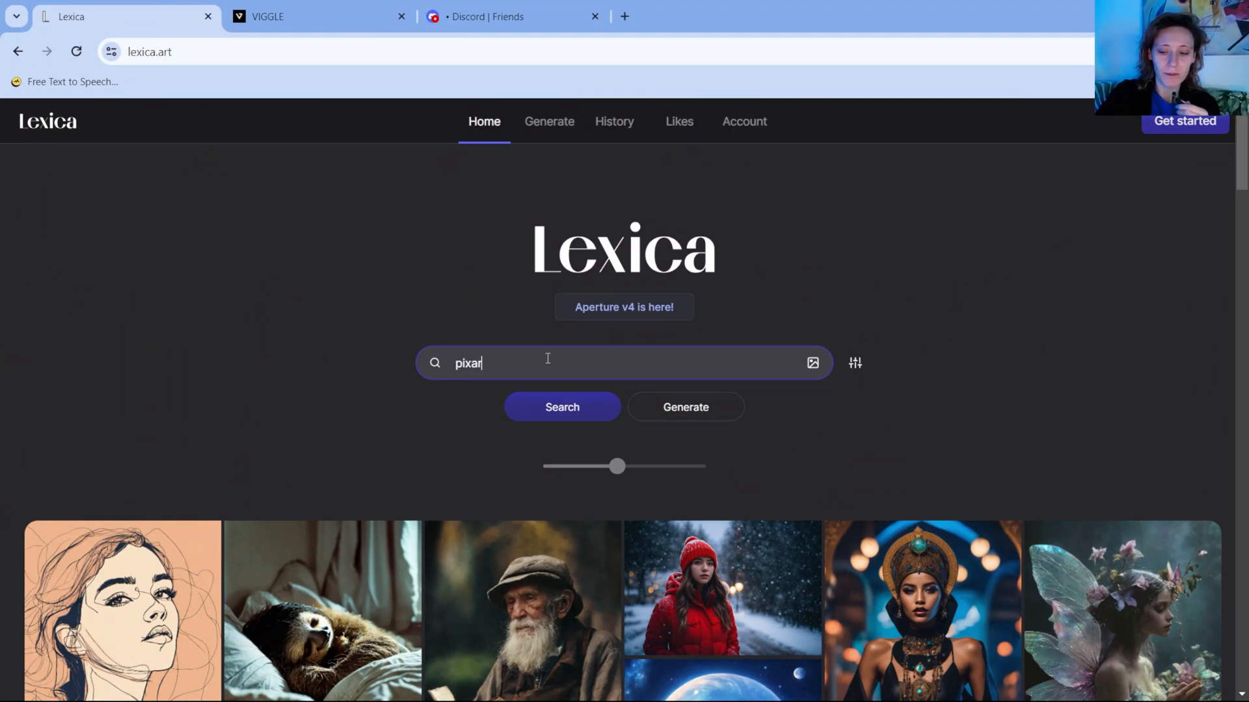
click(562, 407)
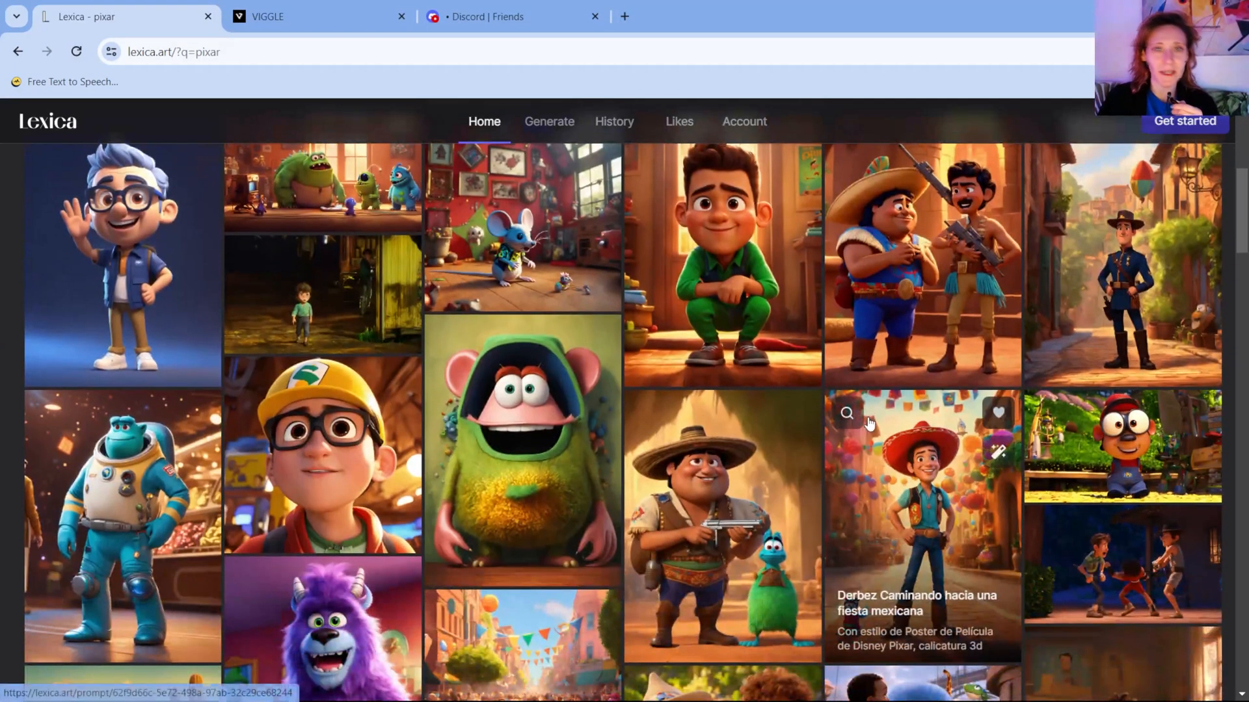
mouse_move(573, 300)
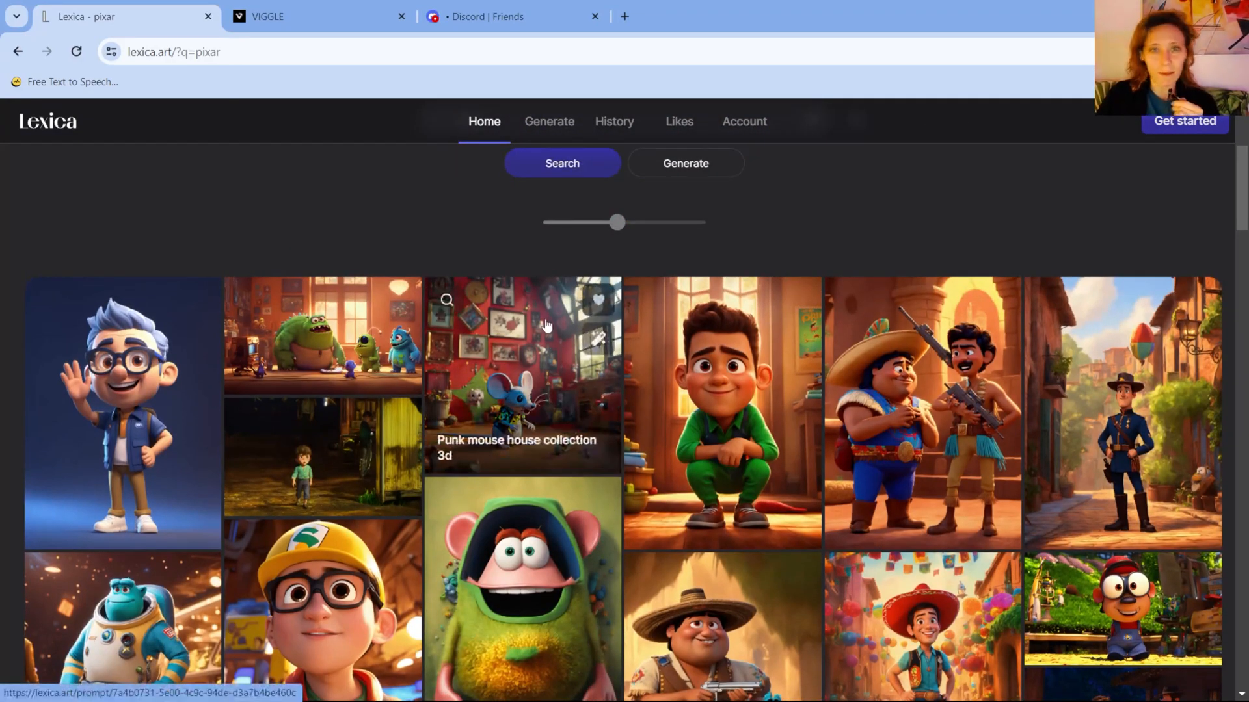
mouse_move(436, 241)
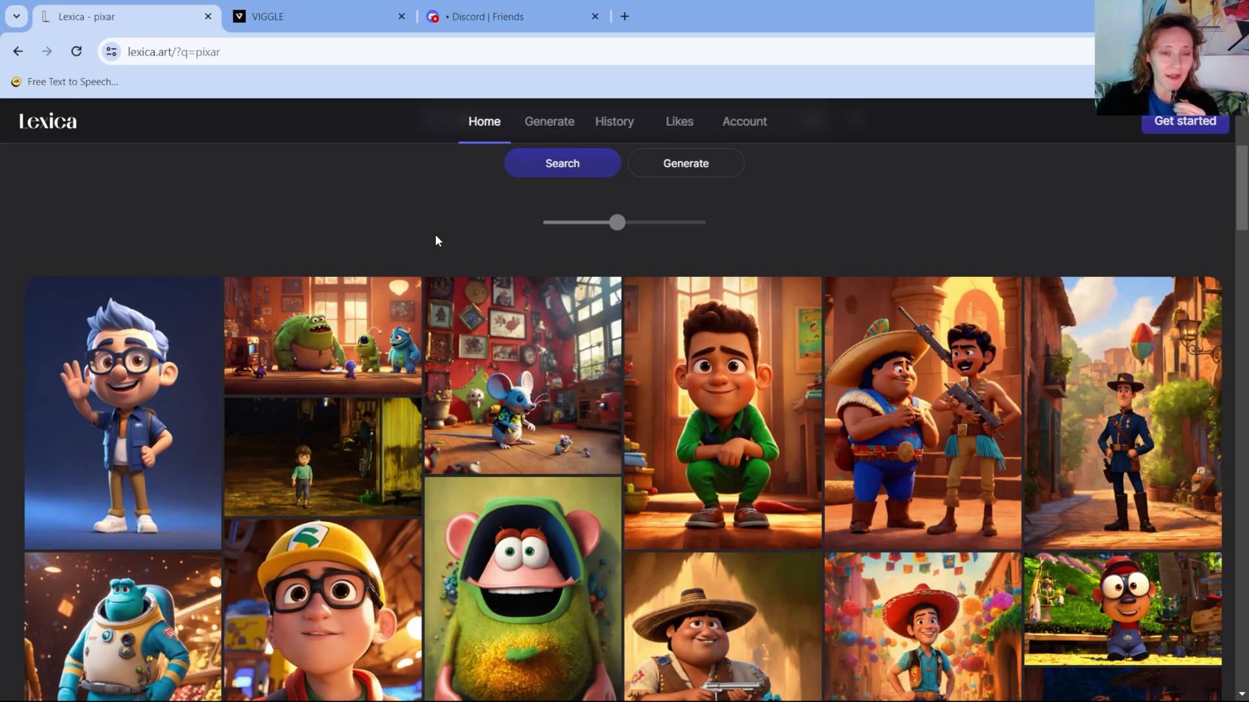
mouse_move(308, 268)
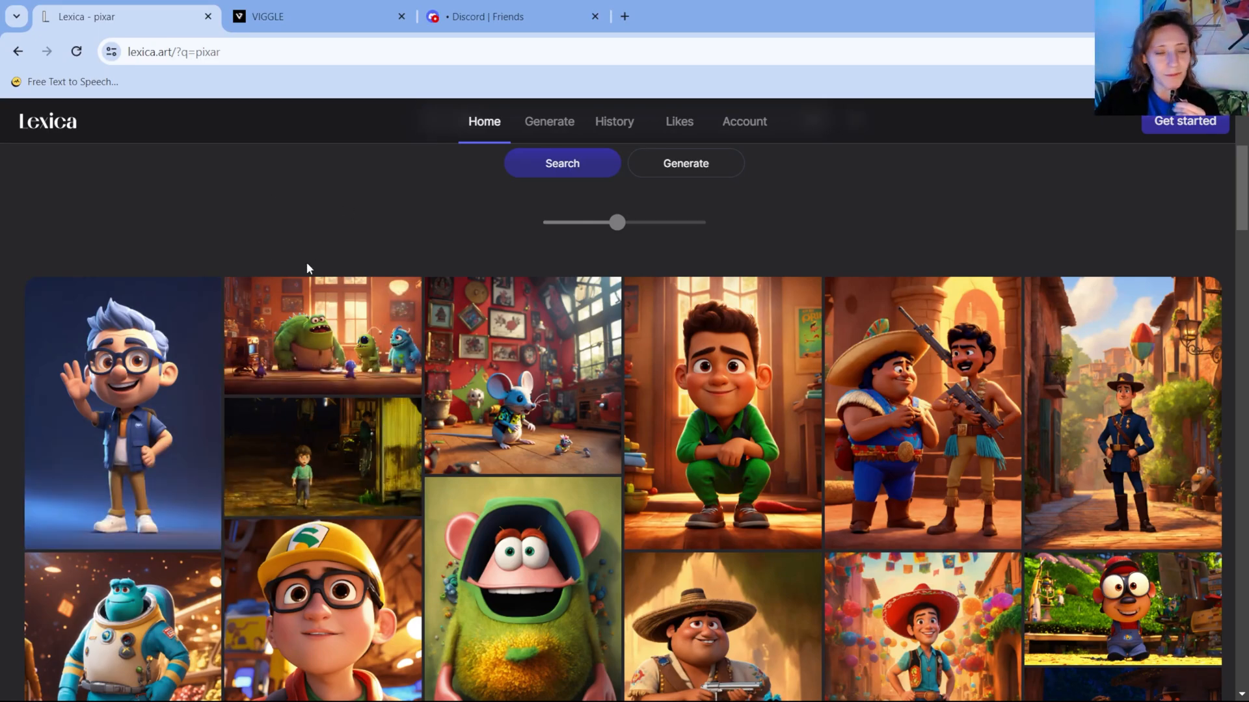
scroll(down, 3)
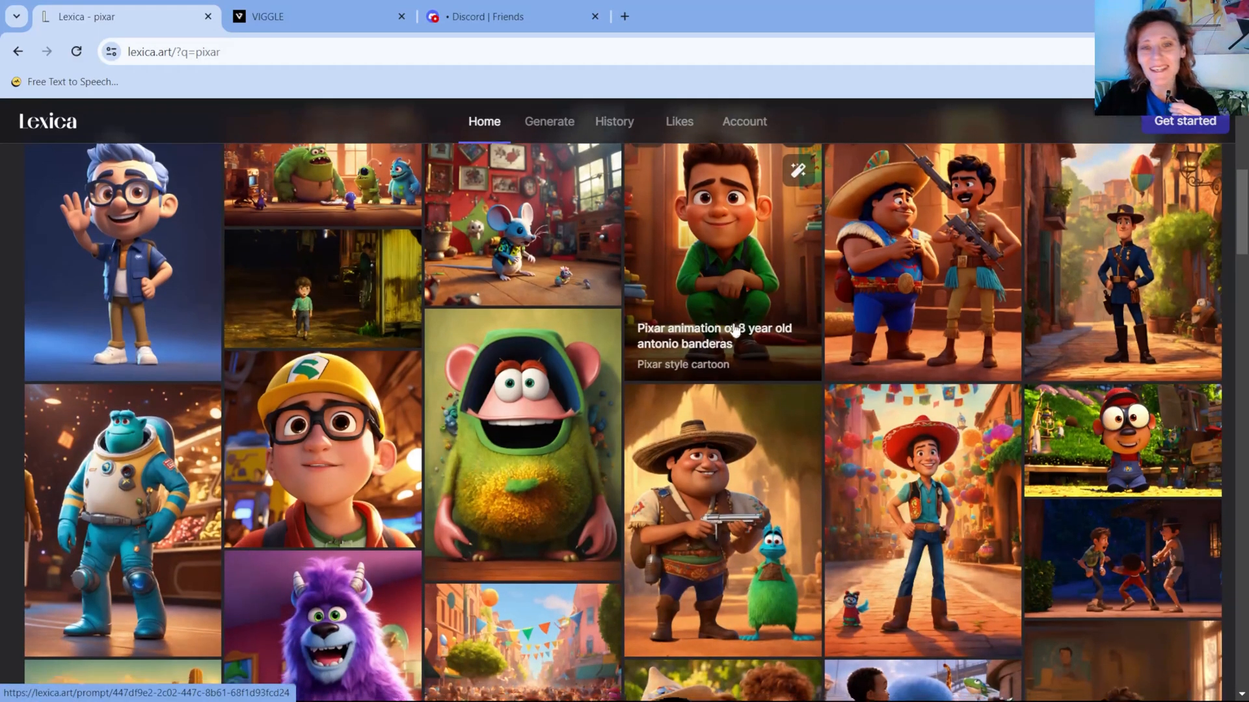
scroll(down, 3)
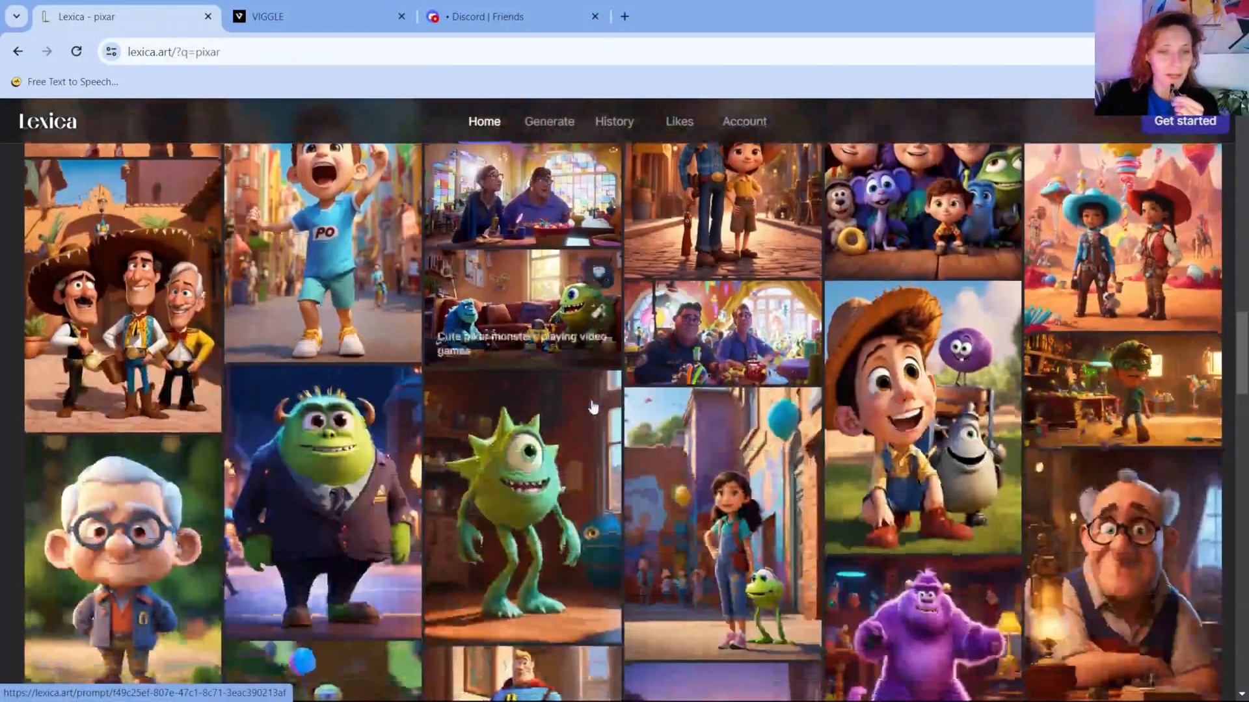
scroll(down, 3)
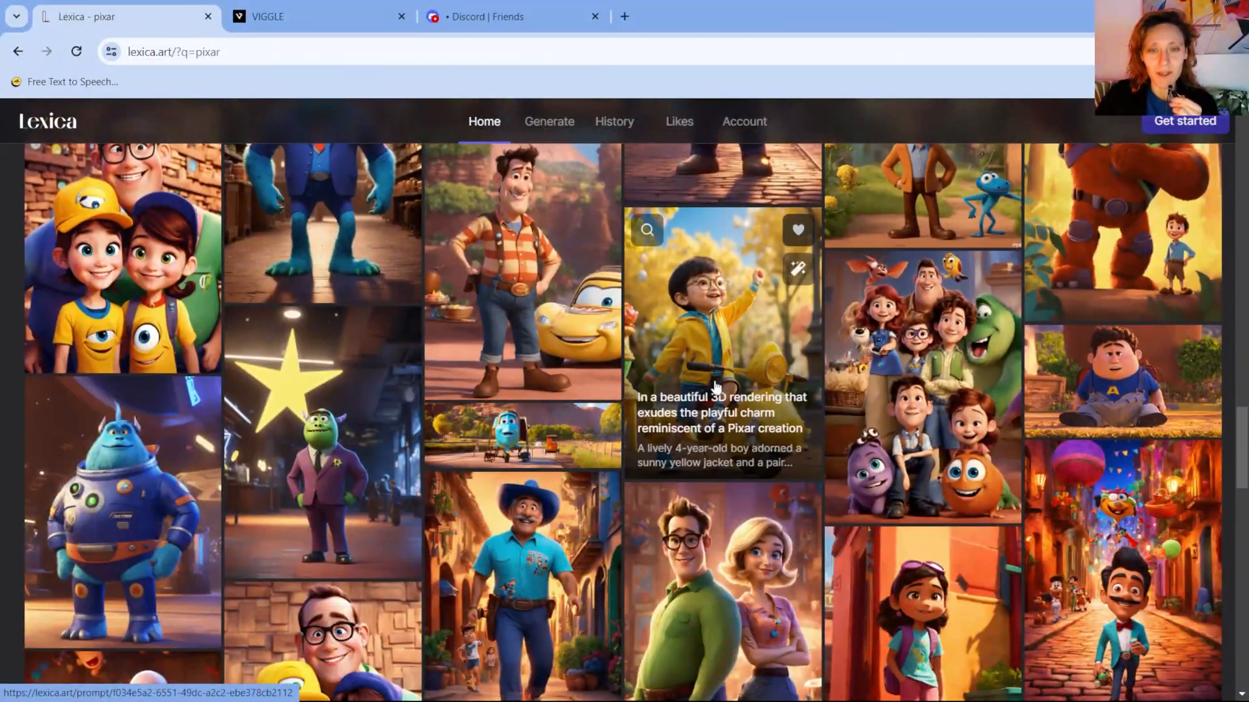
mouse_move(697, 297)
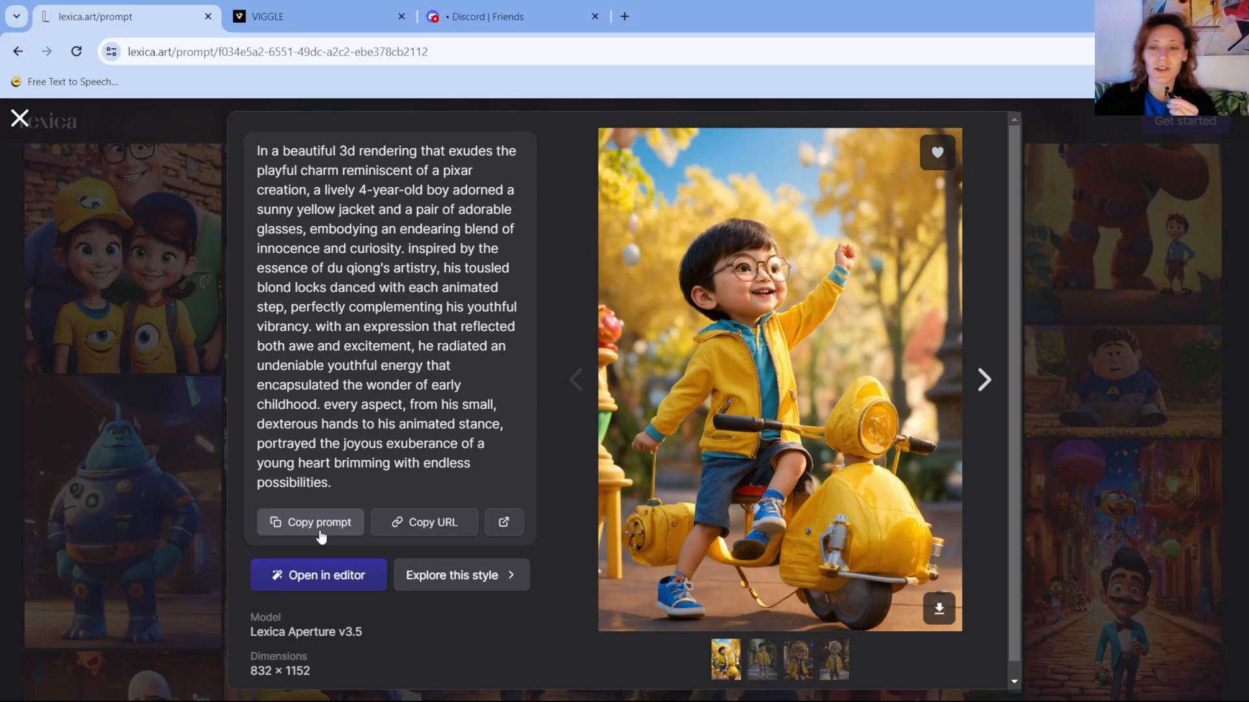
- Return to the gallery and continue browsing the Pixar-style results
click(19, 119)
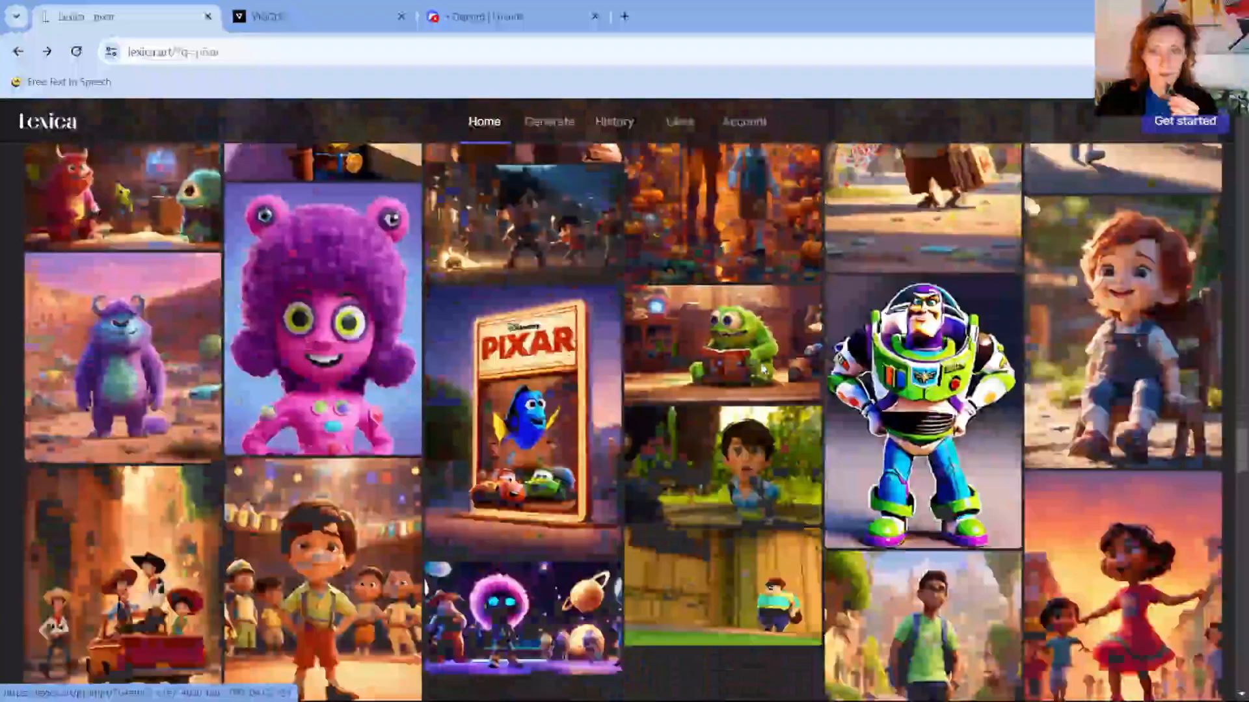
scroll(down, 3)
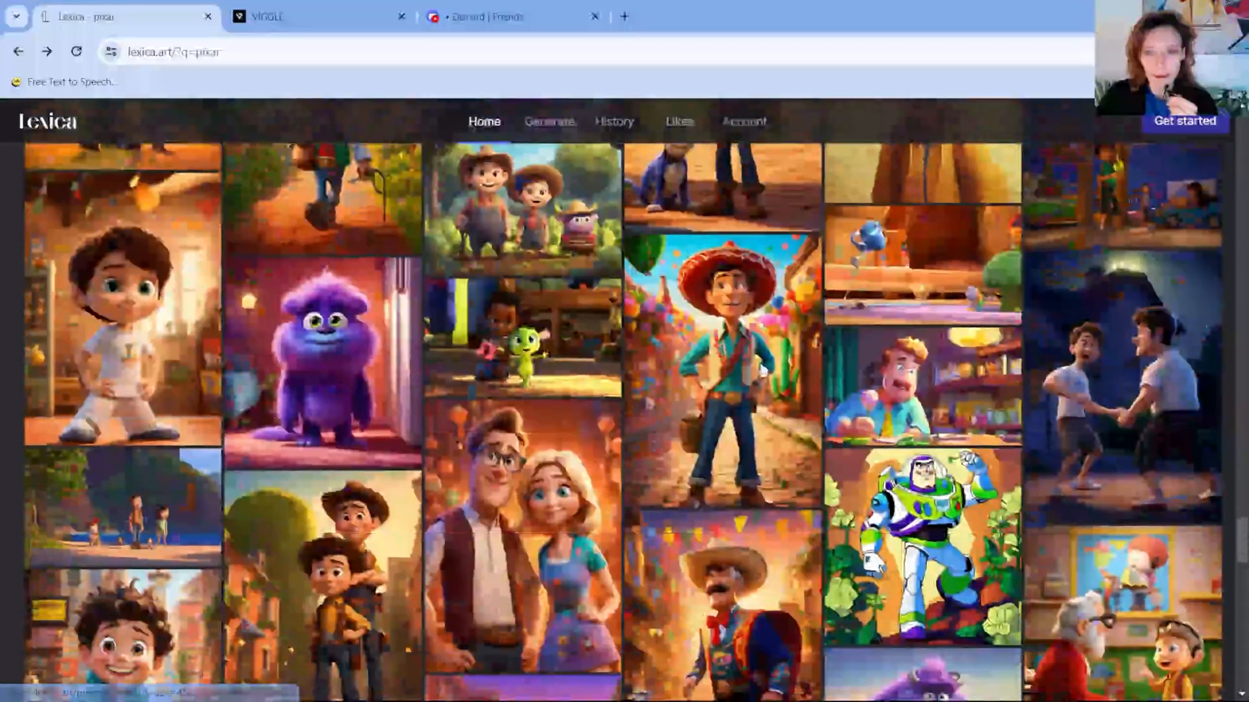
scroll(down, 3)
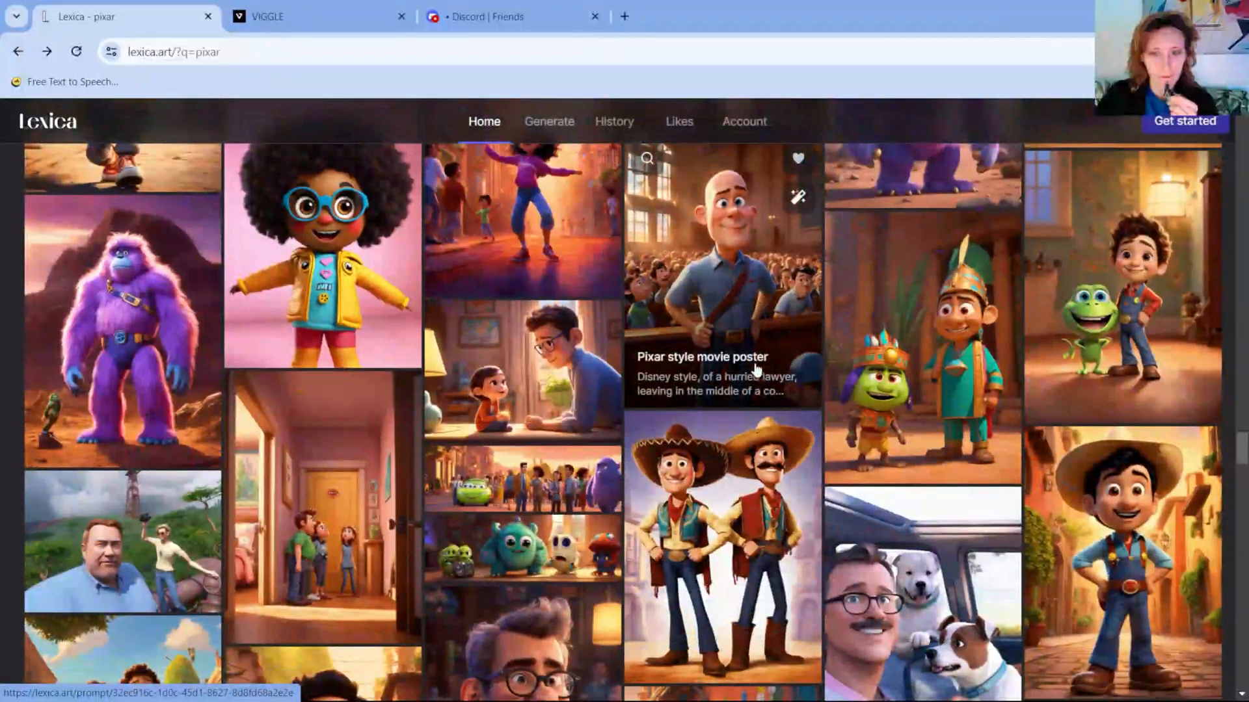
scroll(down, 3)
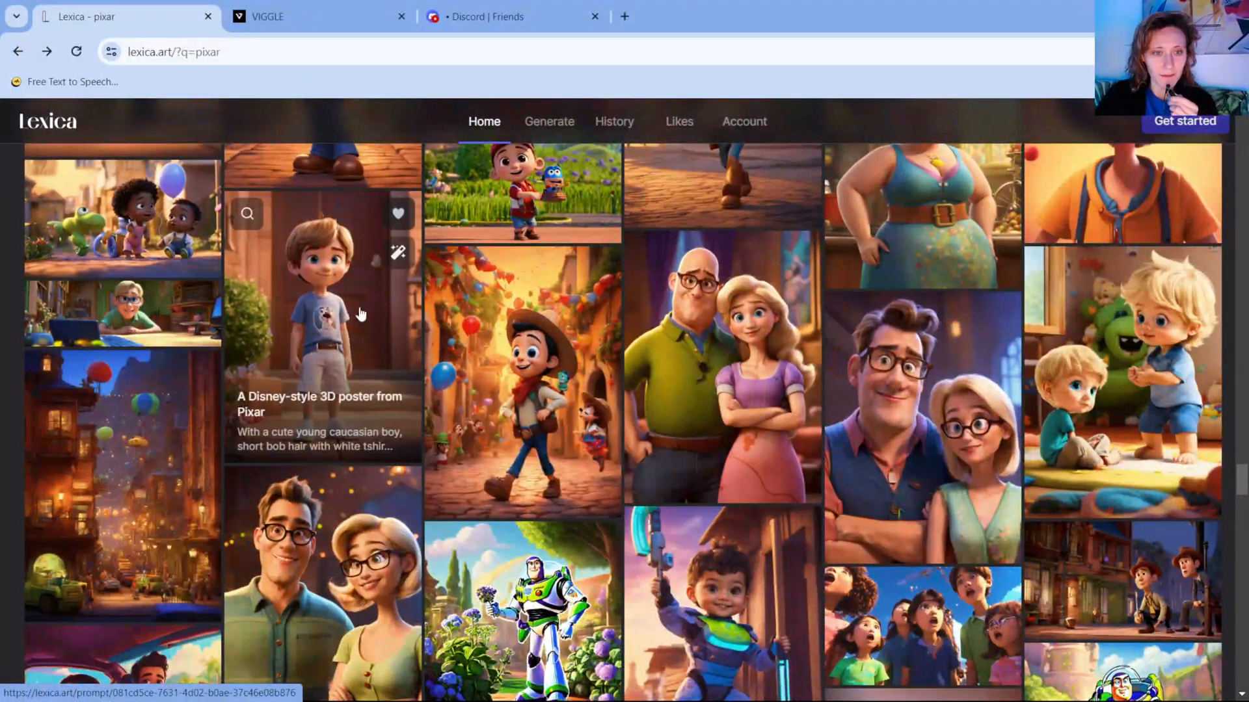
- Download the full-size Disney-style 3D poster of the boy in the blue T-shirt
click(322, 319)
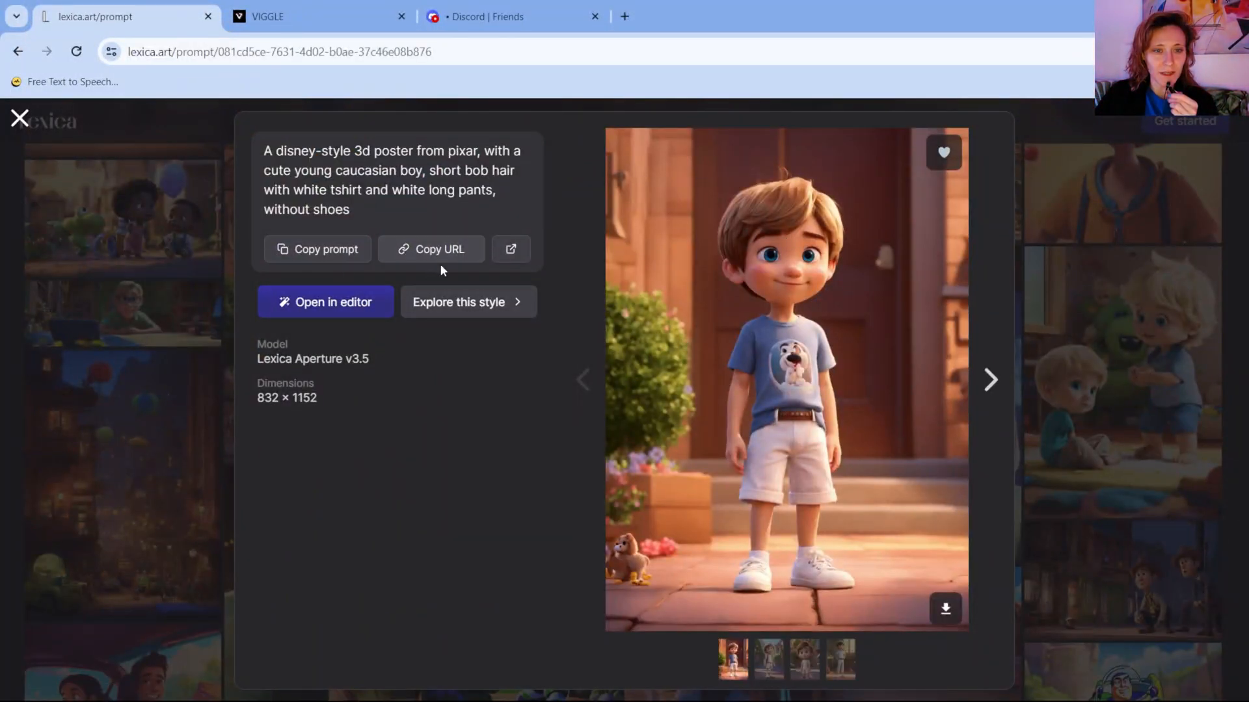
mouse_move(946, 609)
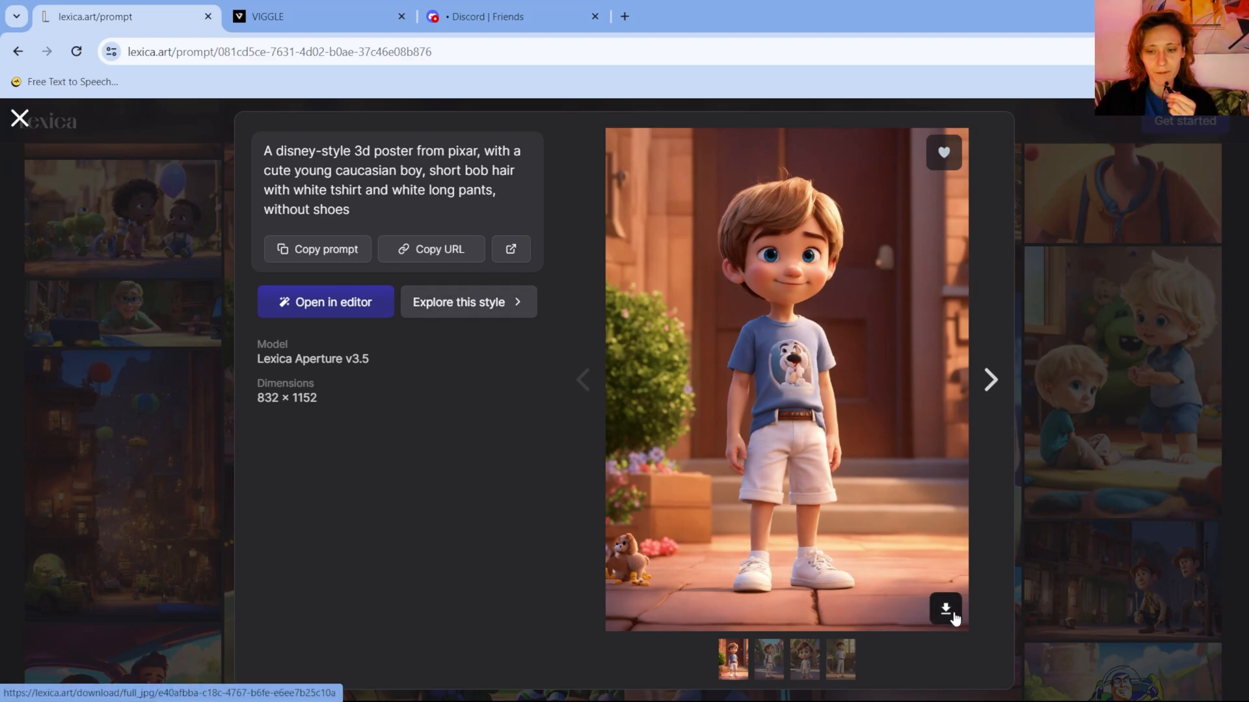
click(944, 608)
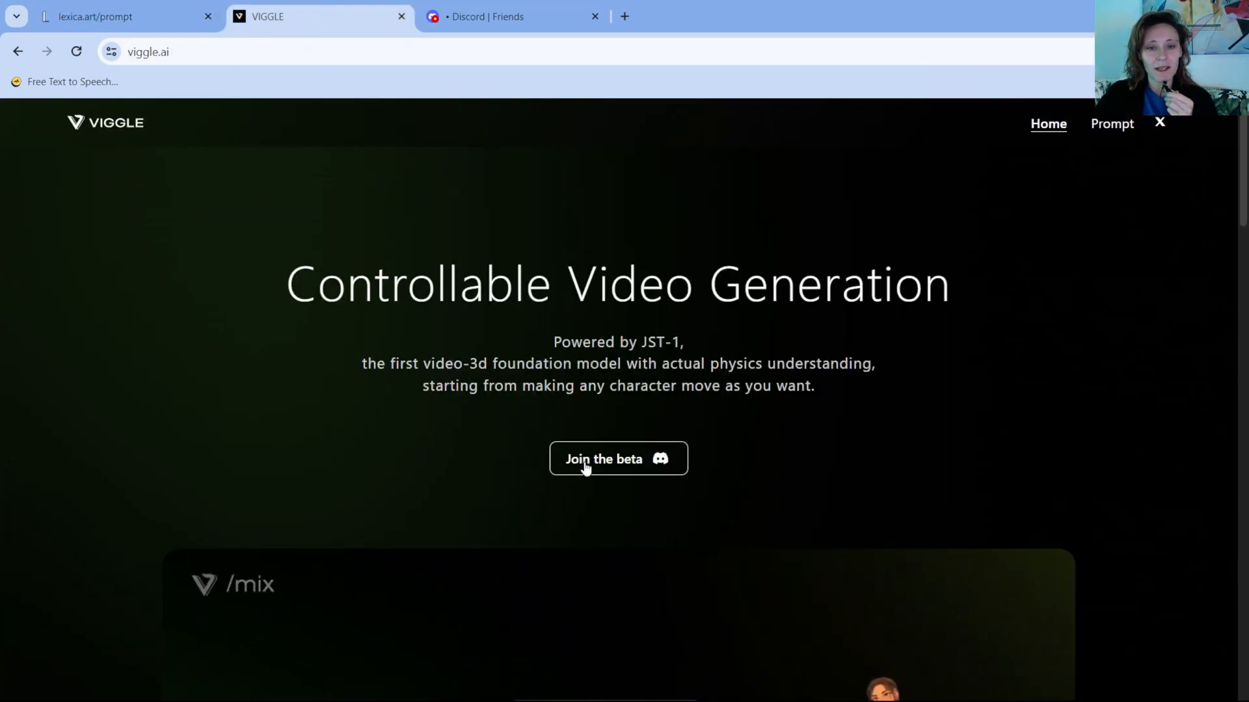
mouse_move(559, 476)
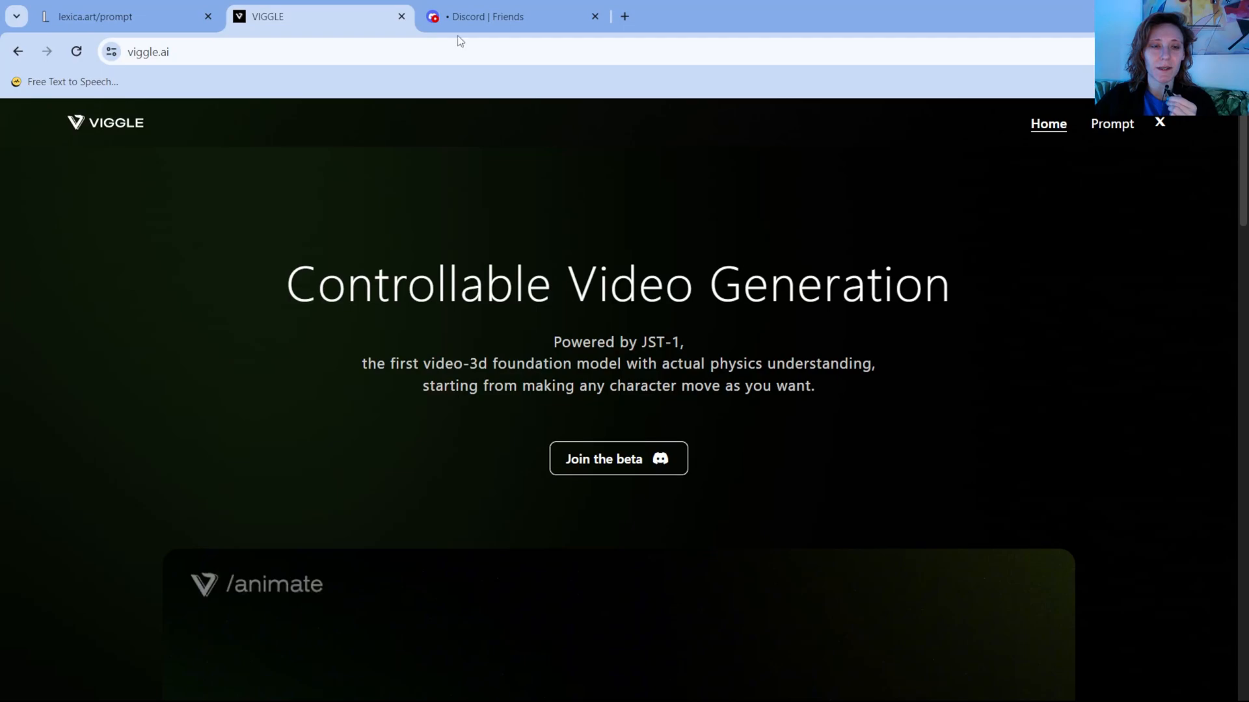
- Check Discord's friends page, then show the viggle.ai home page again
click(514, 16)
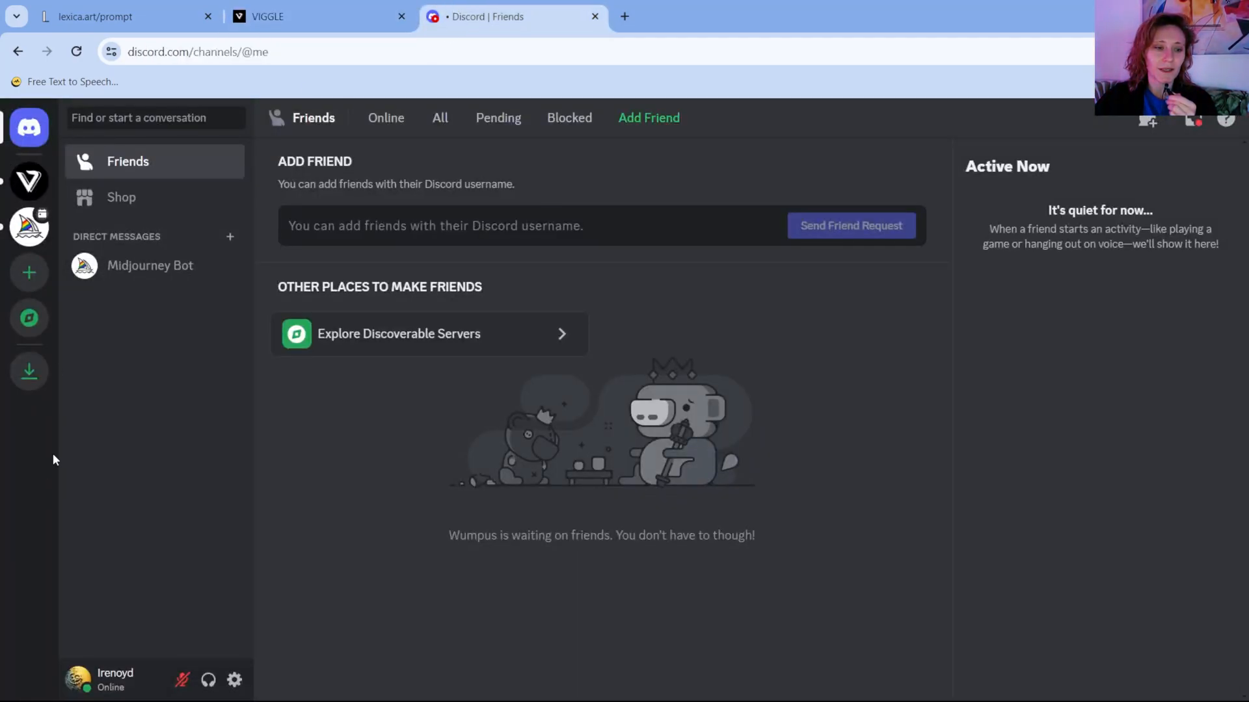
mouse_move(70, 463)
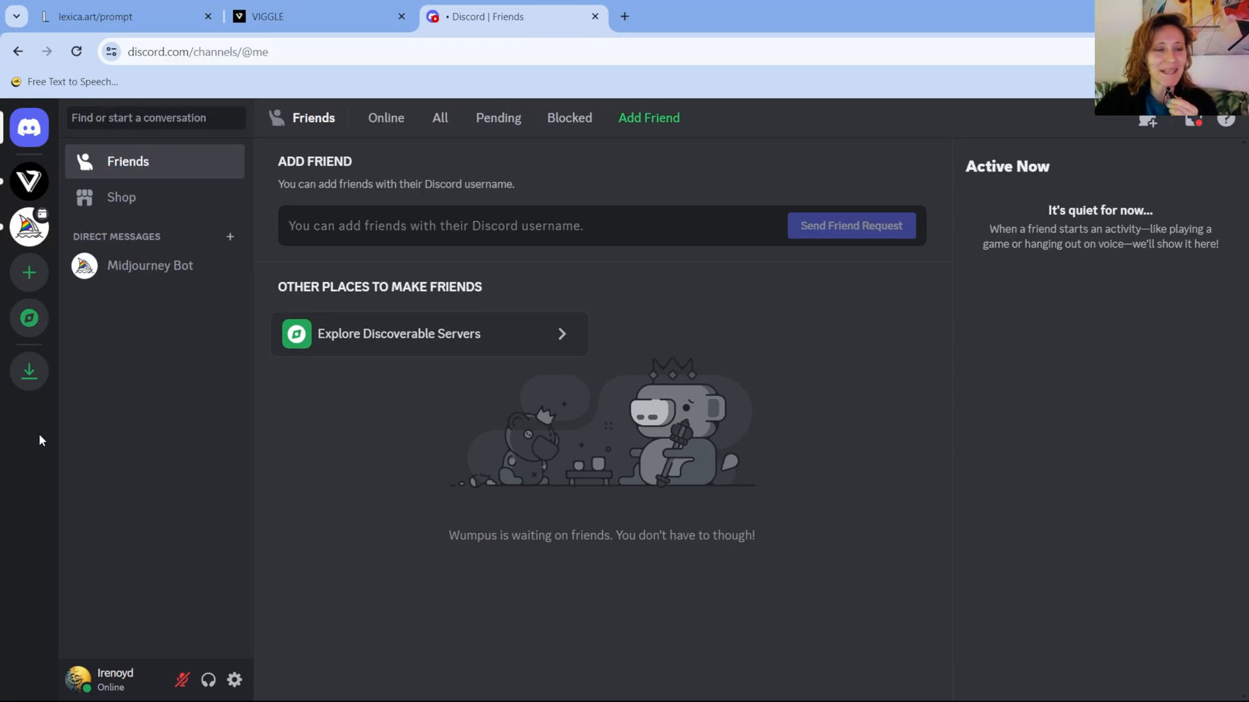
mouse_move(20, 438)
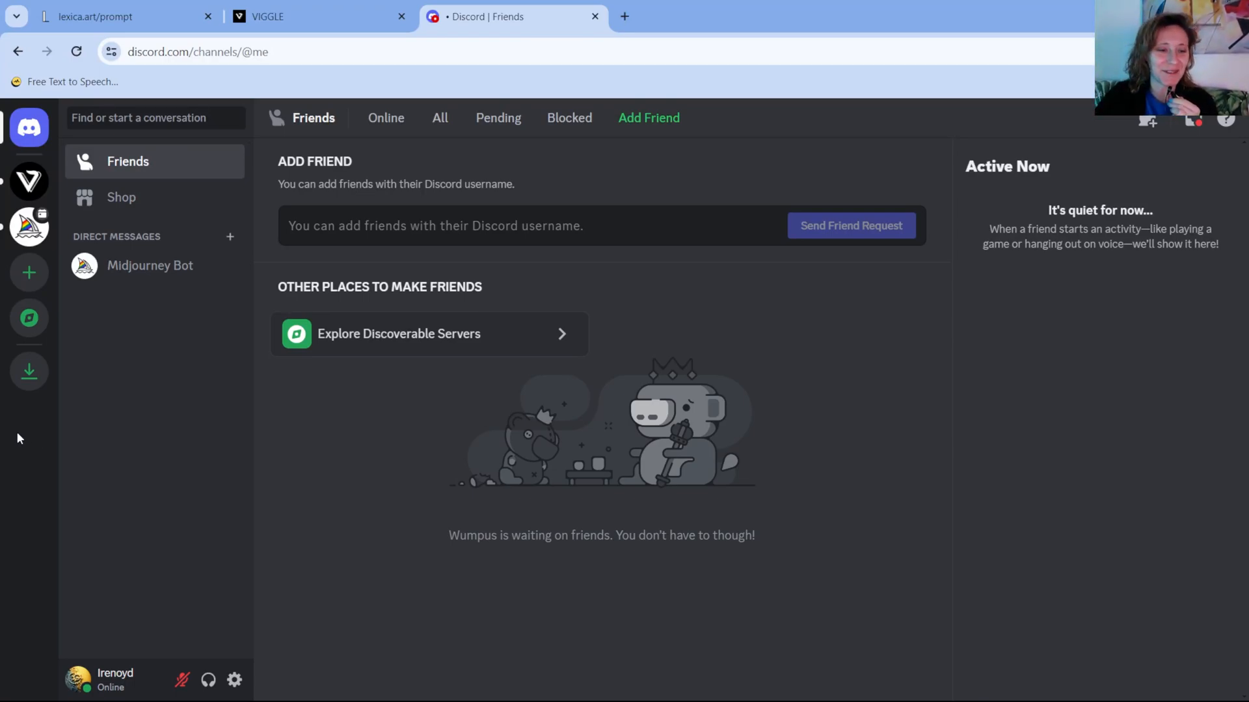
mouse_move(233, 680)
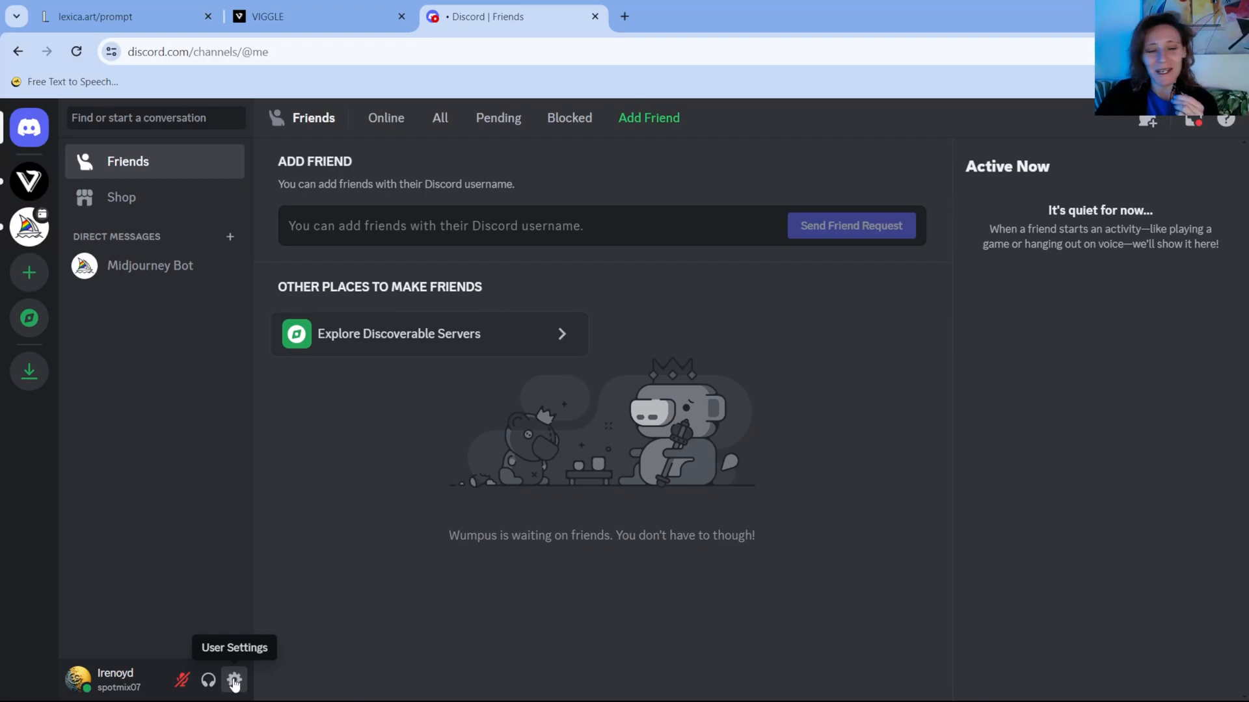
mouse_move(233, 680)
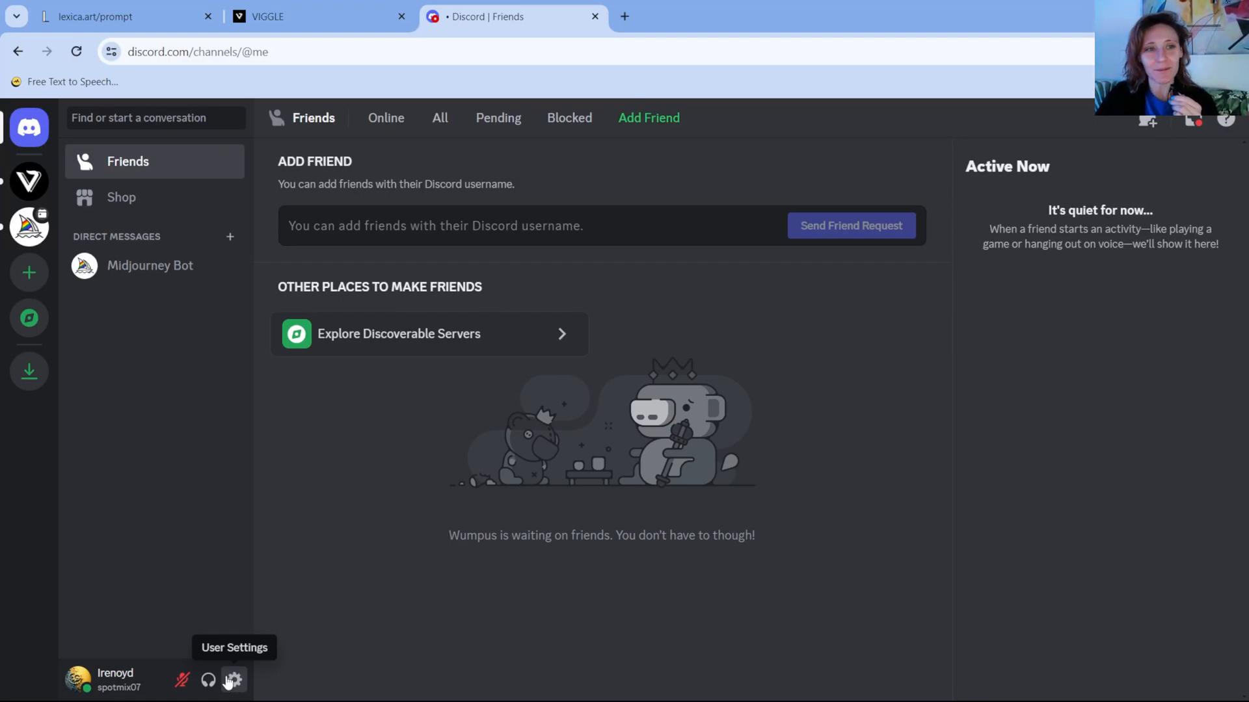
mouse_move(222, 613)
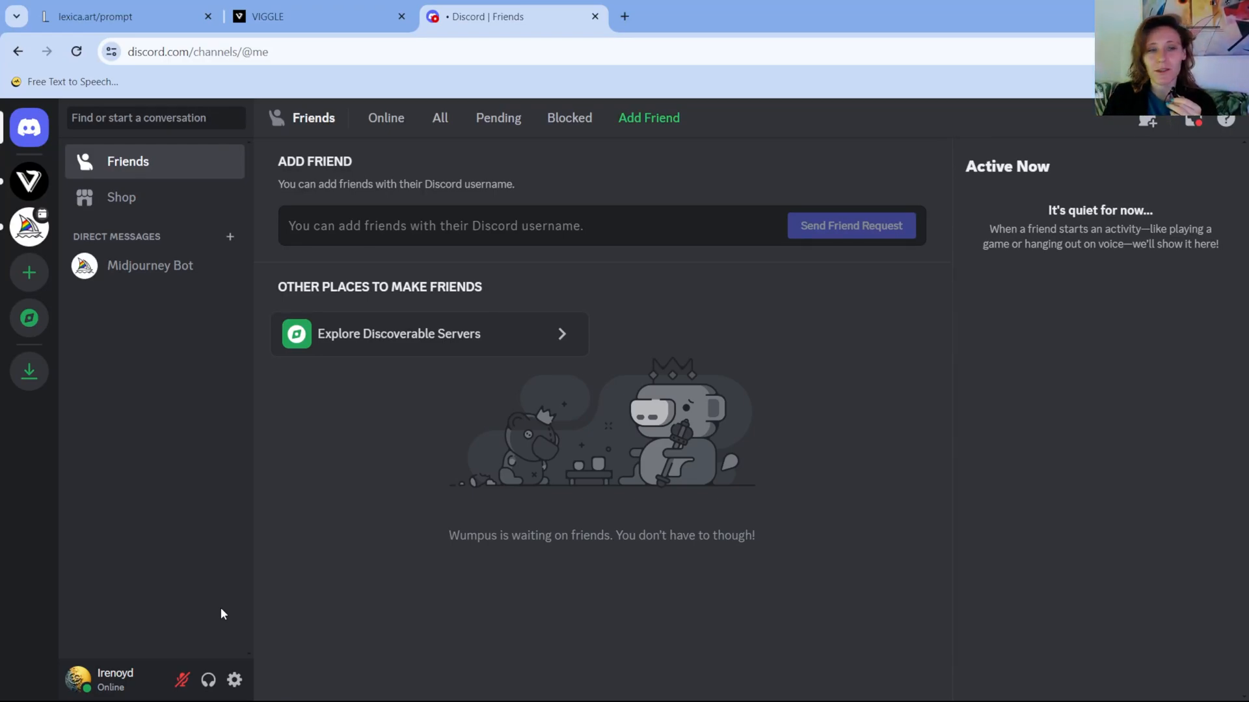
mouse_move(29, 225)
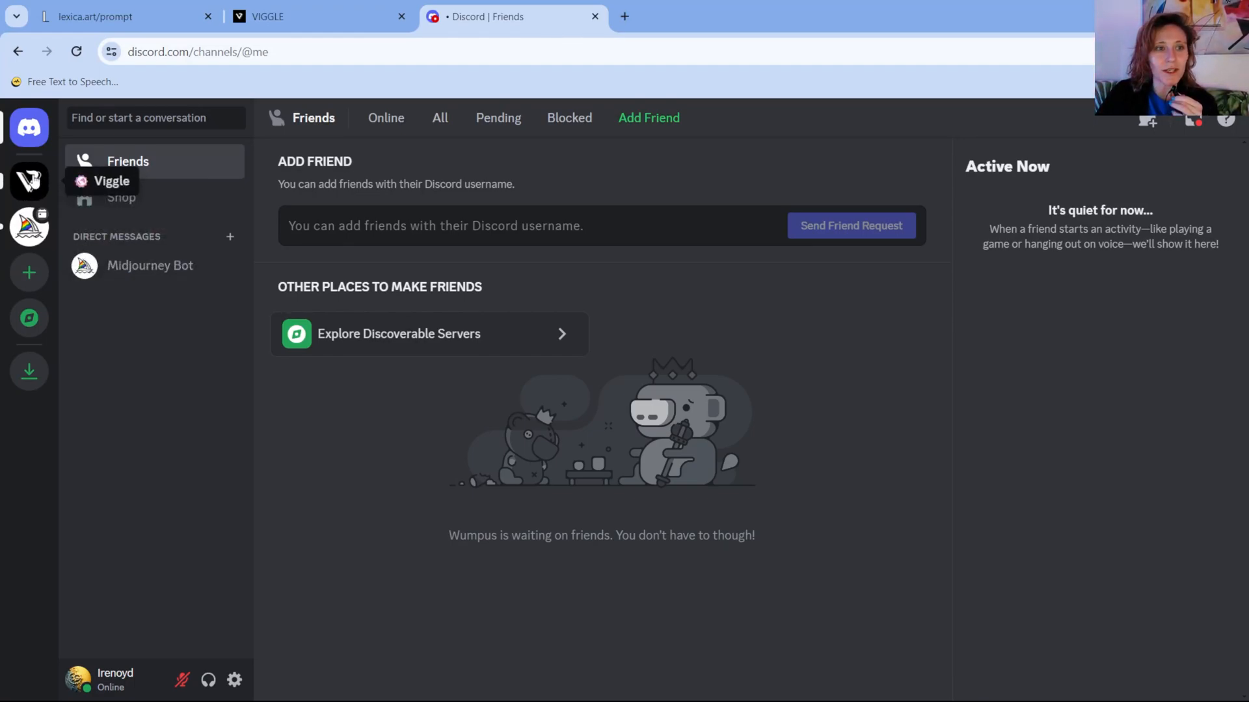
click(317, 15)
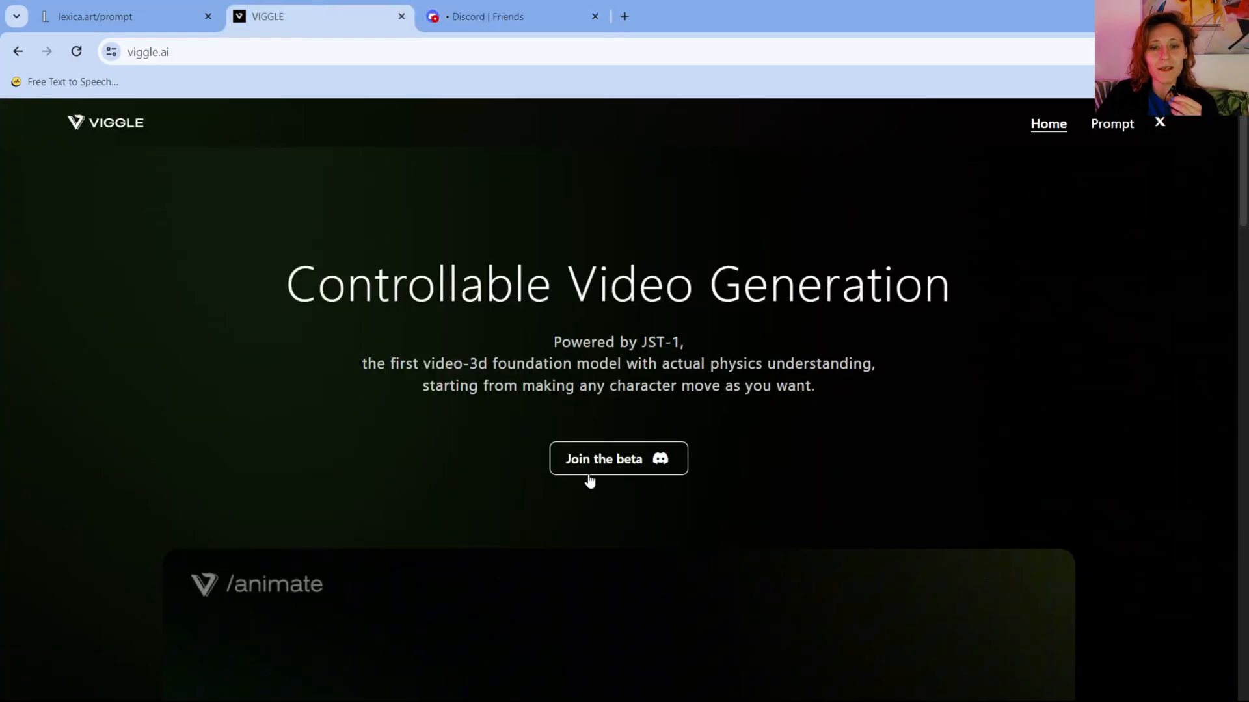
- Open discord.com from a Google search in a new tab, then return to Viggle
click(623, 15)
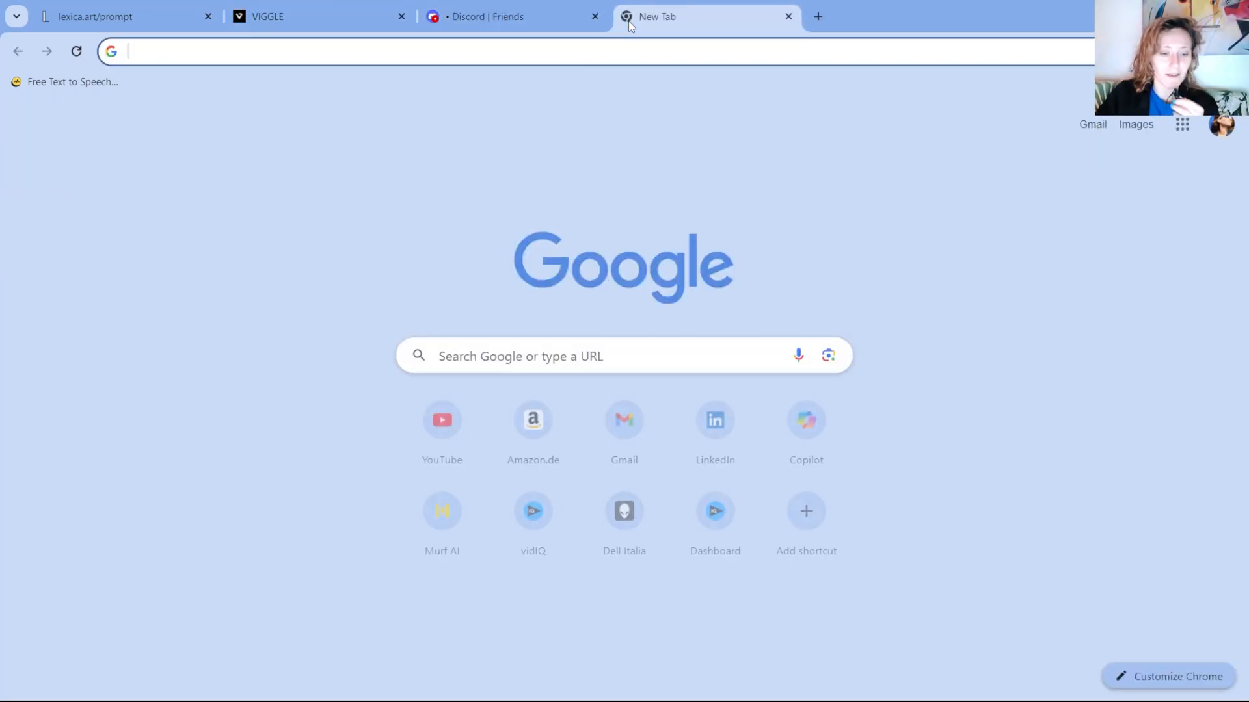
key(Return)
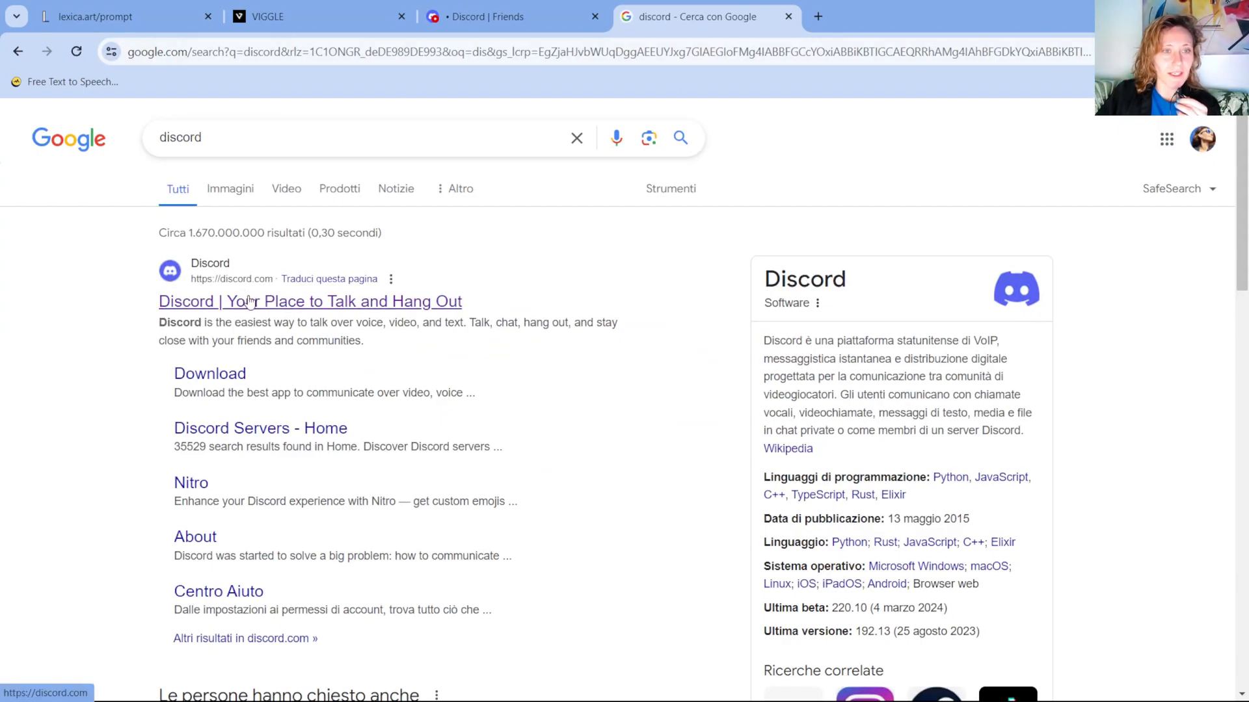
click(309, 300)
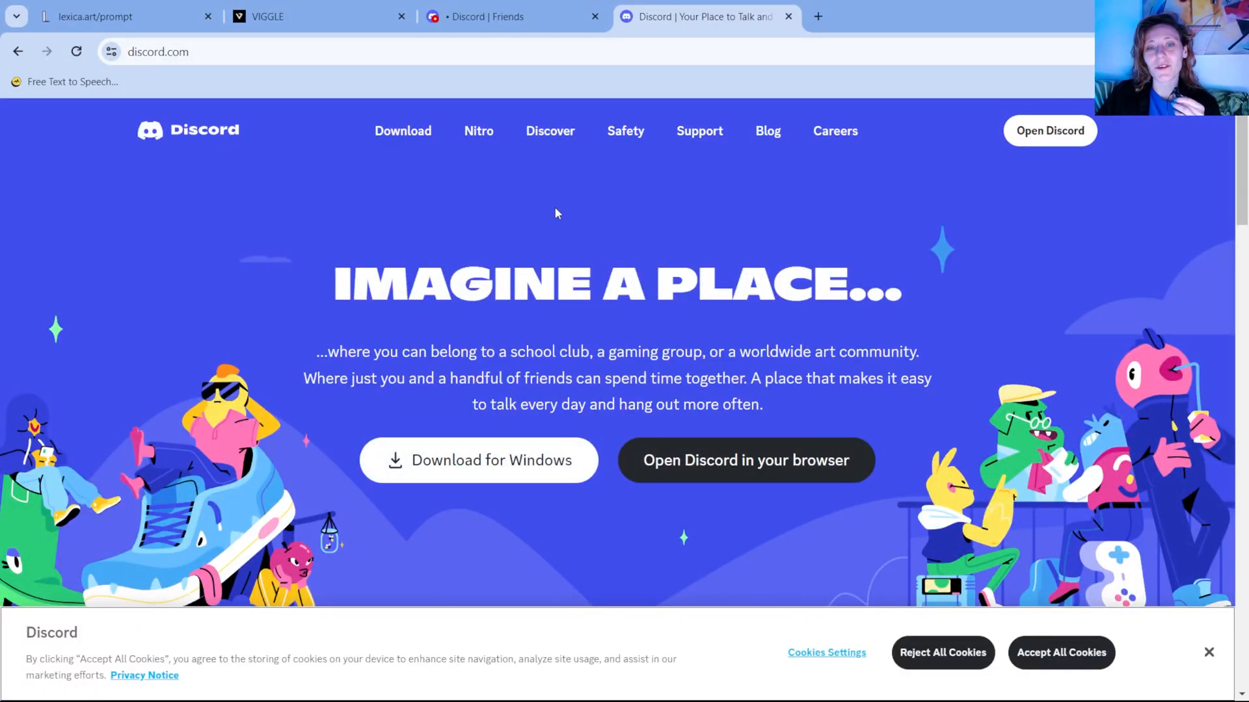
mouse_move(498, 15)
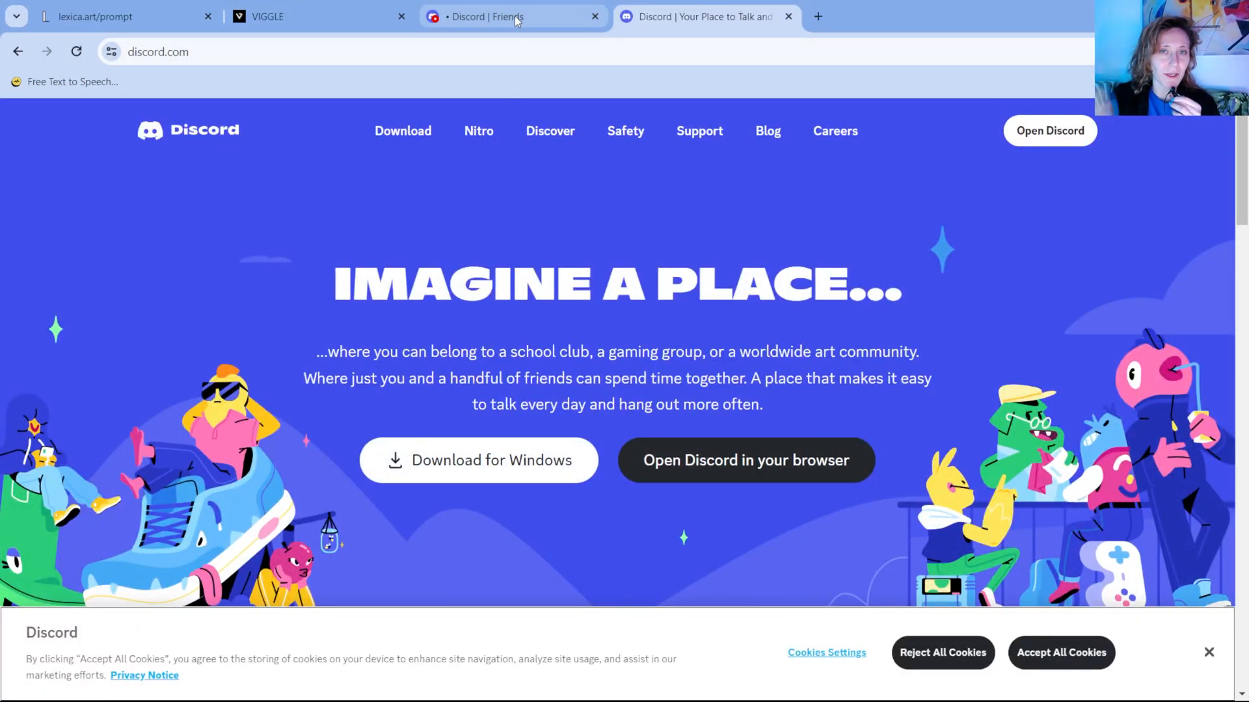
click(319, 16)
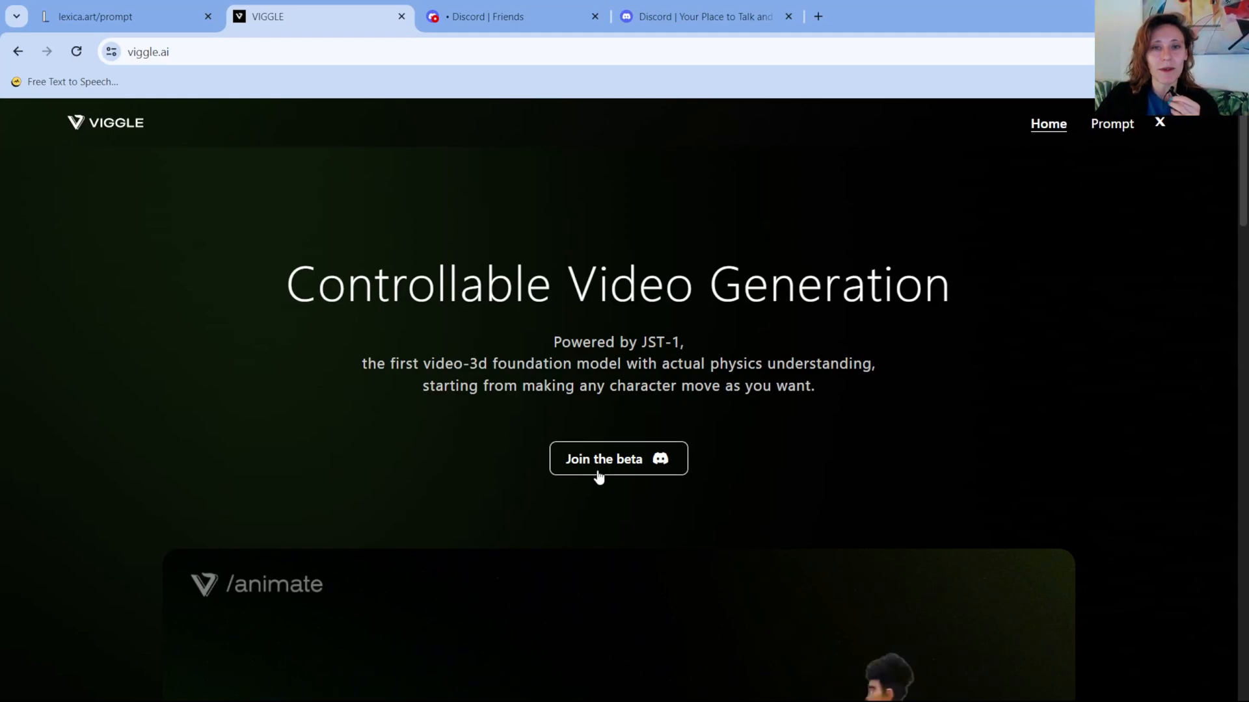
mouse_move(514, 16)
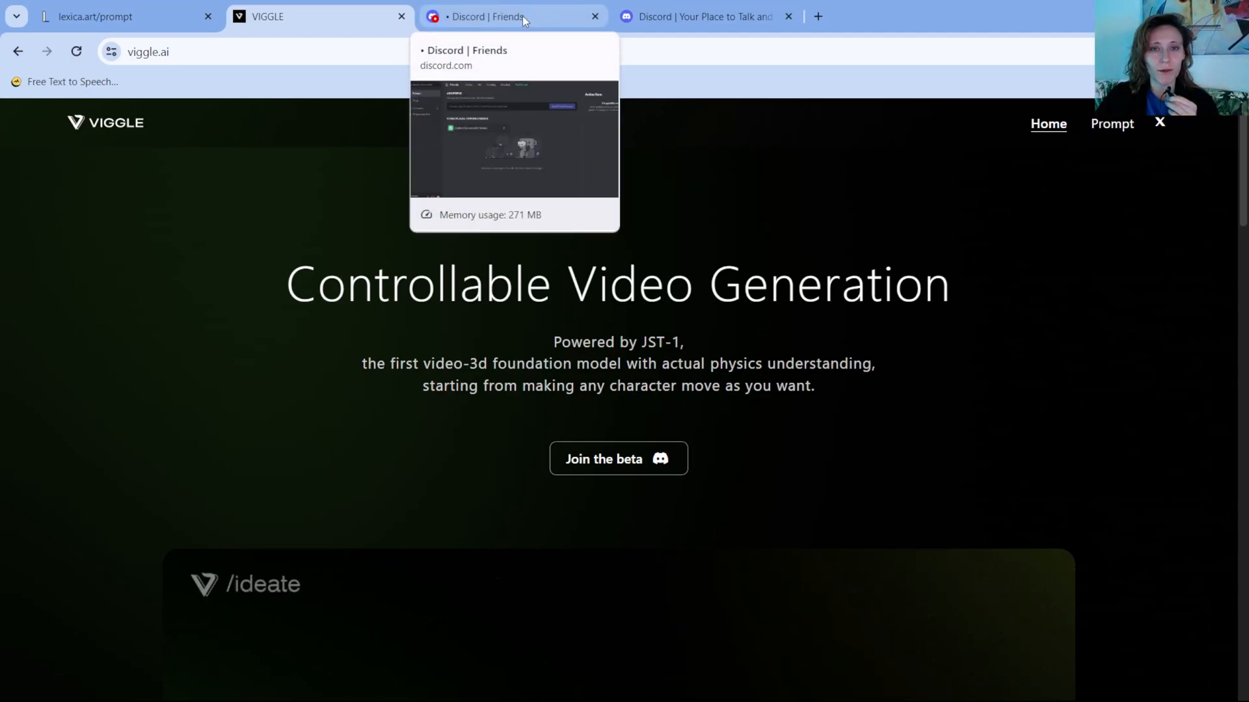
- Open the Viggle server in Discord and reach the animate-1 channel's message box
click(510, 16)
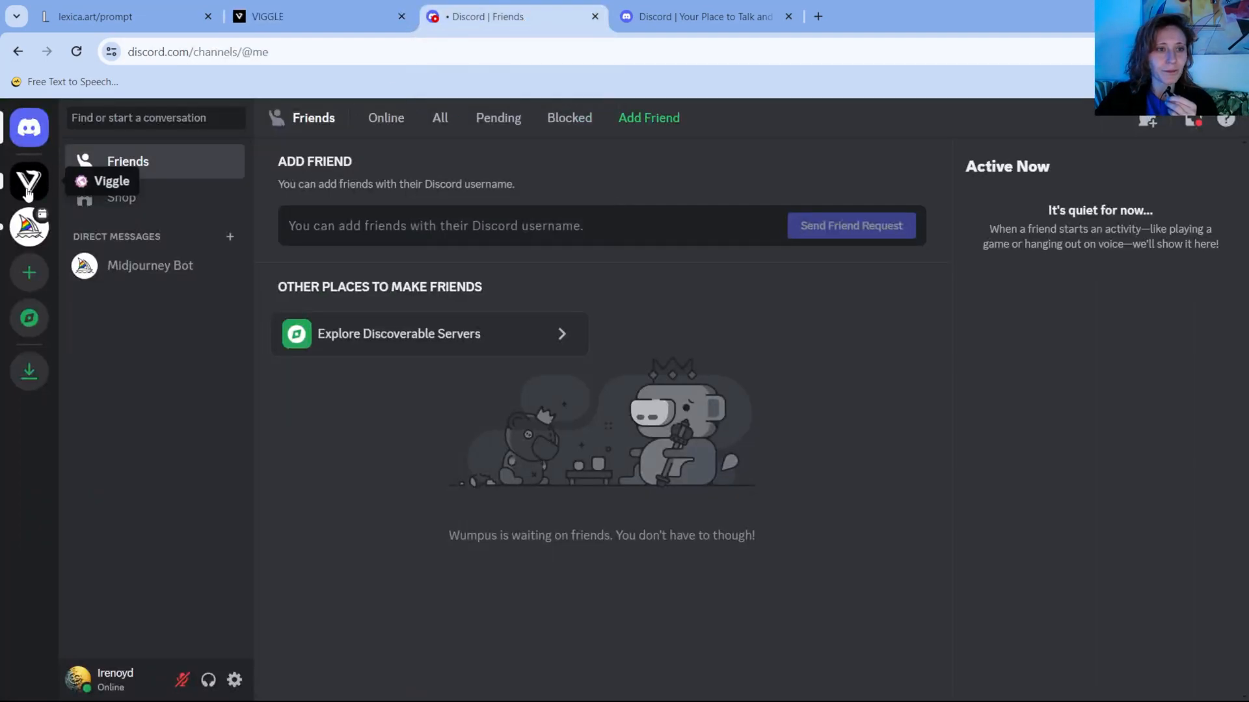
click(29, 182)
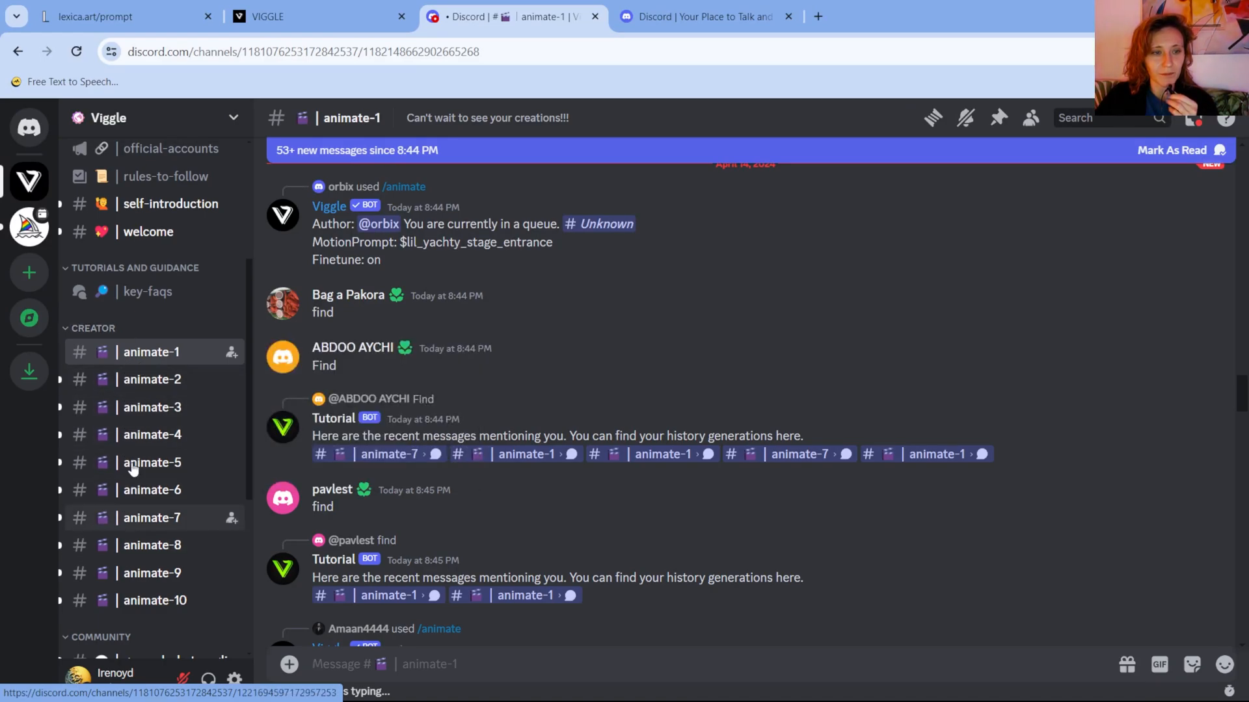
mouse_move(141, 351)
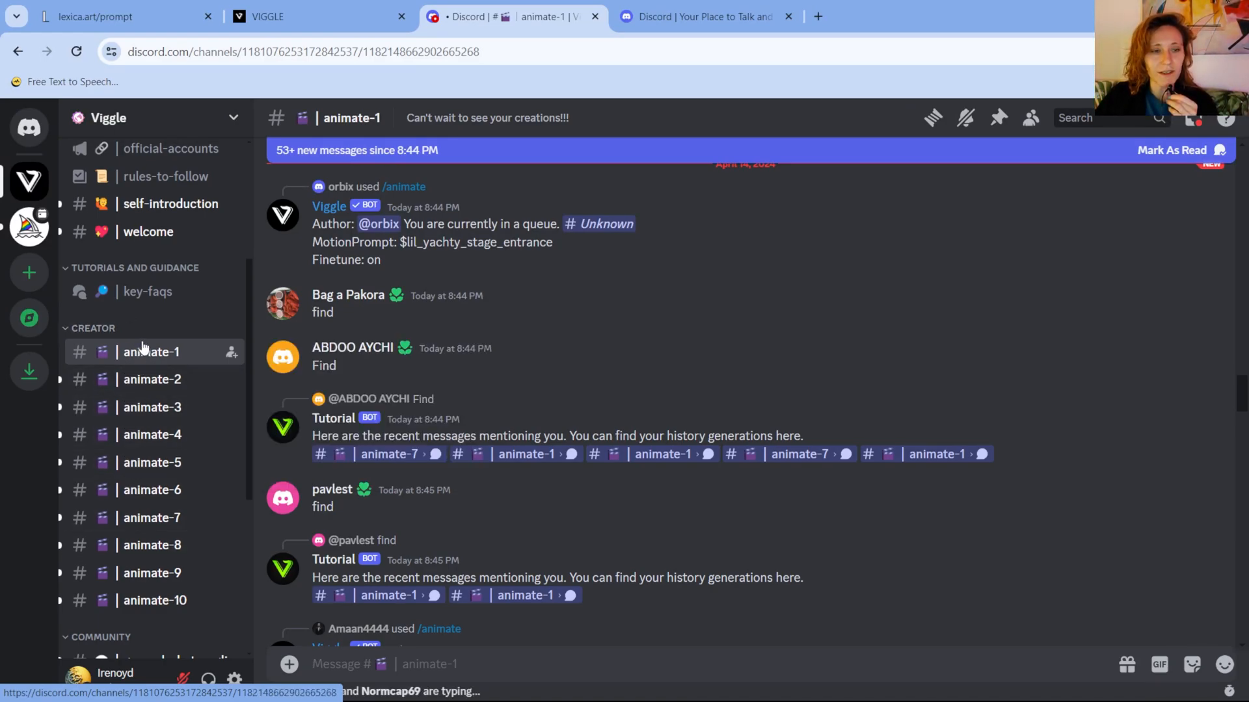
scroll(down, 3)
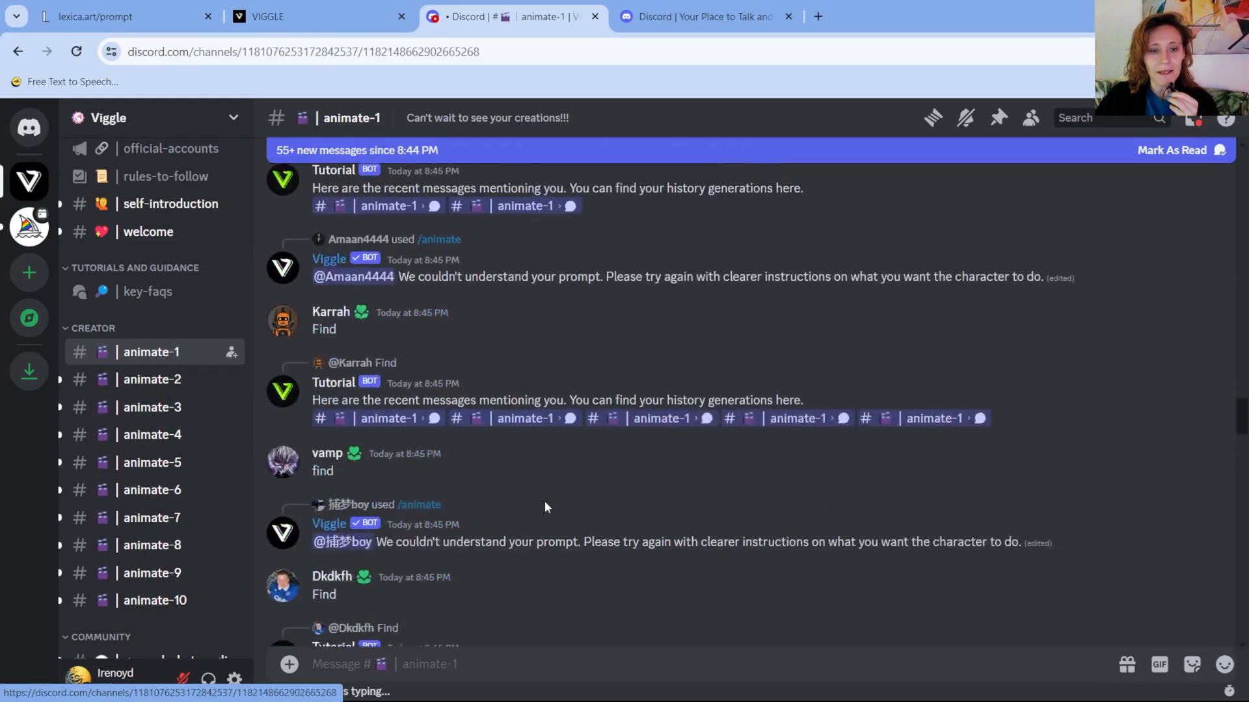
scroll(down, 3)
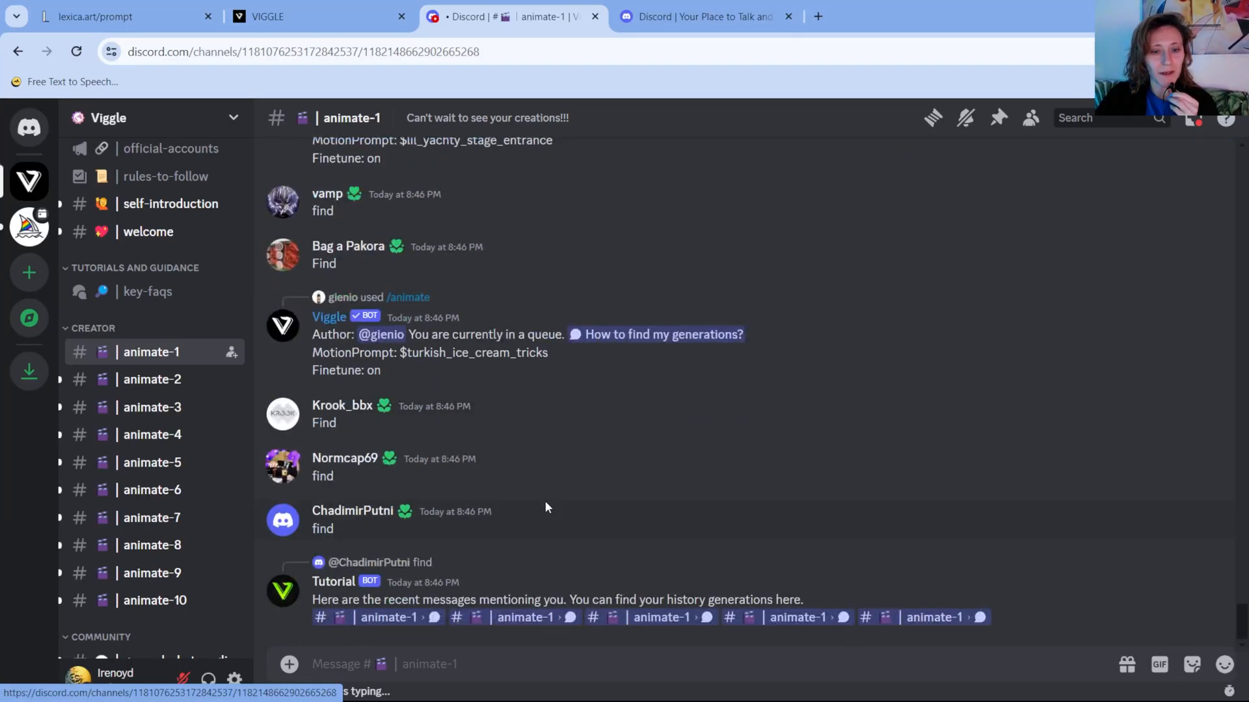
click(516, 663)
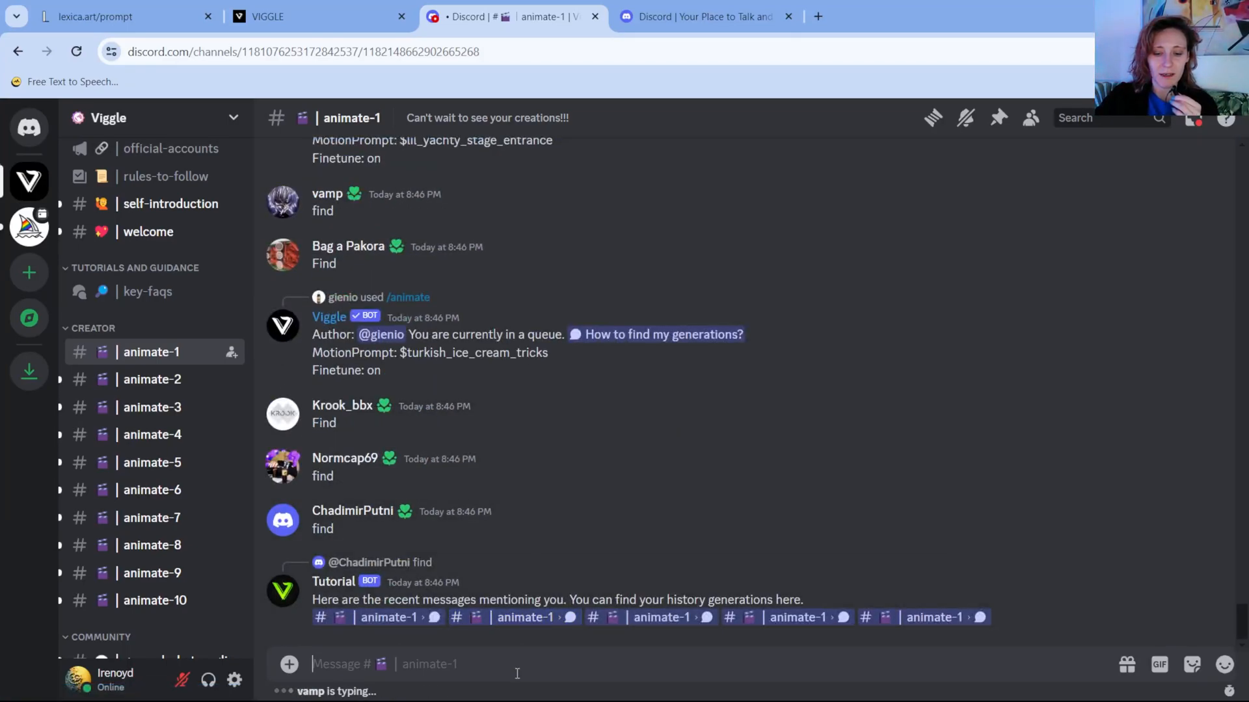
scroll(down, 3)
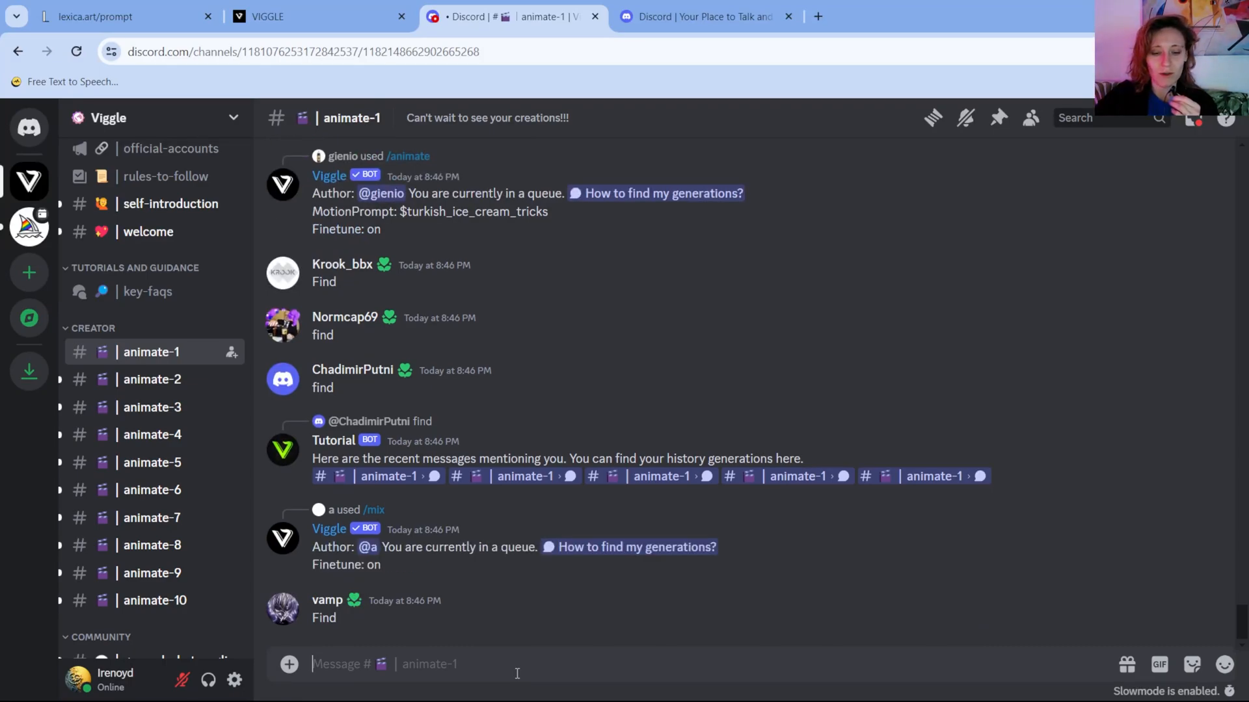
- Start the /animate command with the Pixar boy image attached as the character
text(/)
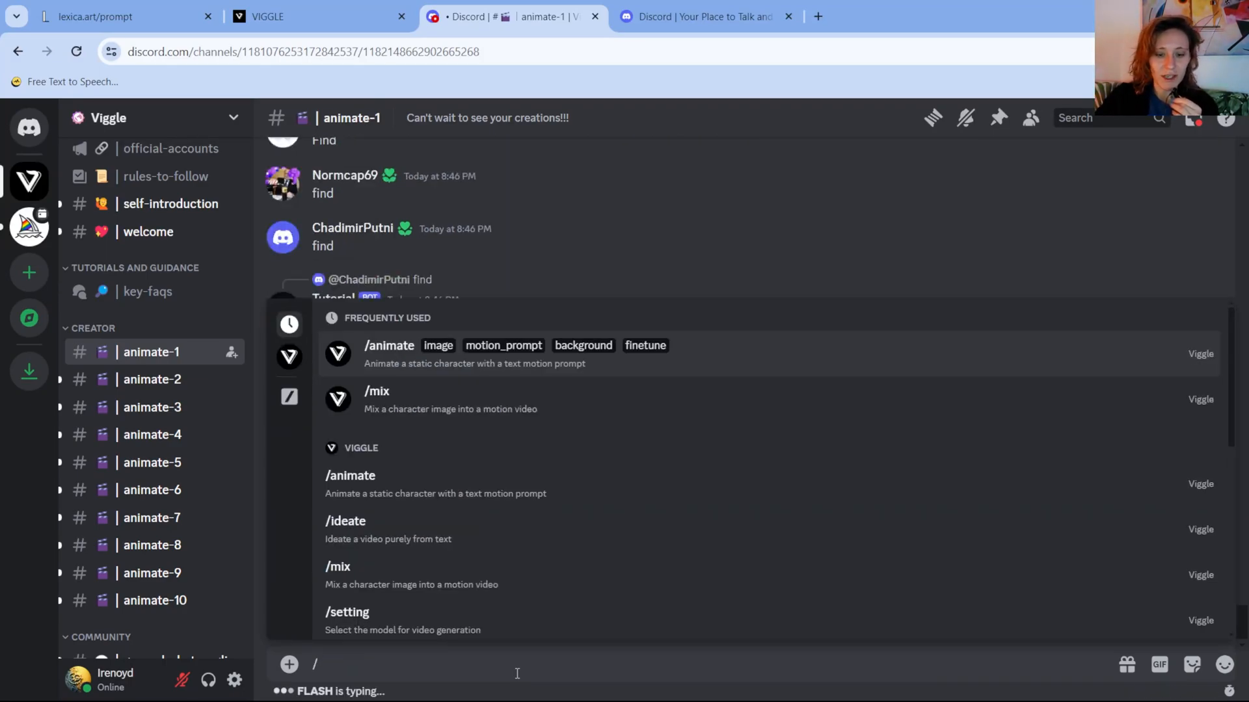
text(anim)
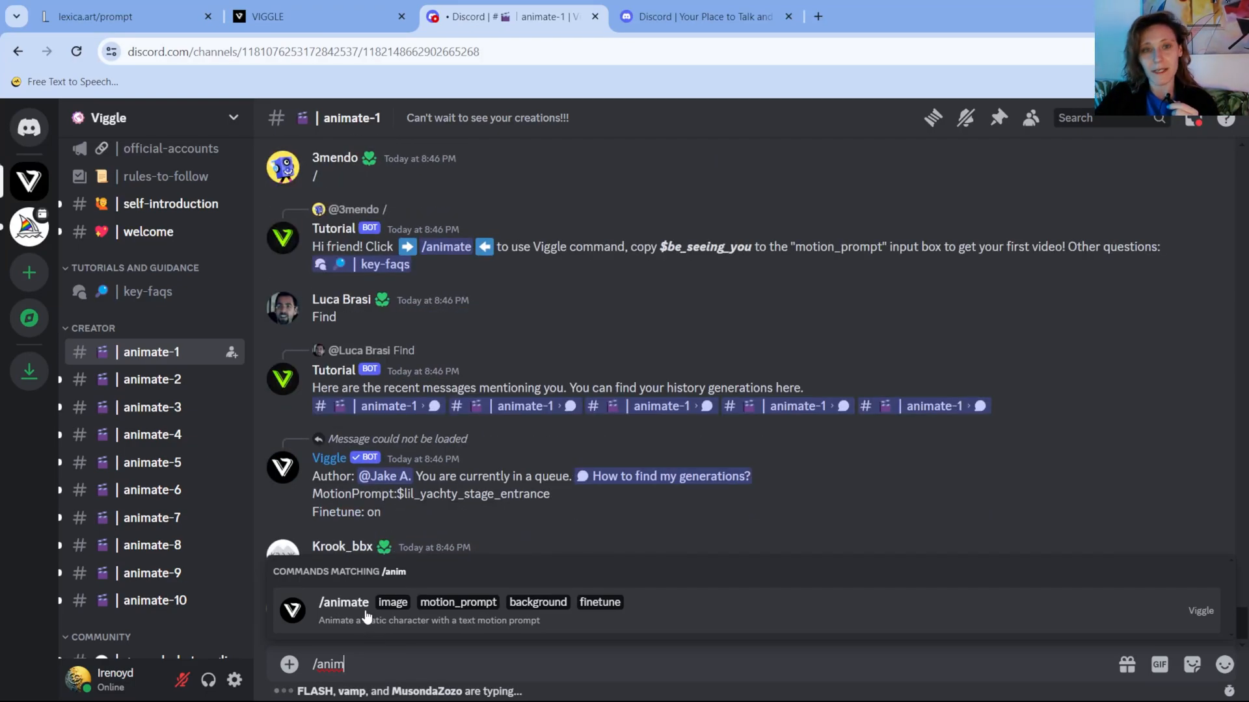
click(344, 603)
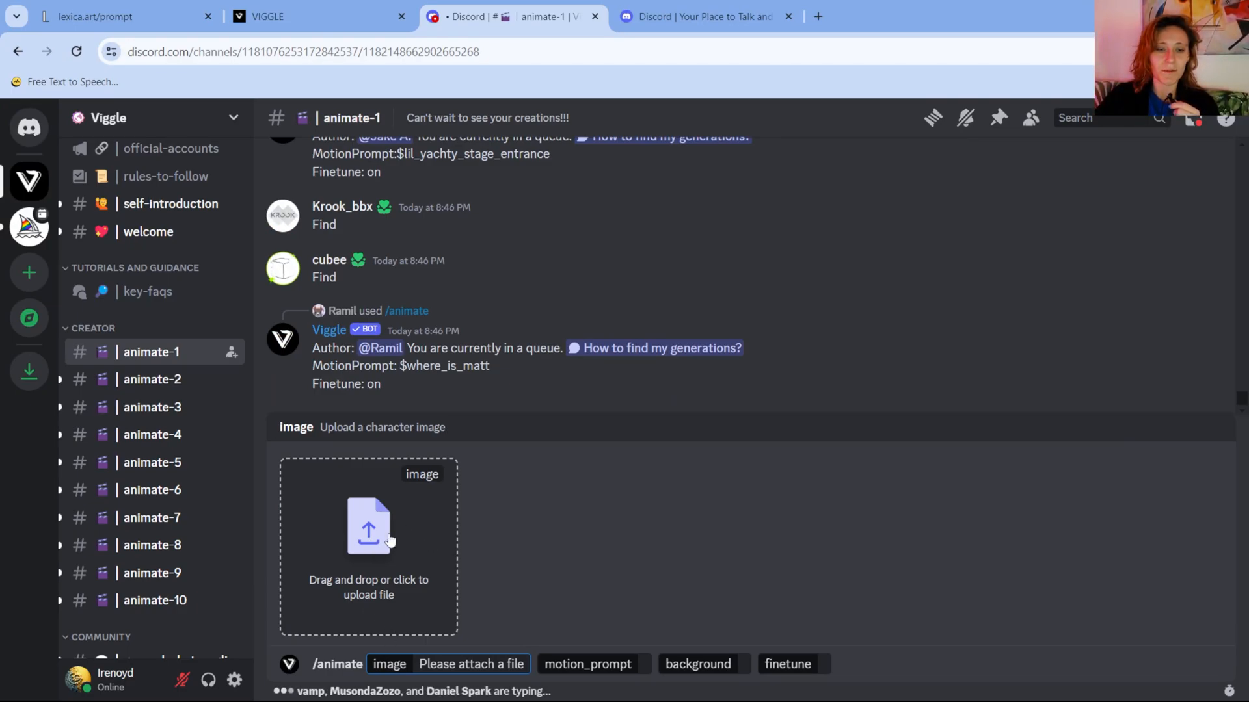
click(368, 525)
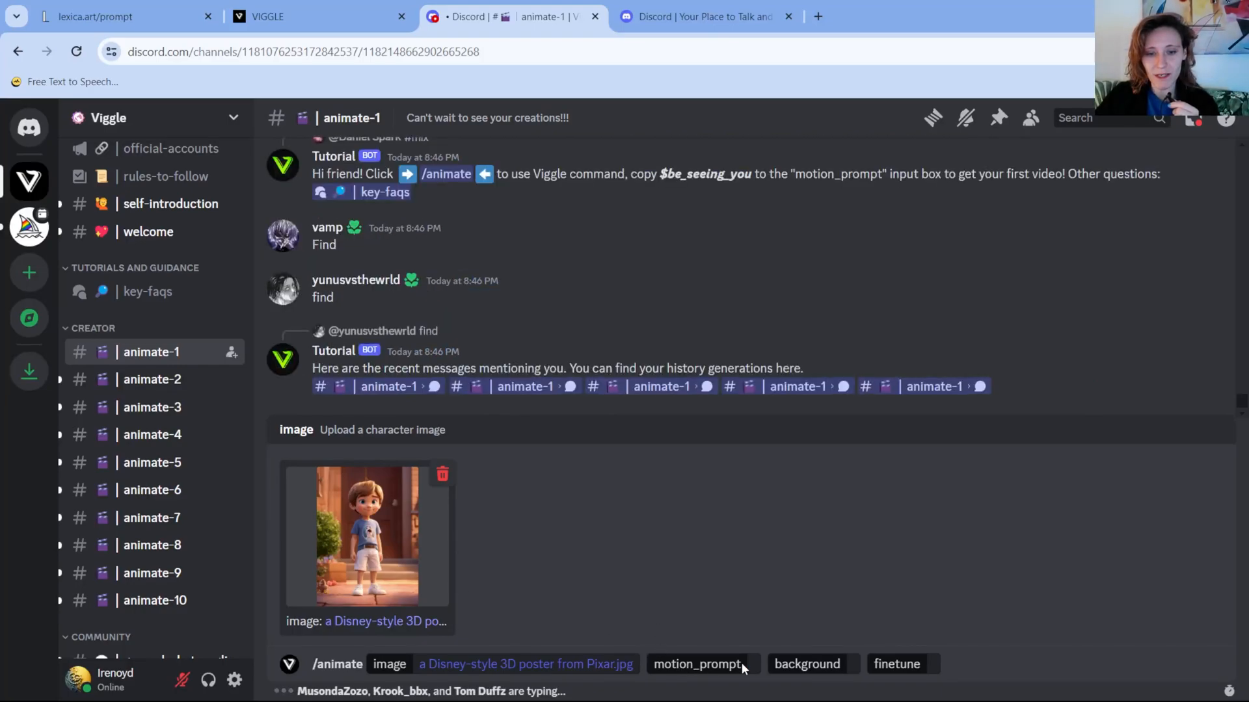
click(699, 664)
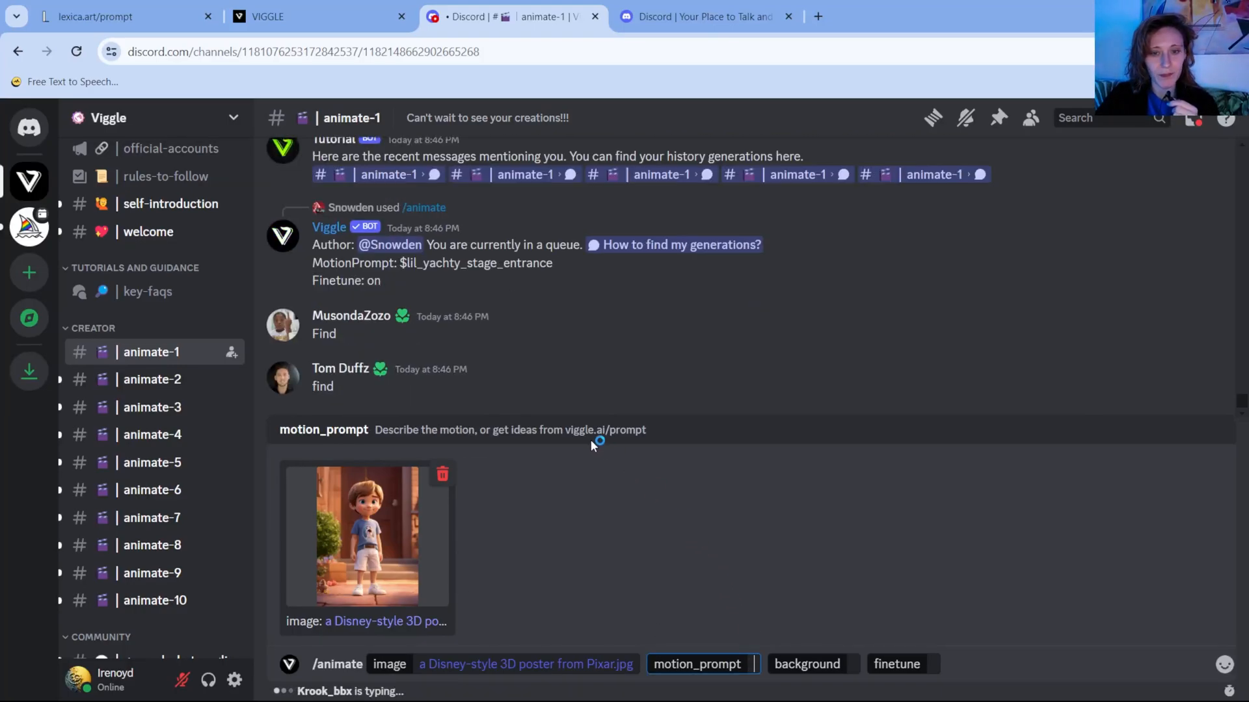
mouse_move(567, 441)
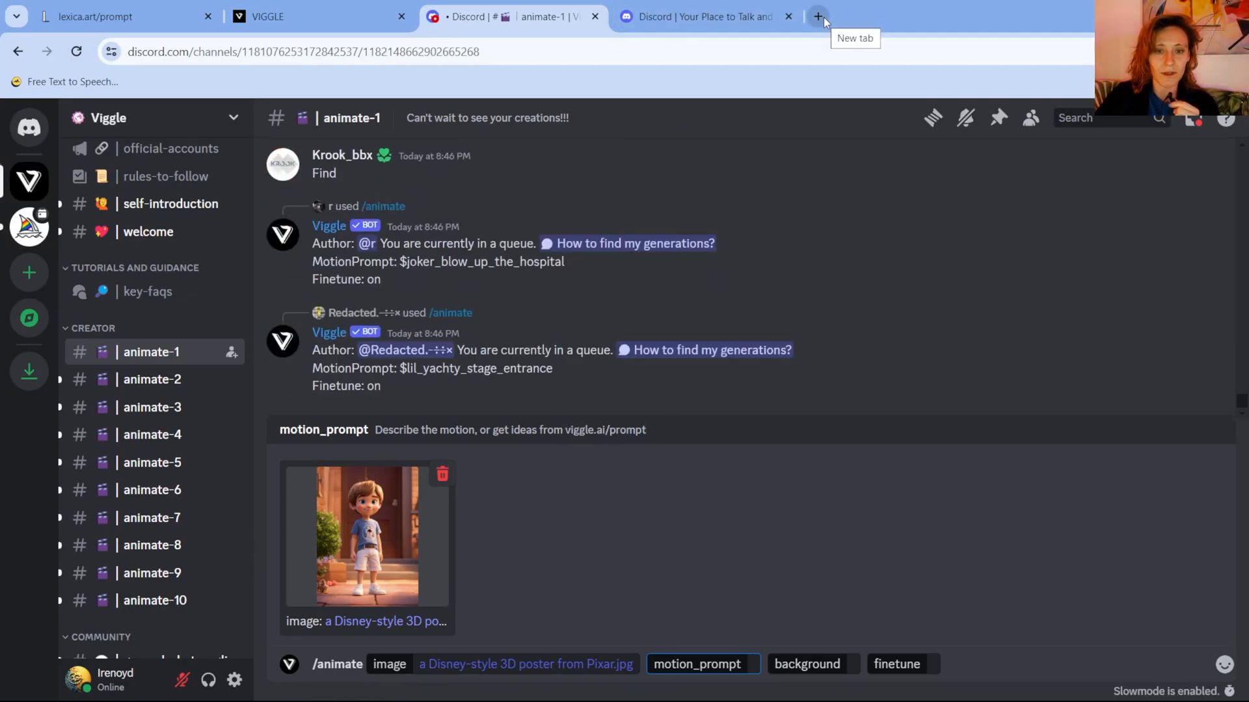
- Find the $criss_cross dance template on page 2 of Viggle's prompt library
click(311, 16)
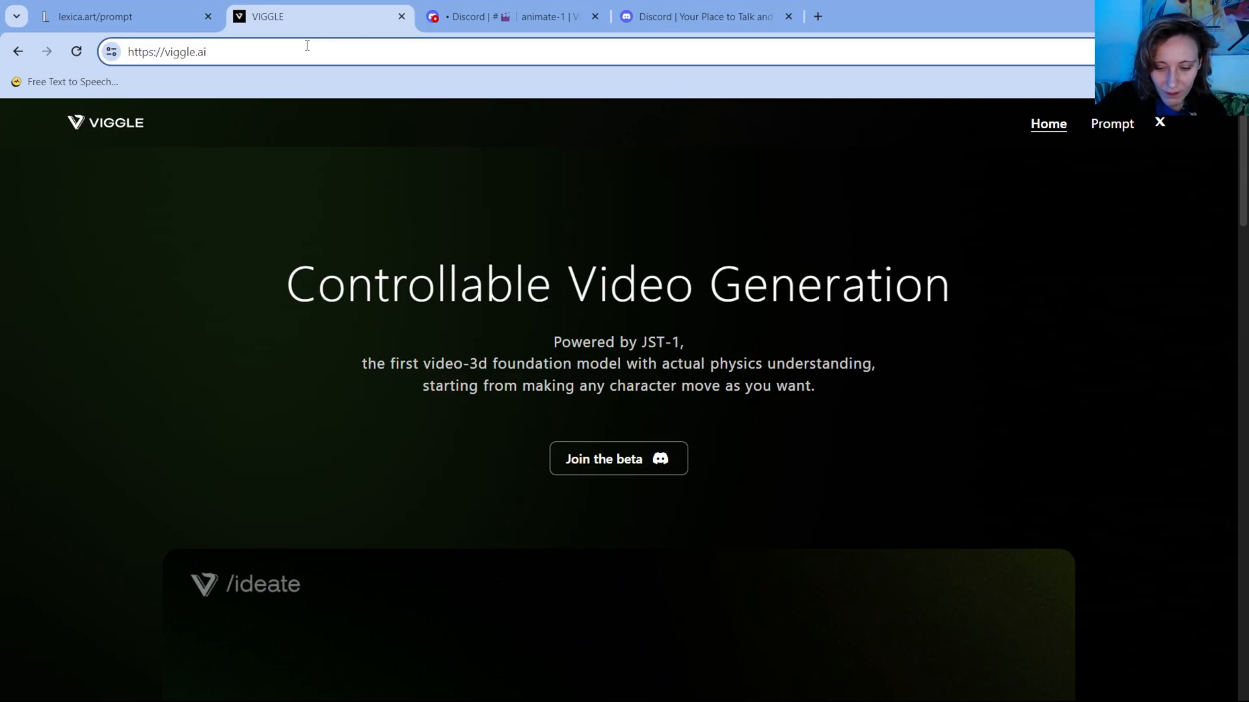
click(1112, 124)
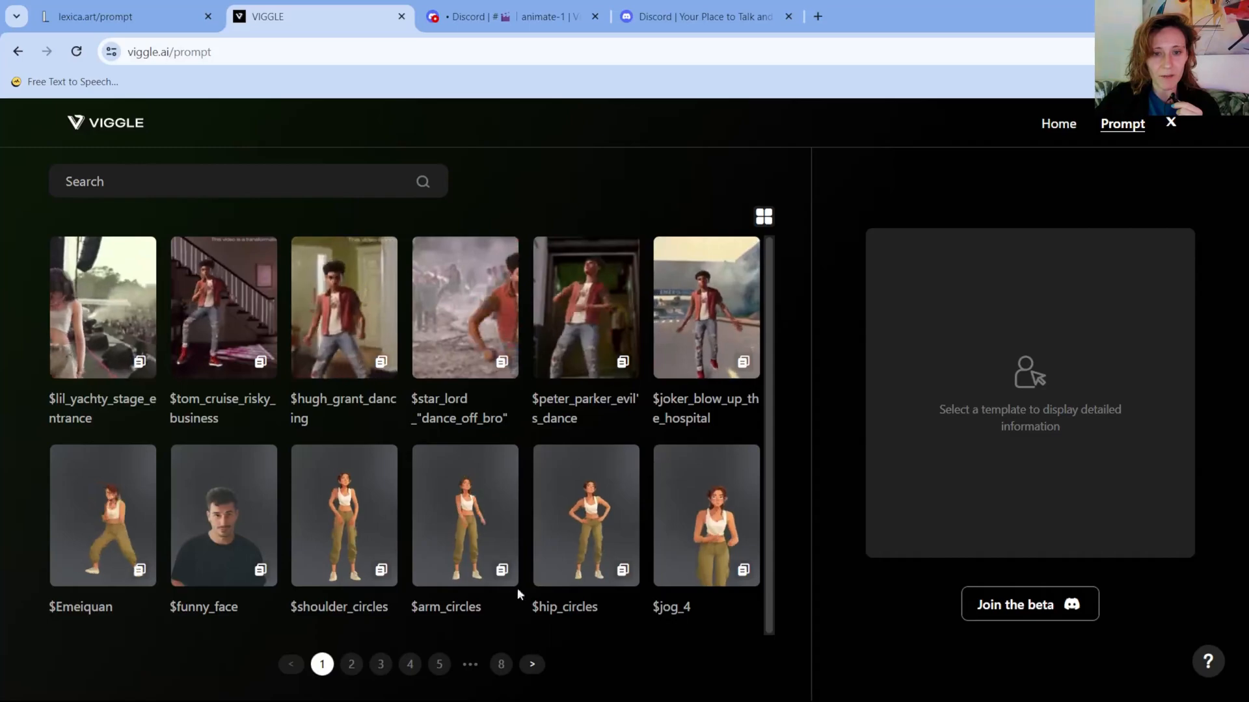
click(351, 665)
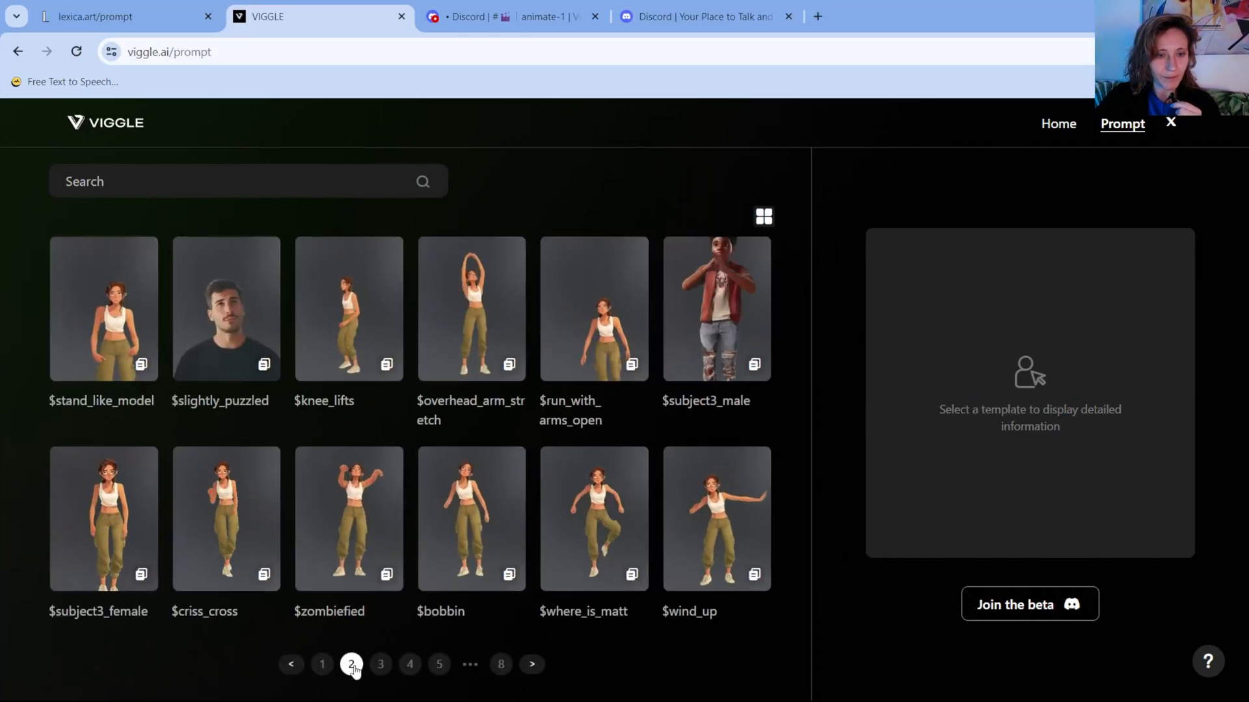
click(225, 518)
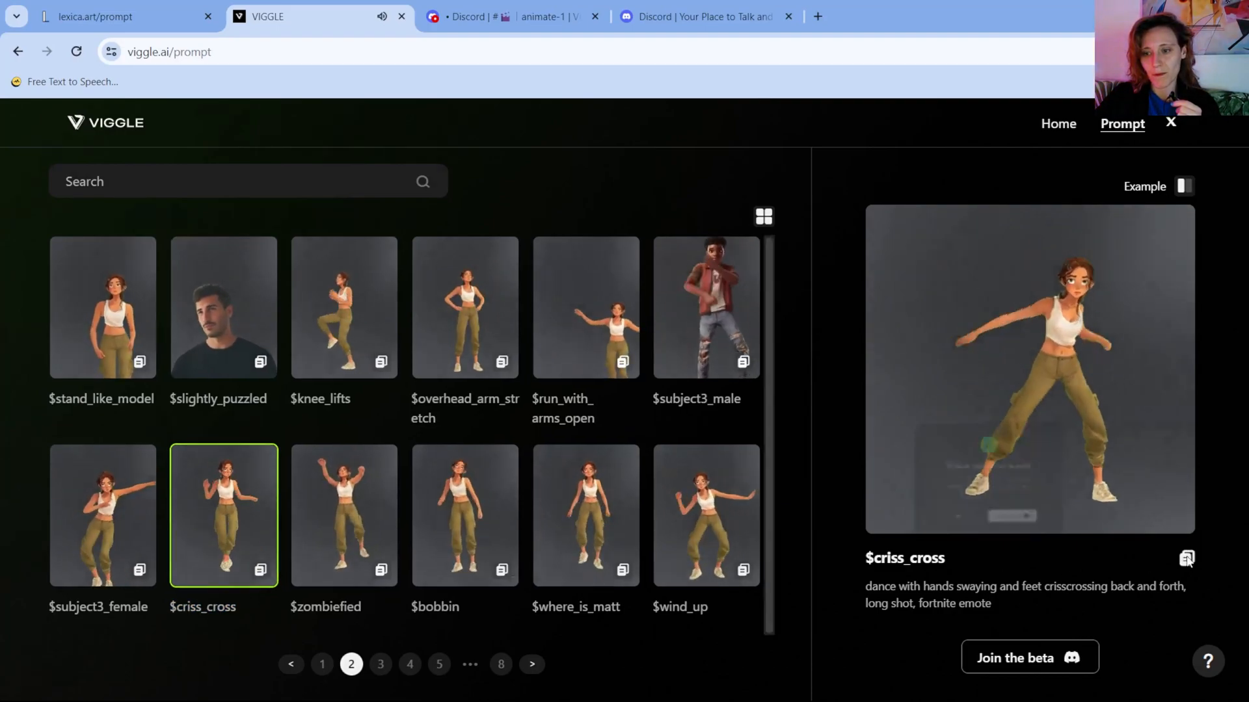
- Put $criss_cross into the boy's motion prompt and preview the dance
click(1187, 558)
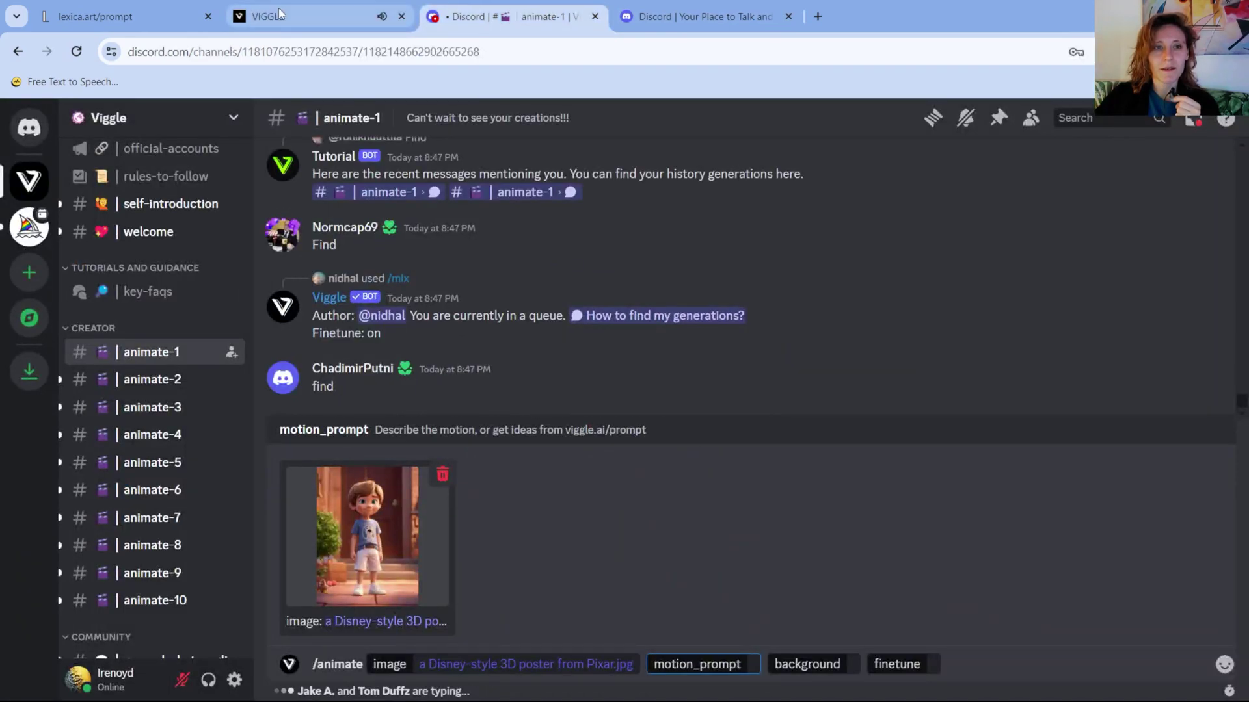
click(279, 16)
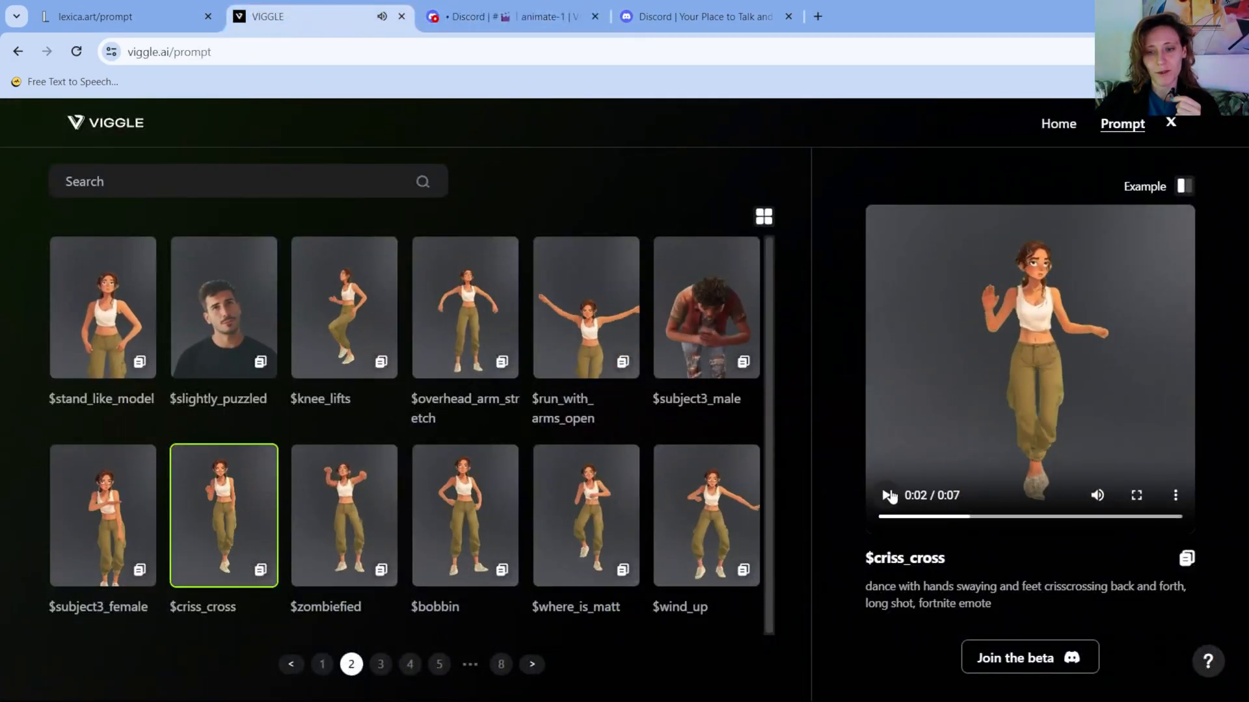
click(510, 15)
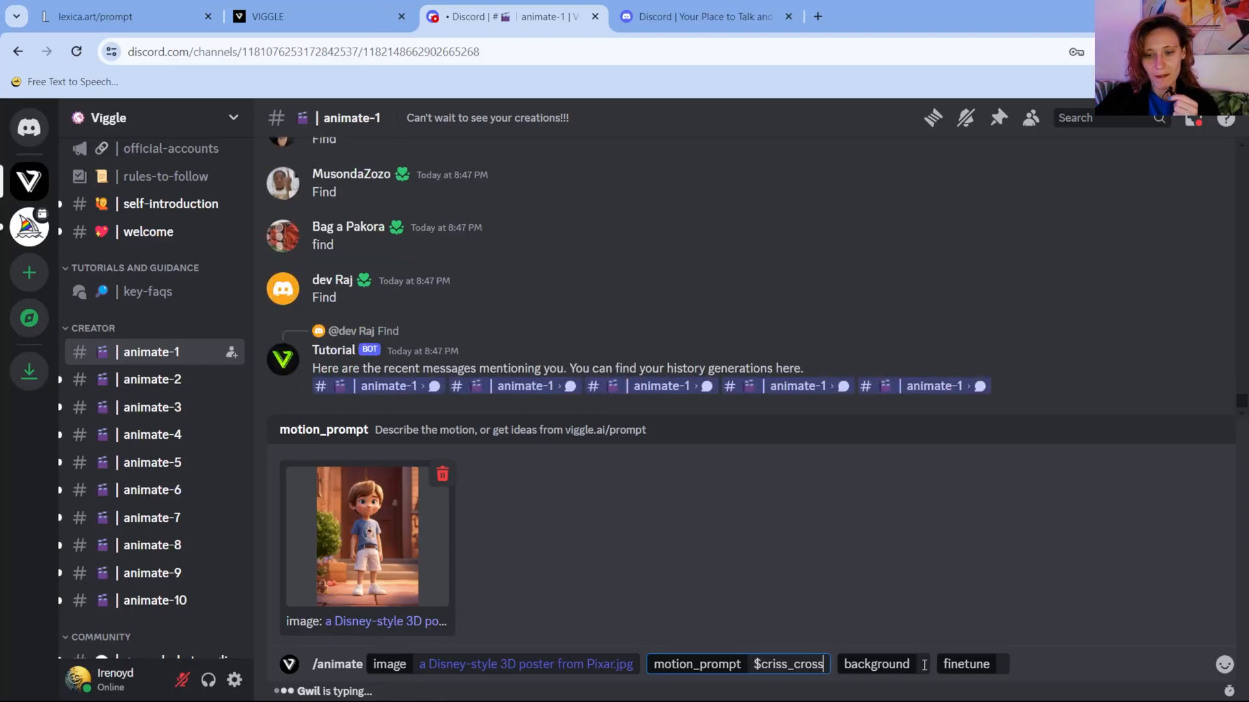
- Send the criss_cross request with white background and finetune On, then locate the queued job
click(876, 665)
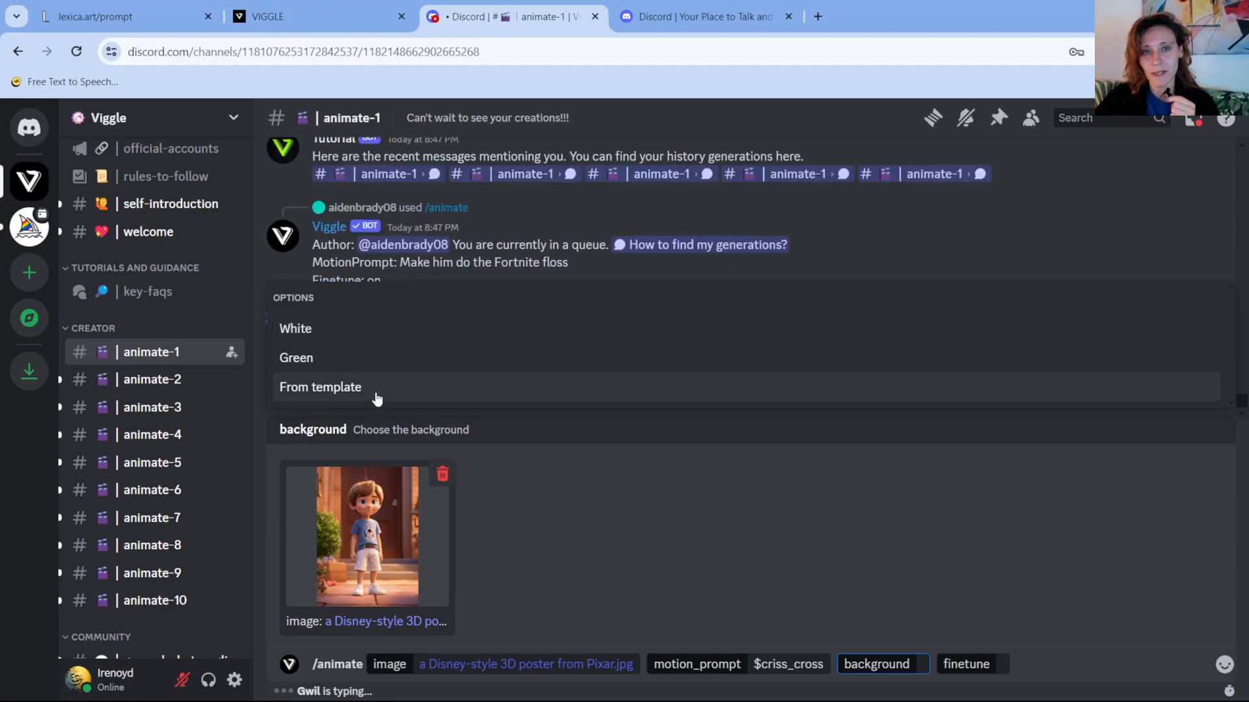
click(296, 328)
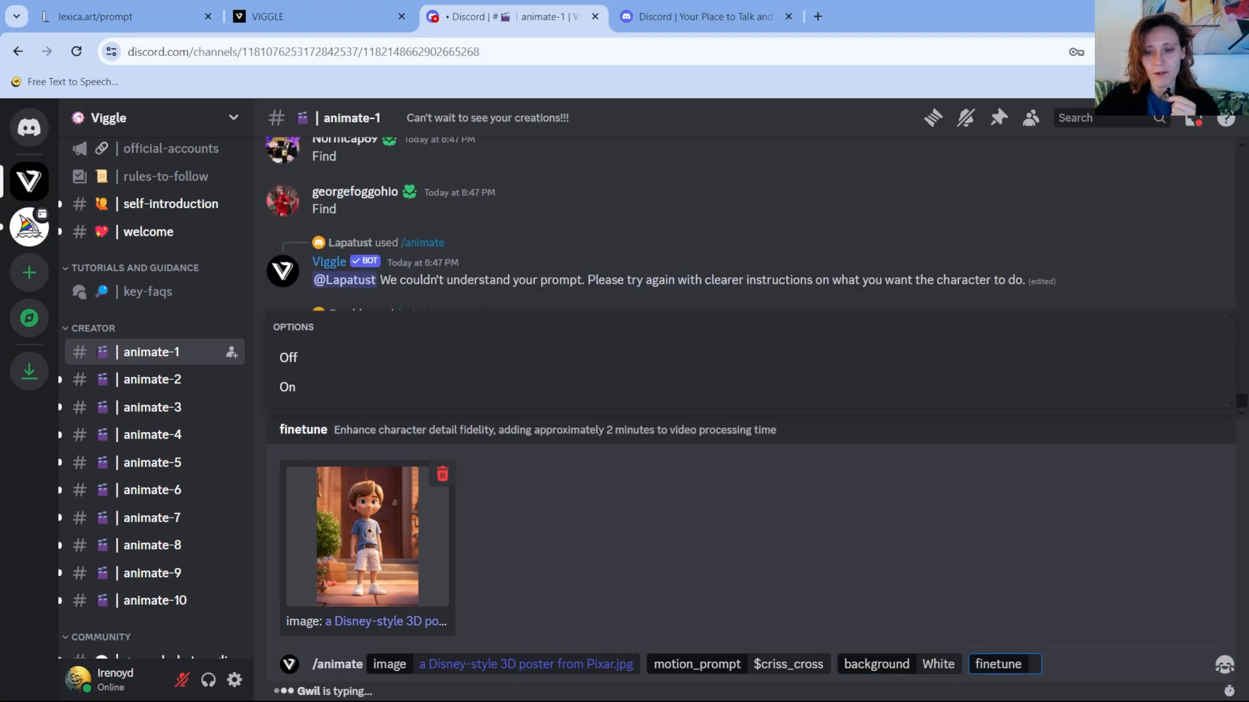
mouse_move(967, 640)
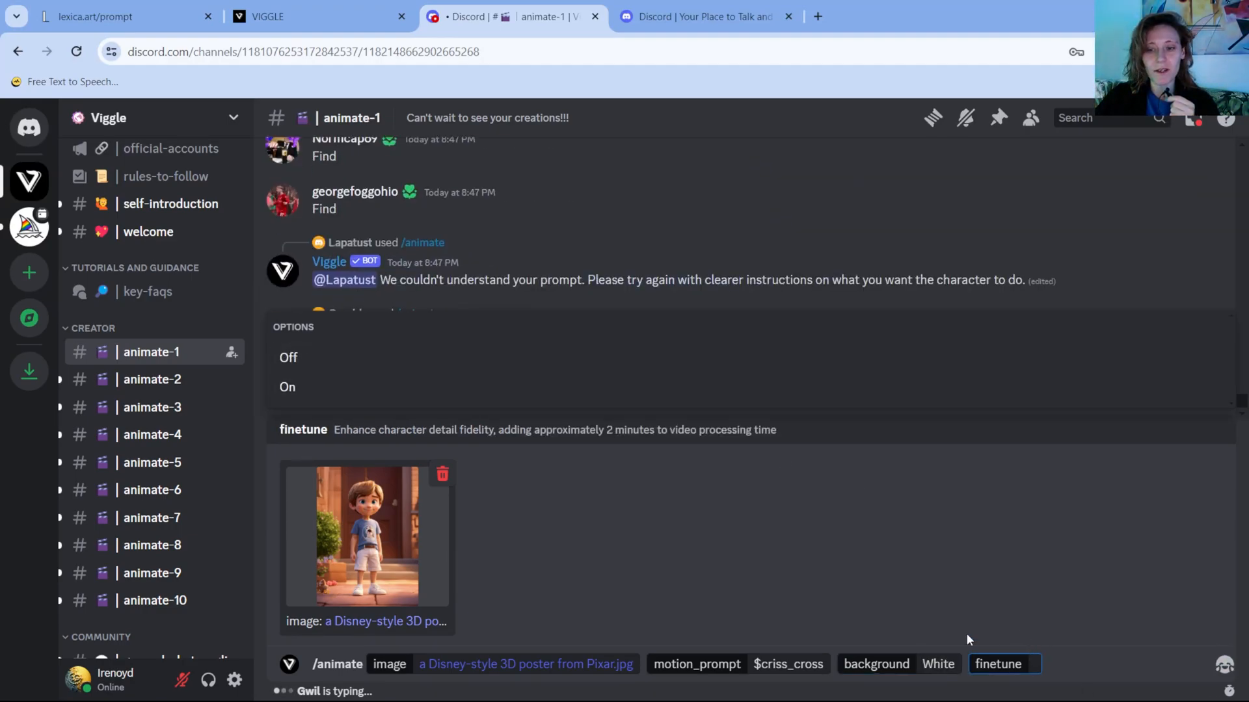
click(287, 386)
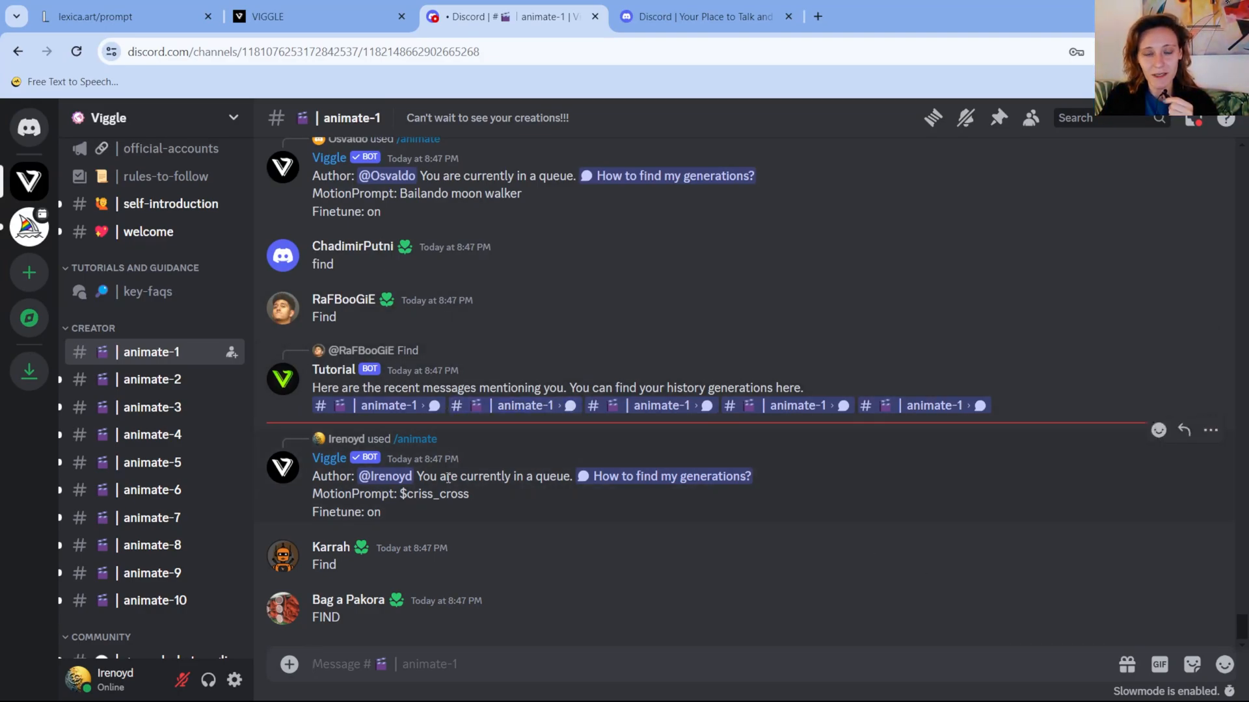
mouse_move(469, 499)
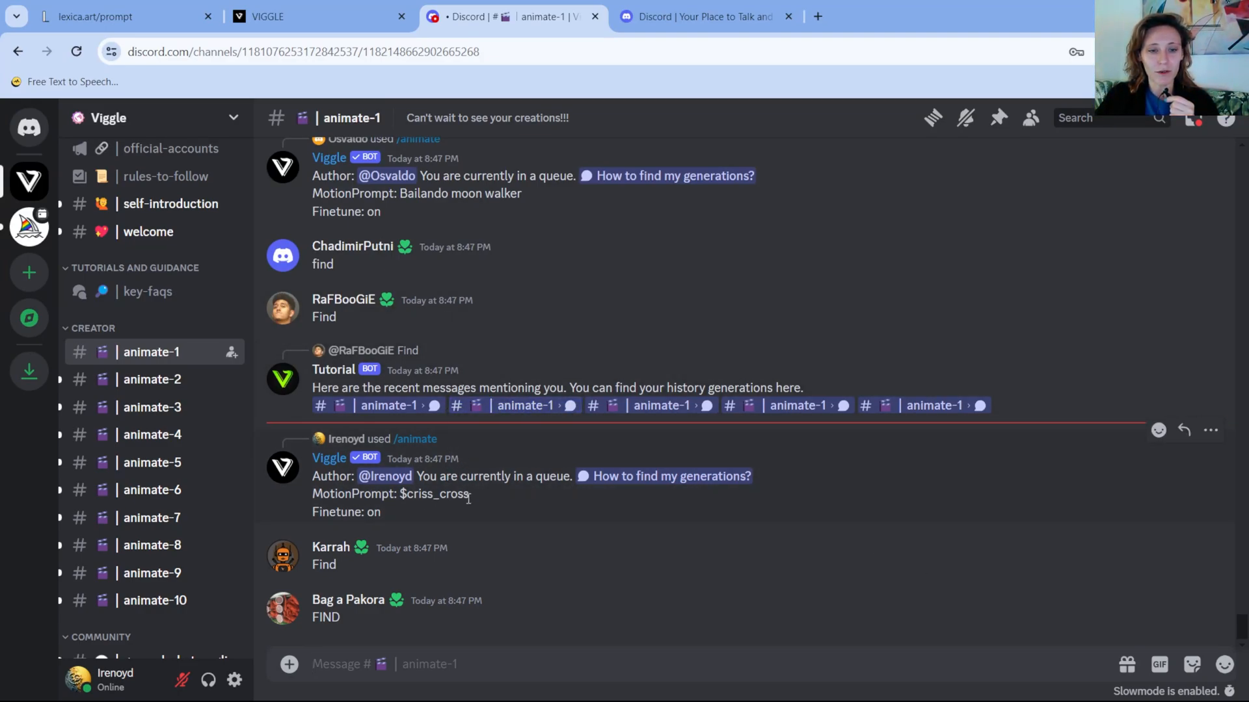
scroll(down, 3)
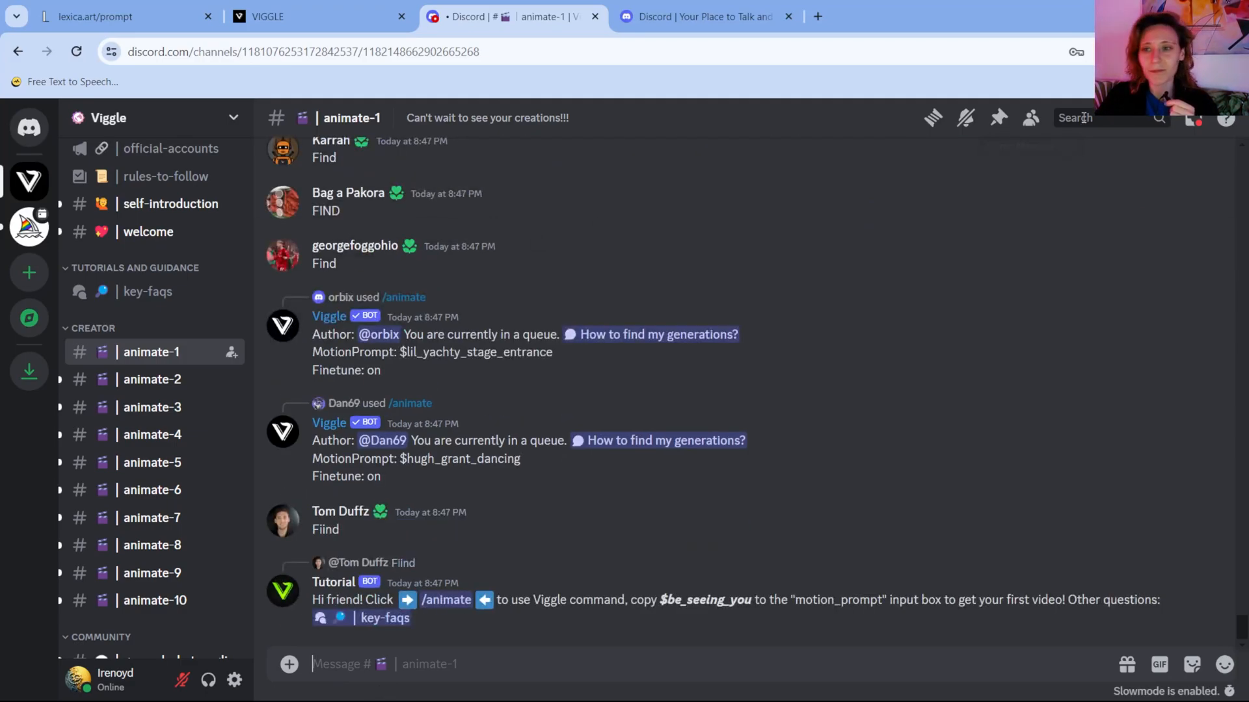
scroll(down, 3)
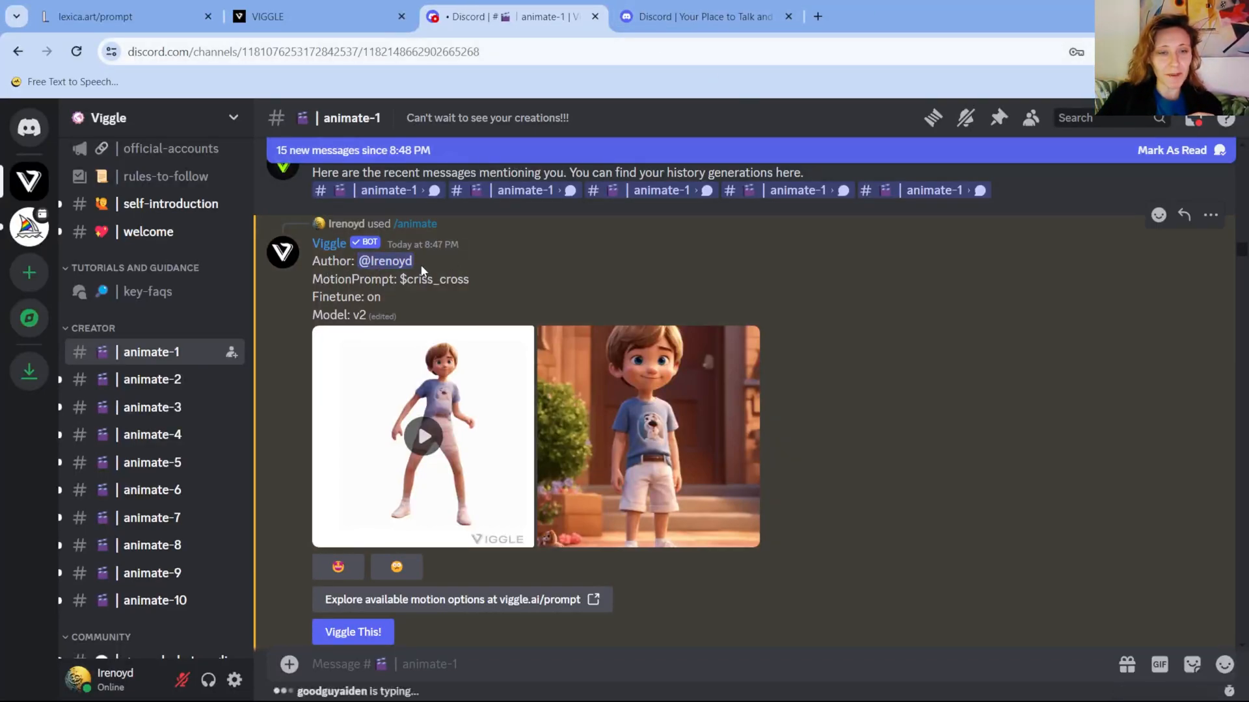
mouse_move(457, 388)
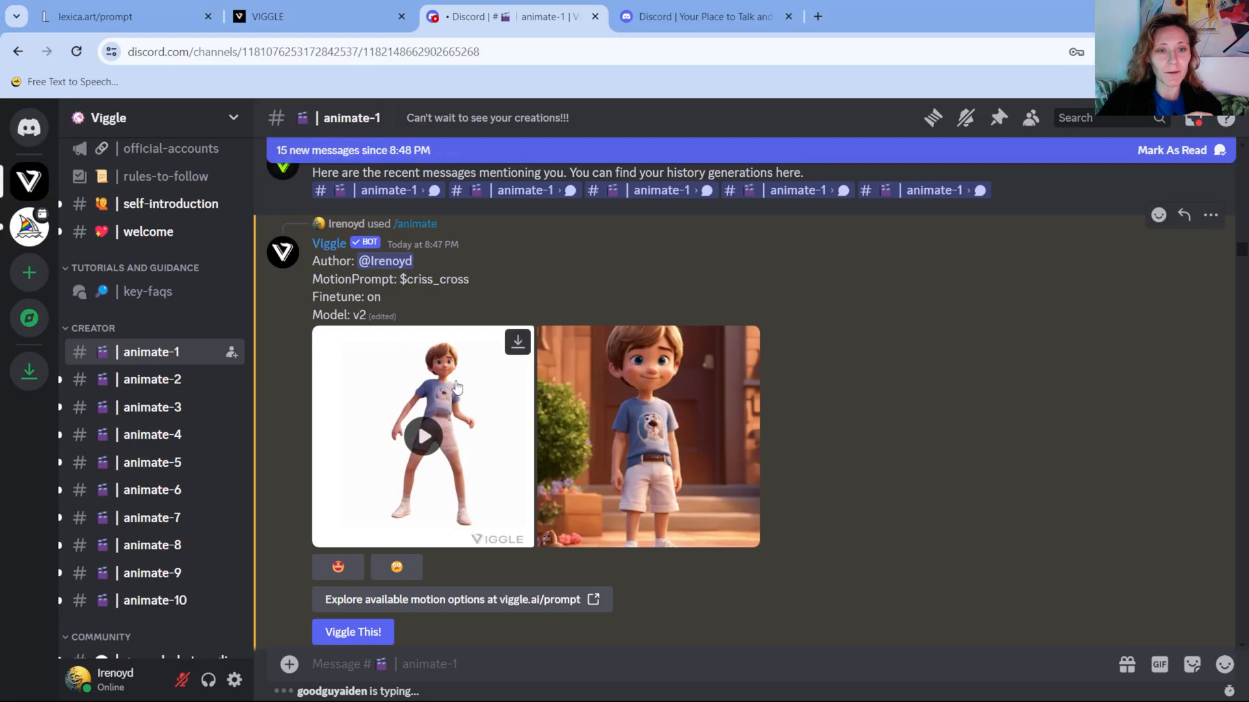
mouse_move(616, 417)
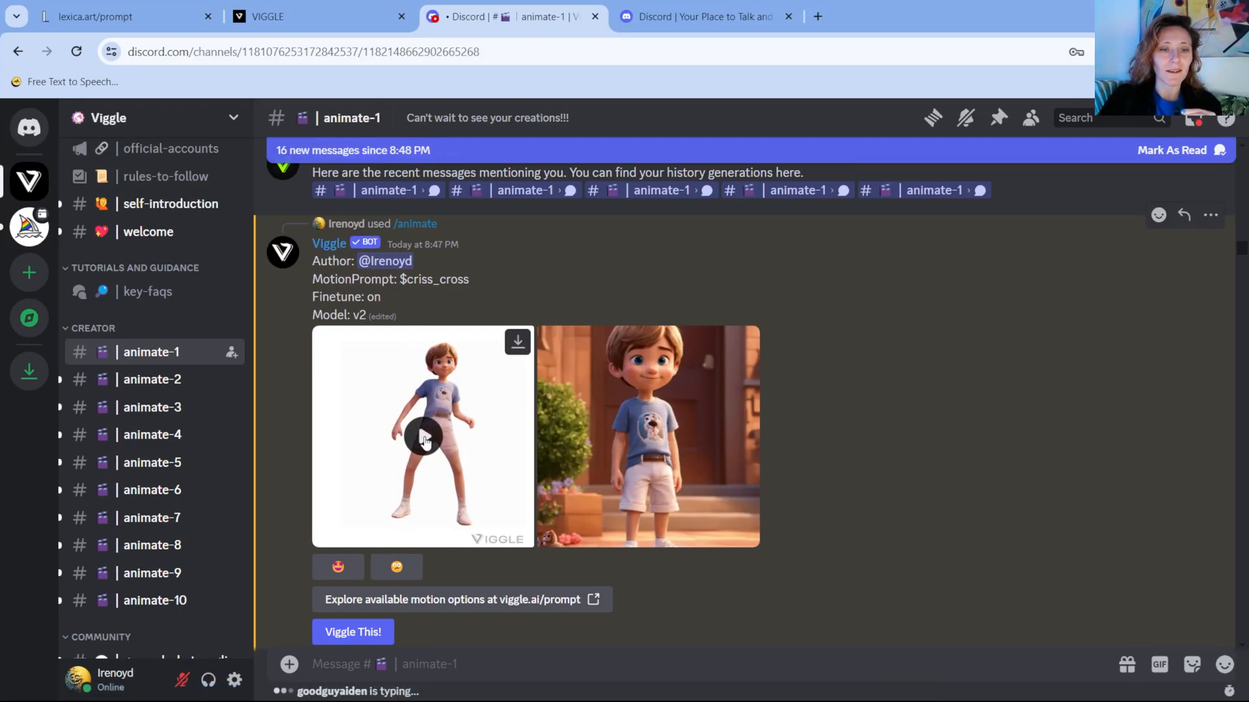
- Play the boy's criss_cross dance video full-size, then close back to the channel
click(422, 437)
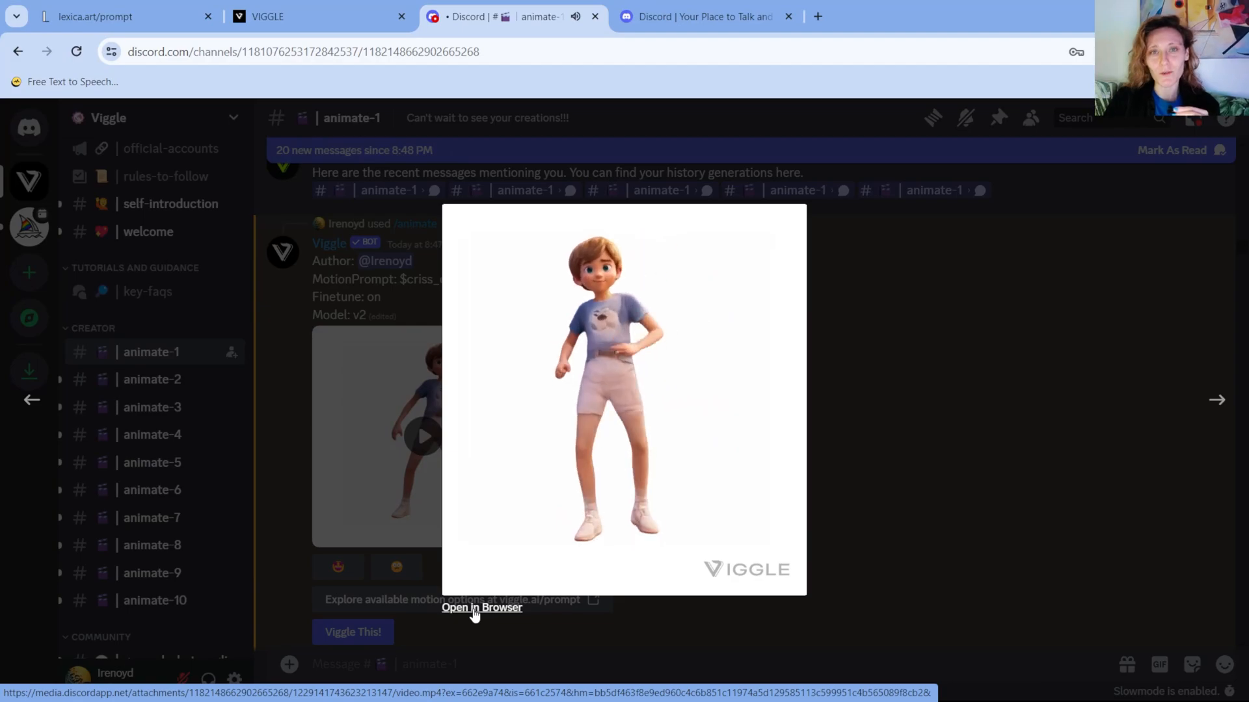
click(481, 608)
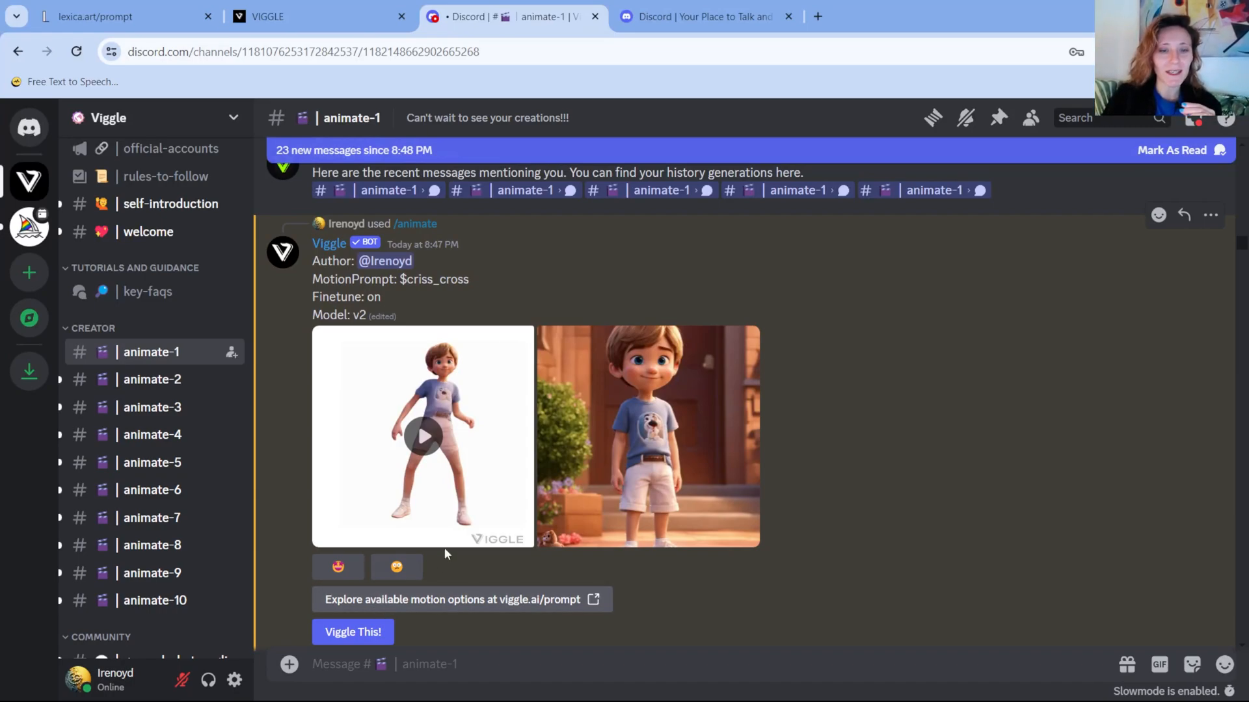
click(422, 437)
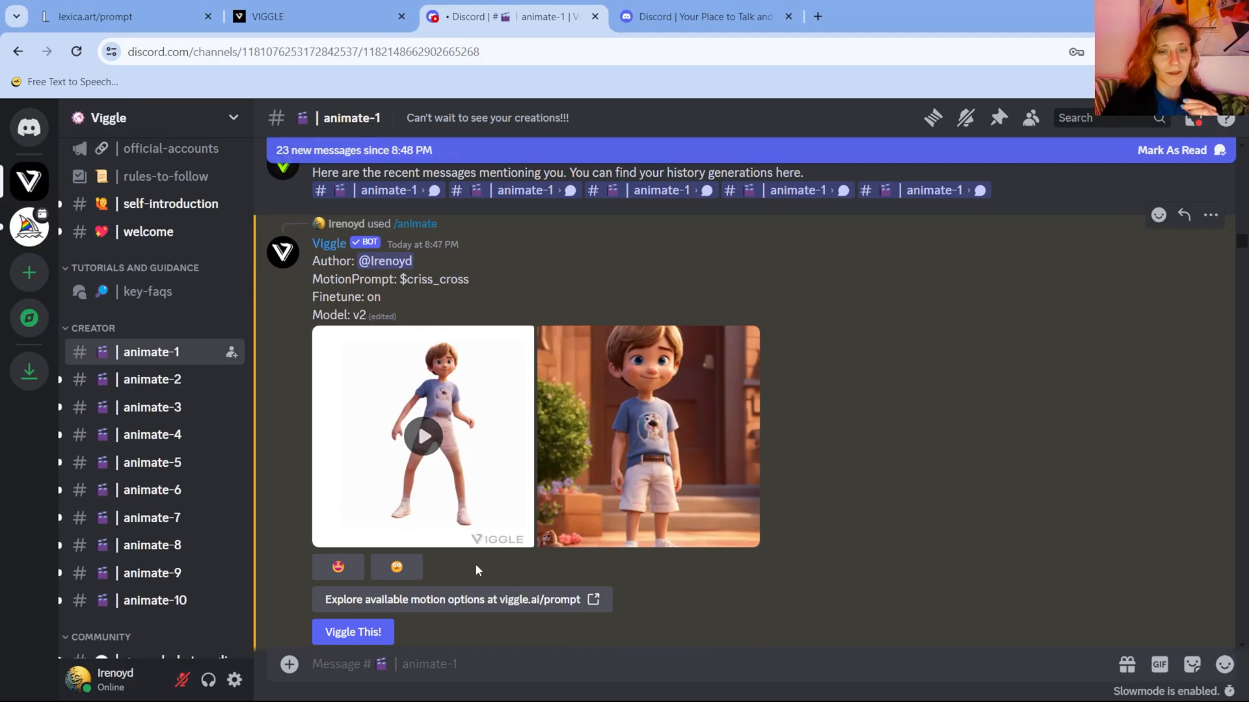
mouse_move(454, 568)
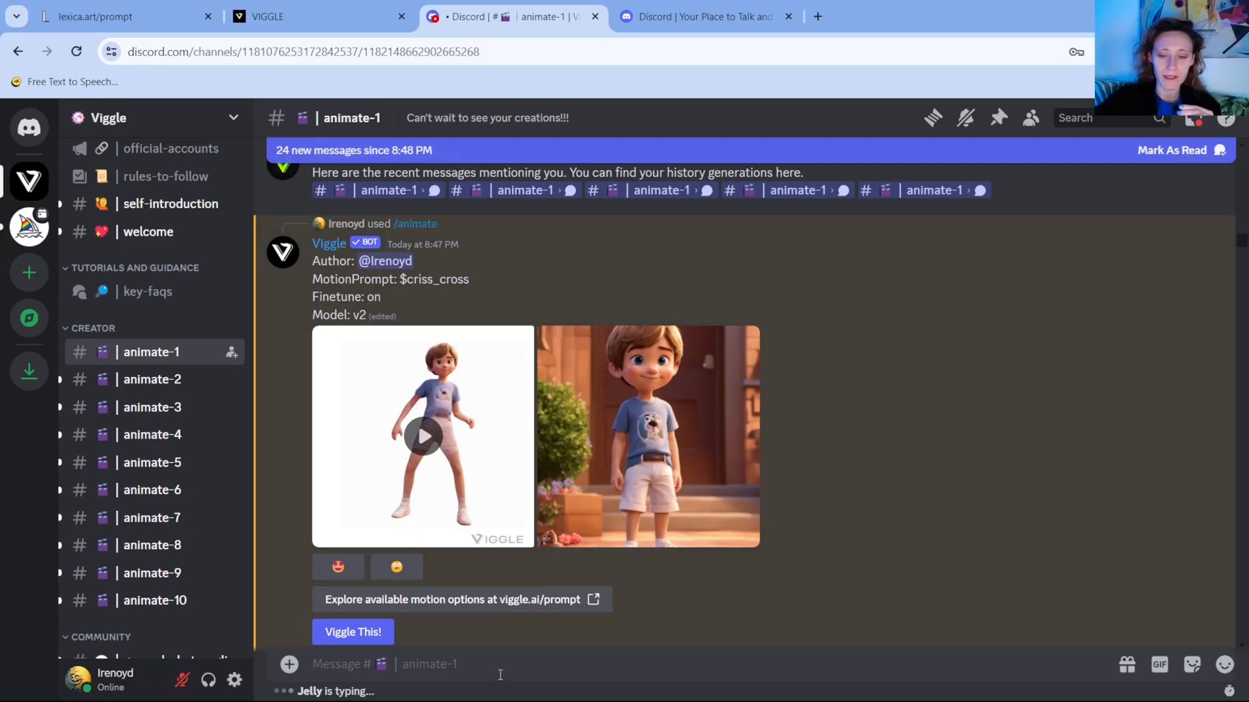
- Start a /mix command in animate-6 with empty character image and video slots
text(/mix)
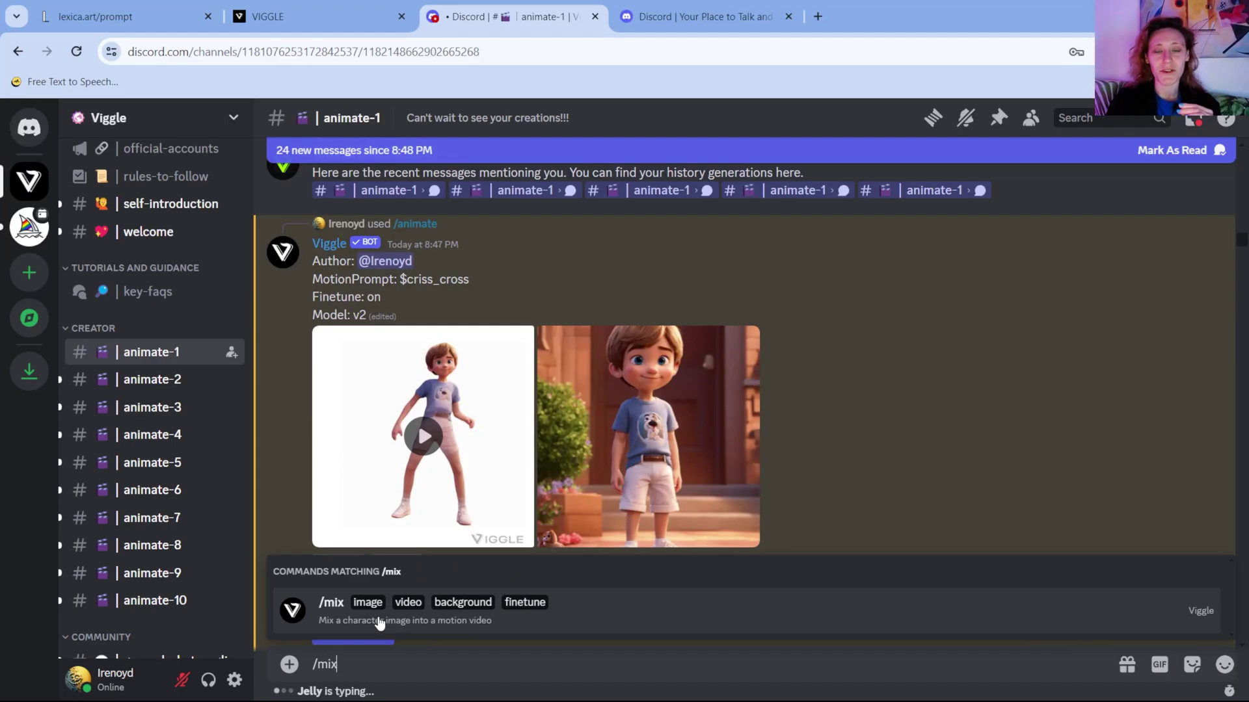
mouse_move(653, 381)
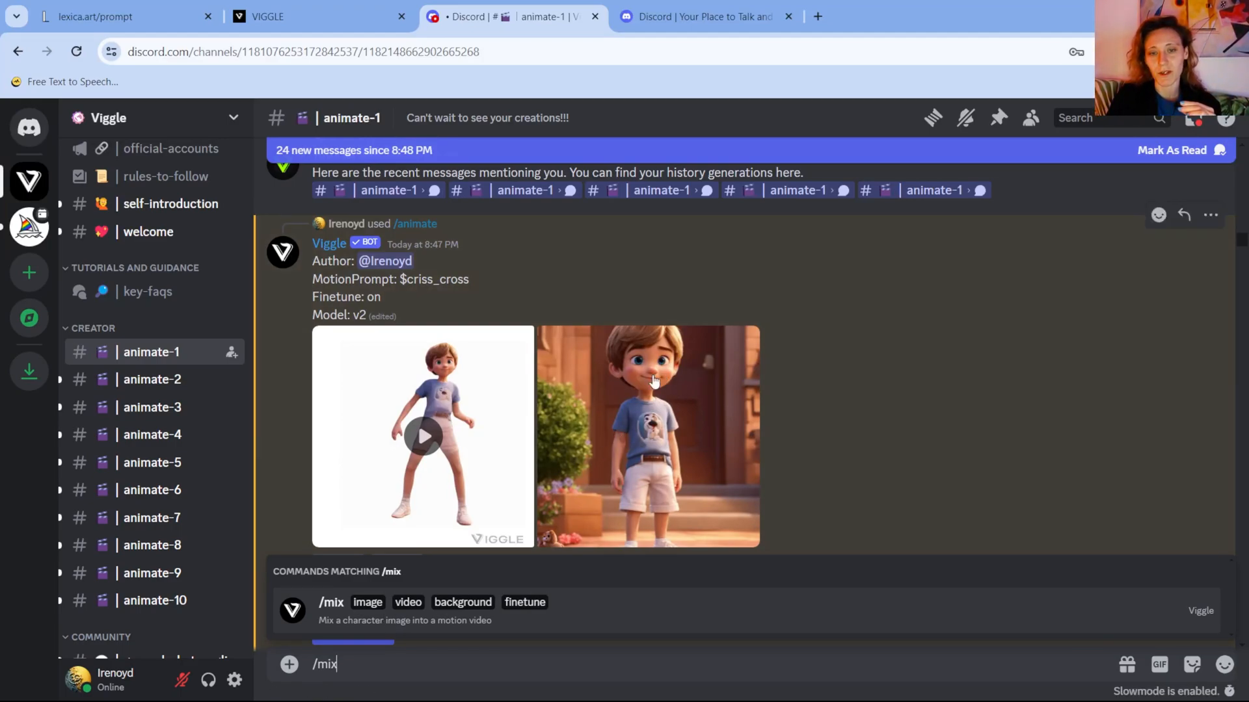
mouse_move(638, 393)
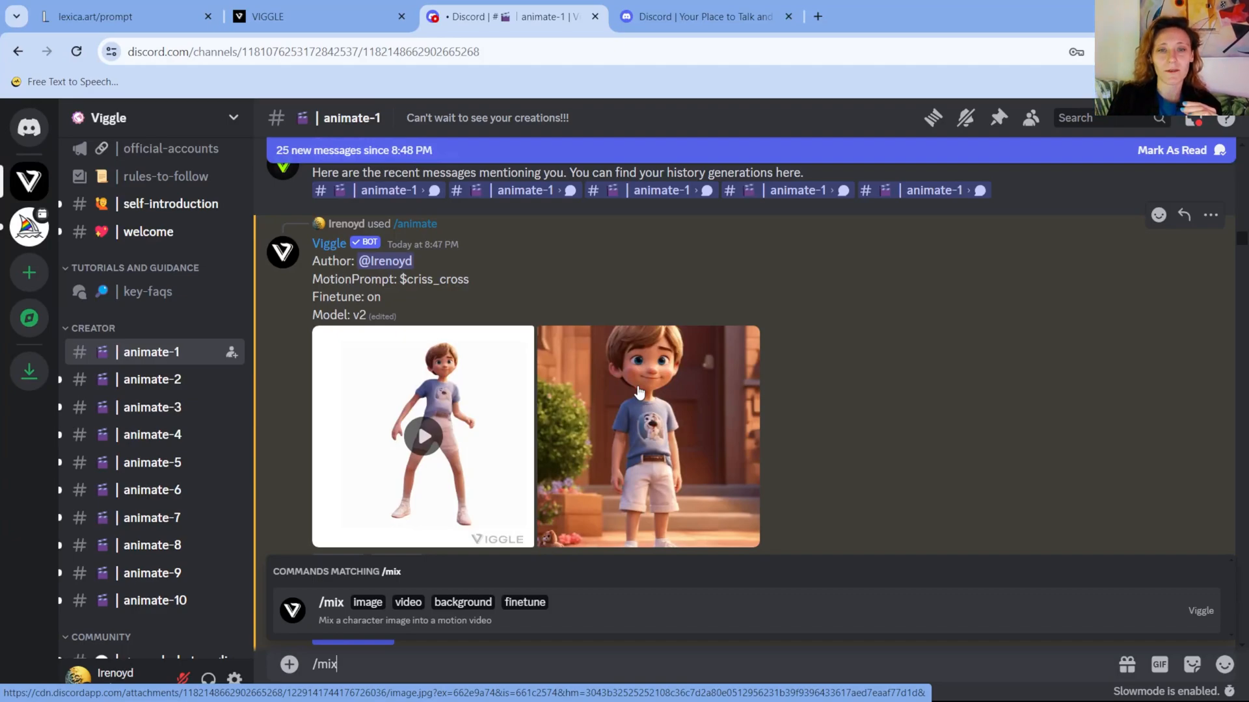
mouse_move(663, 379)
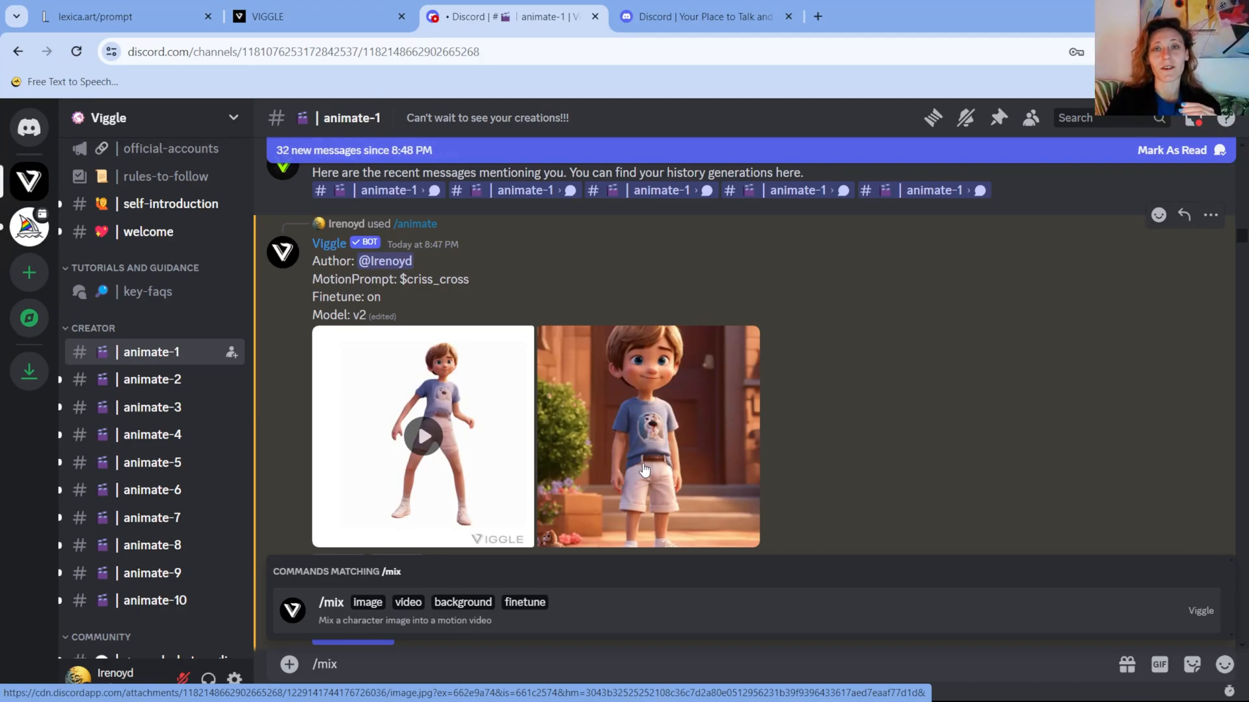
click(151, 490)
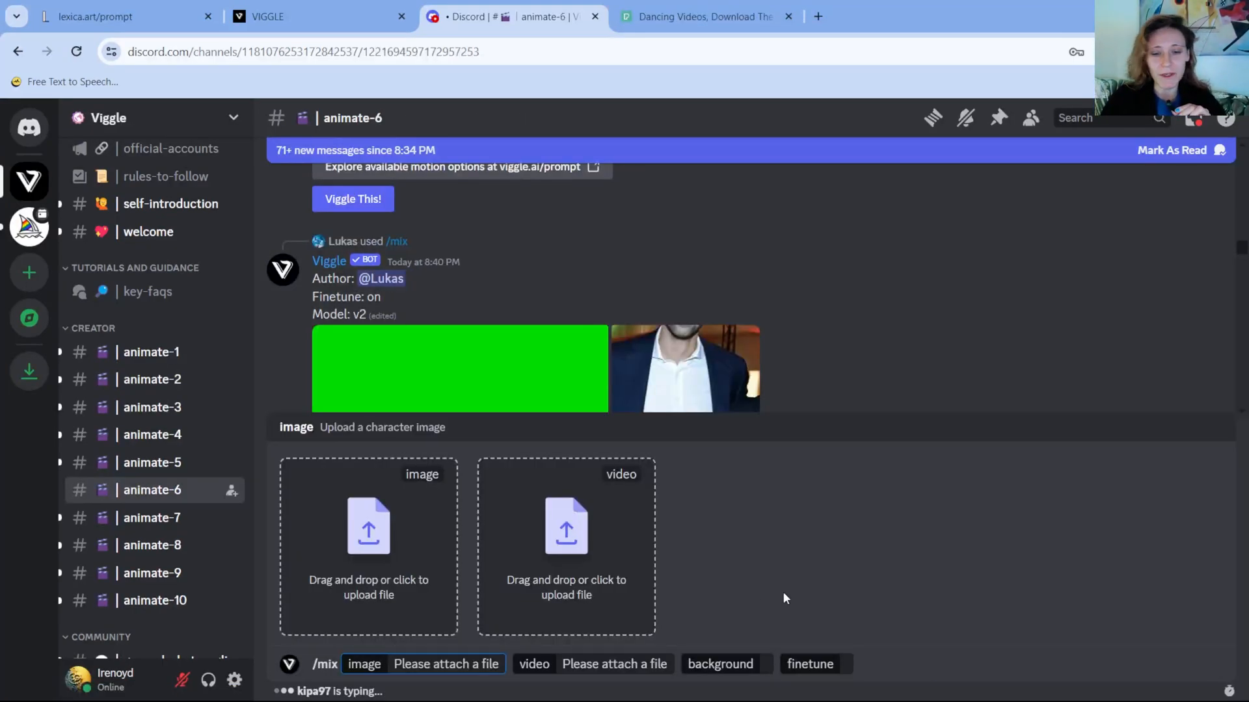
click(704, 15)
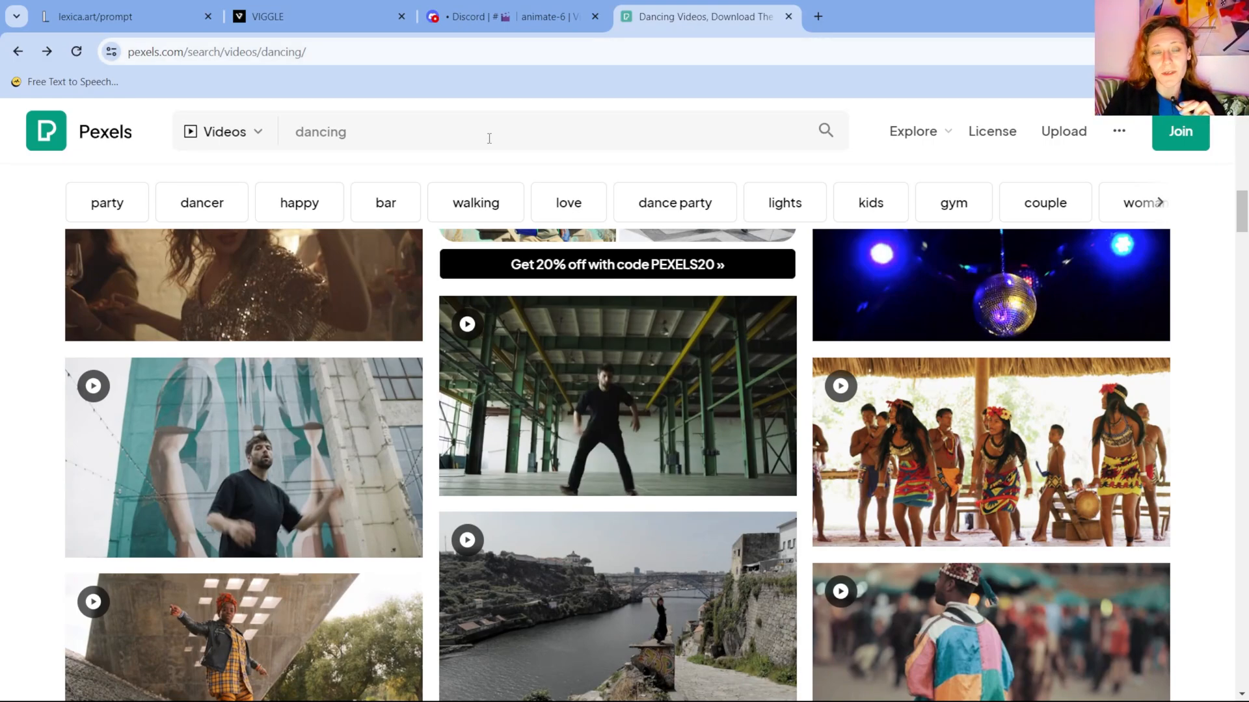
mouse_move(612, 430)
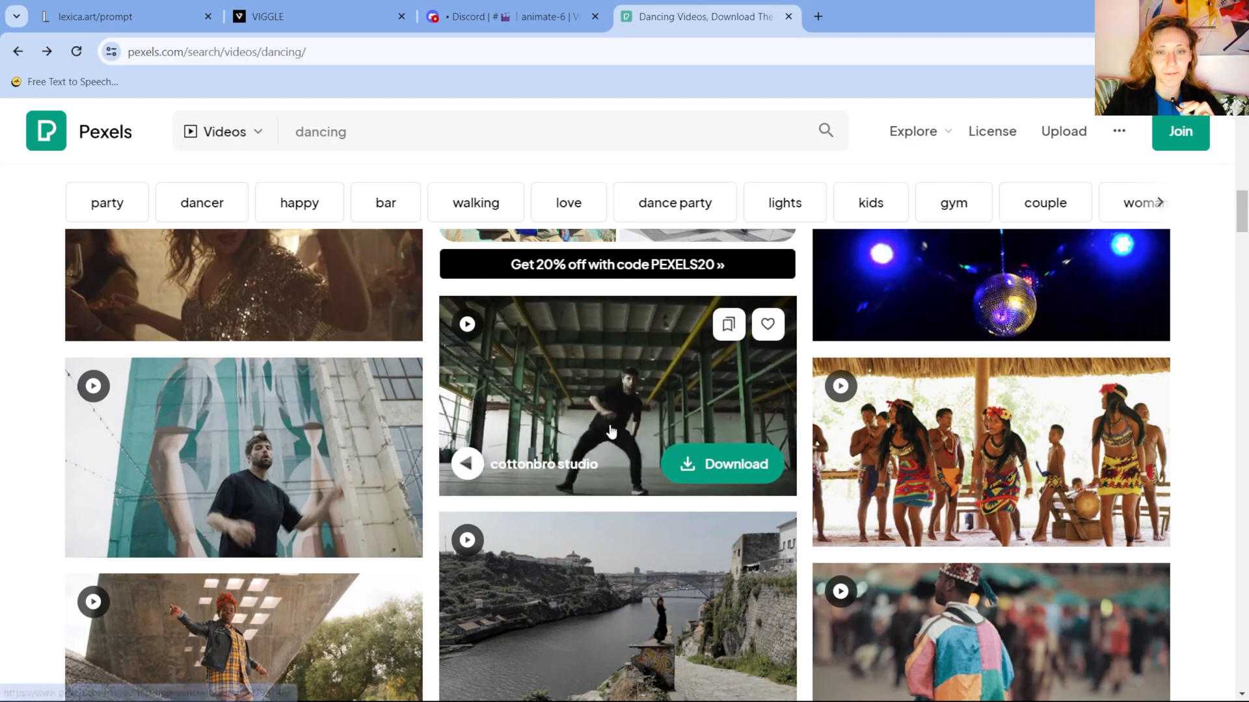
click(510, 16)
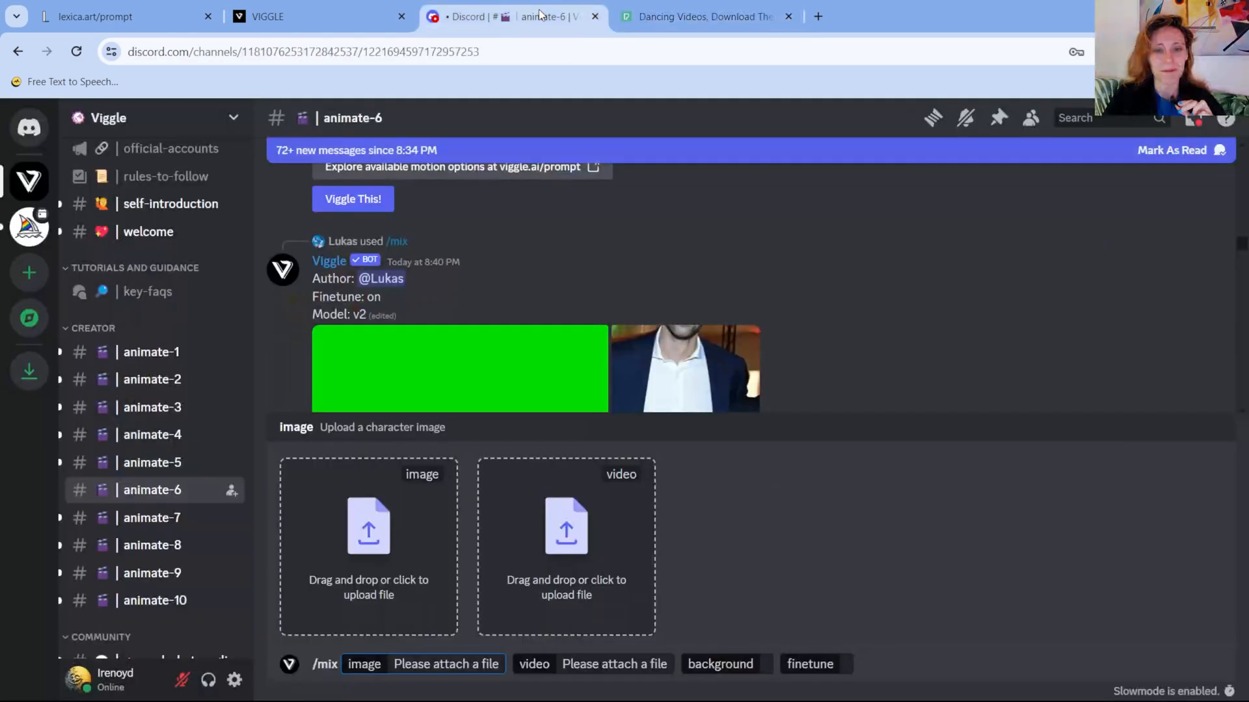
- Attach the Pixar boy image to /mix and choose the Green background option
click(369, 548)
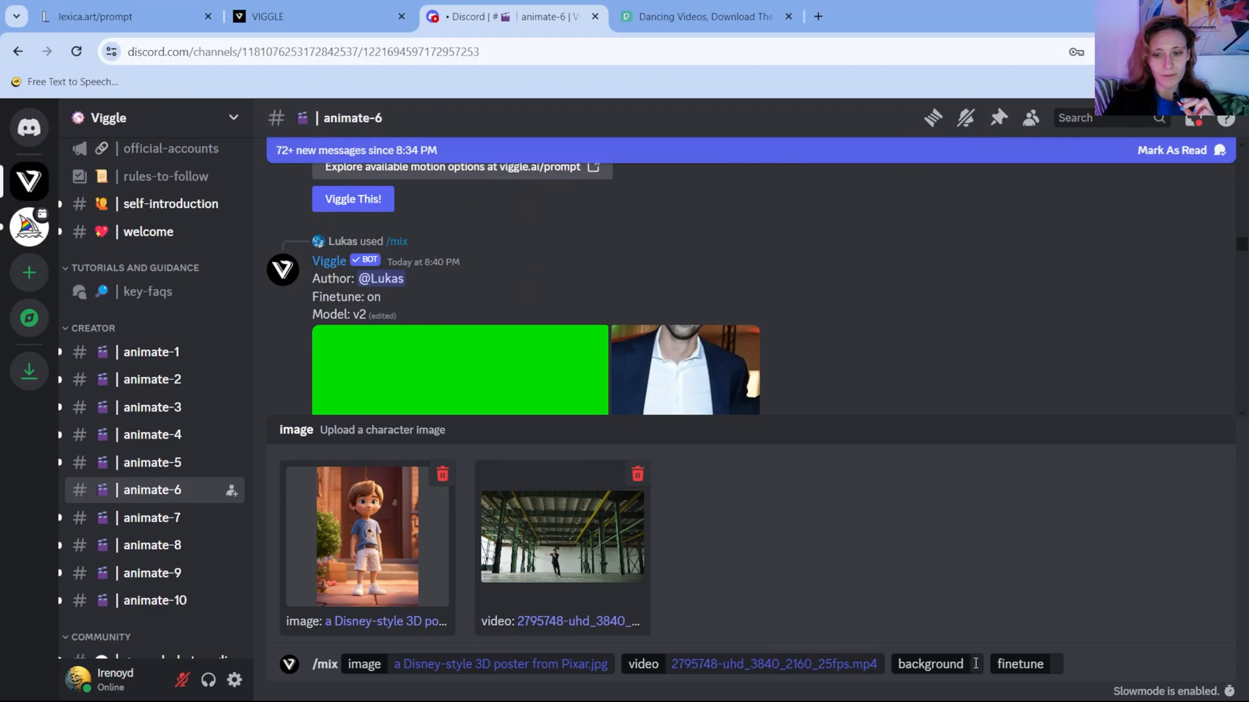
click(928, 663)
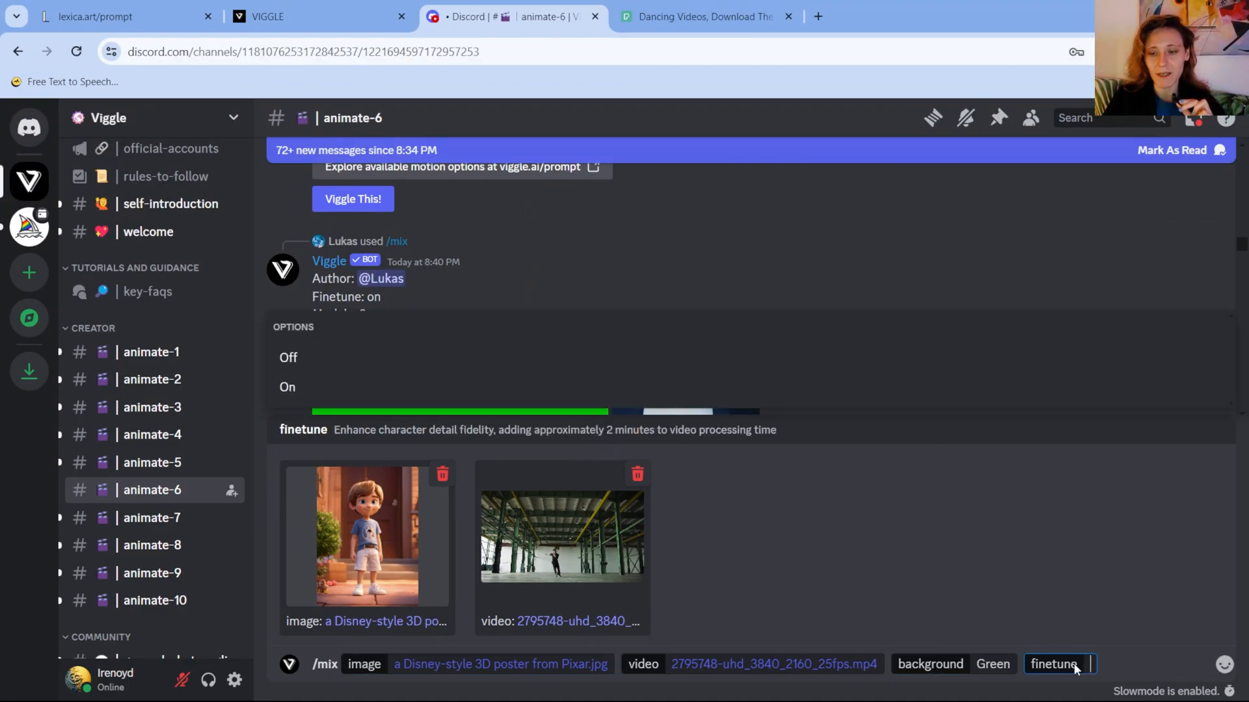
mouse_move(398, 388)
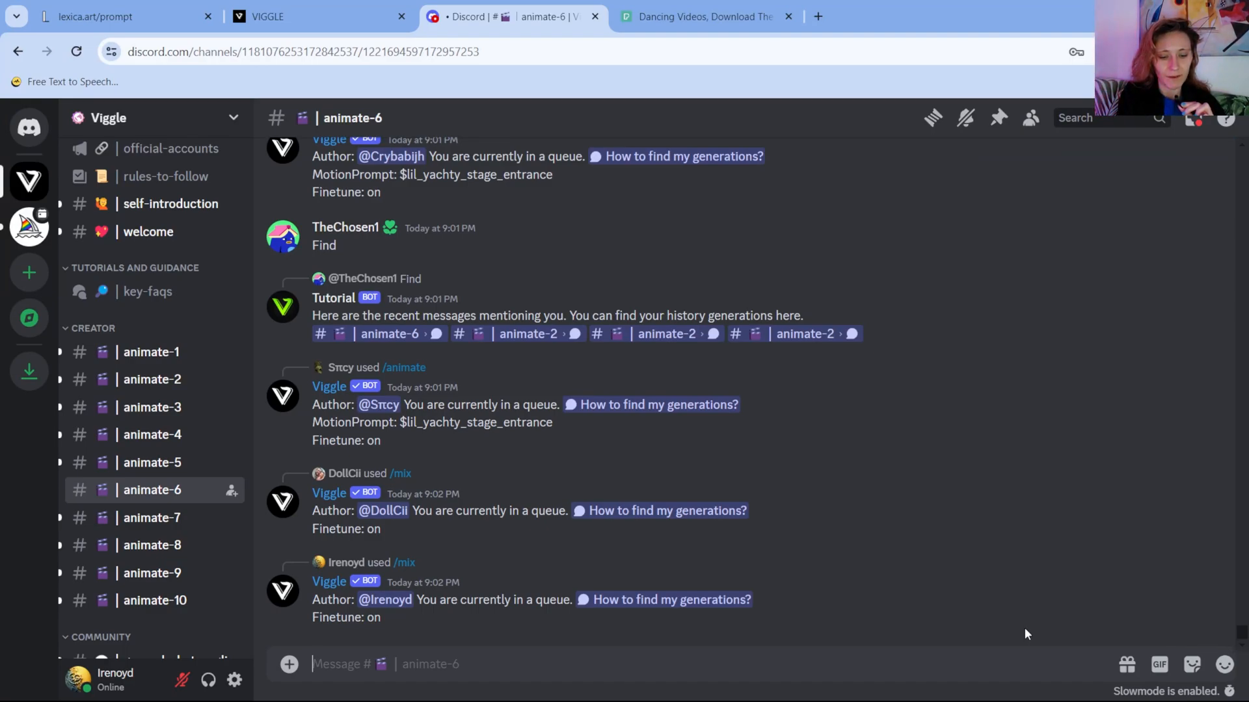
- Play the green-screen boy mix, then preview and close the warehouse source video
scroll(down, 3)
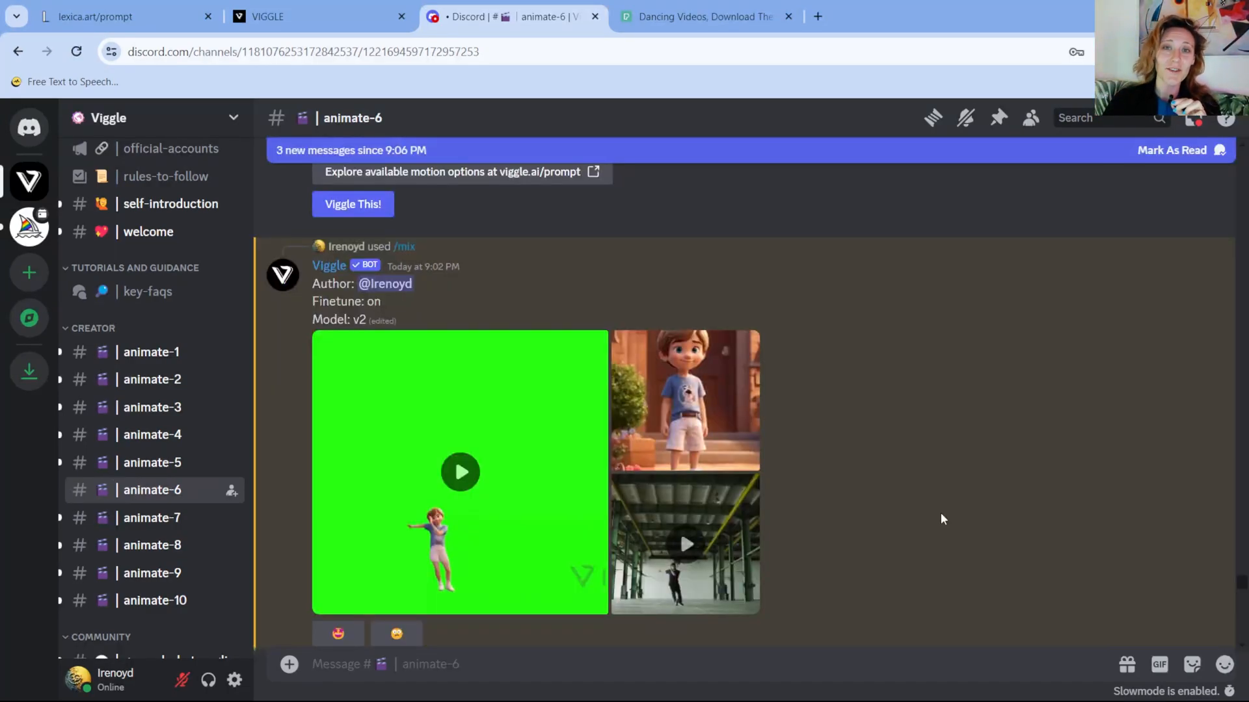
mouse_move(459, 485)
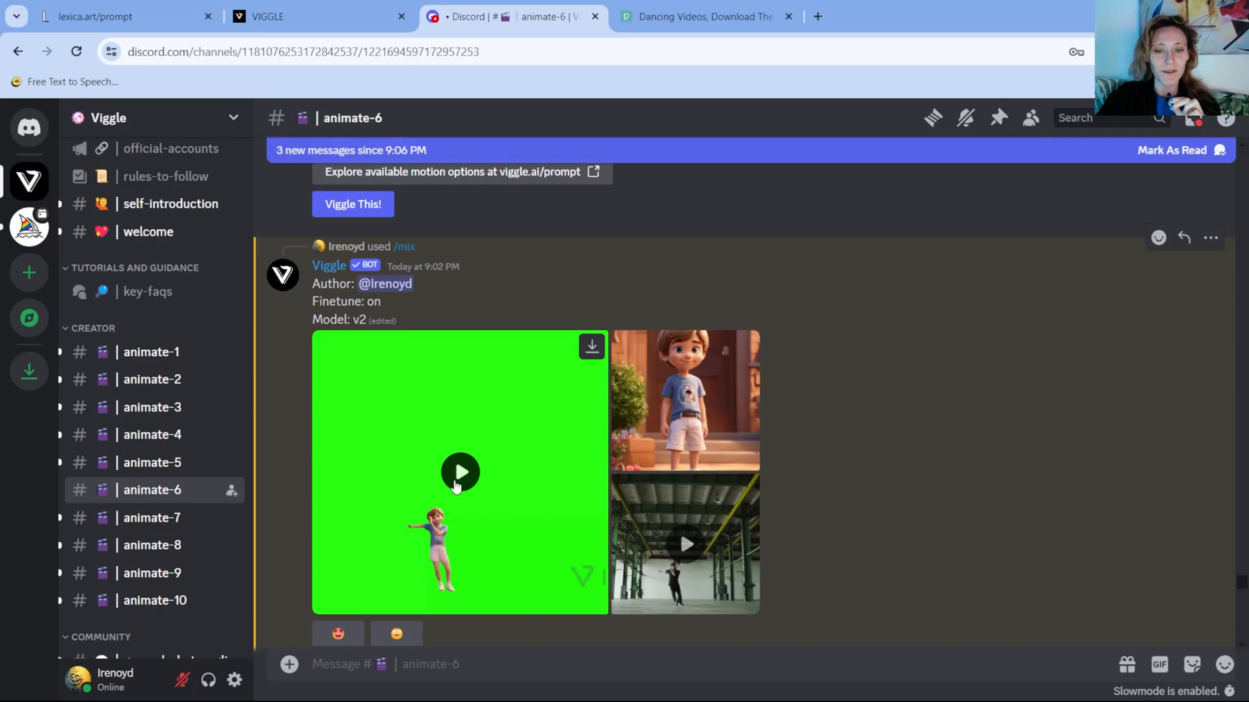
click(459, 470)
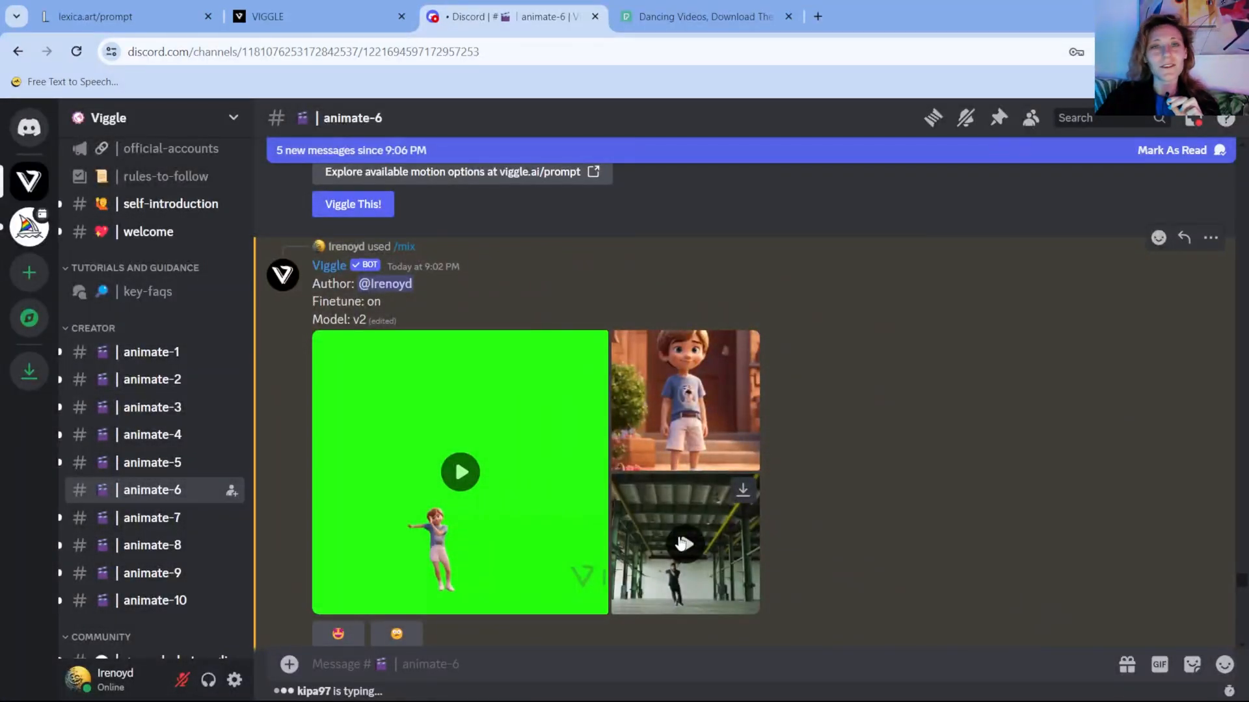
click(682, 544)
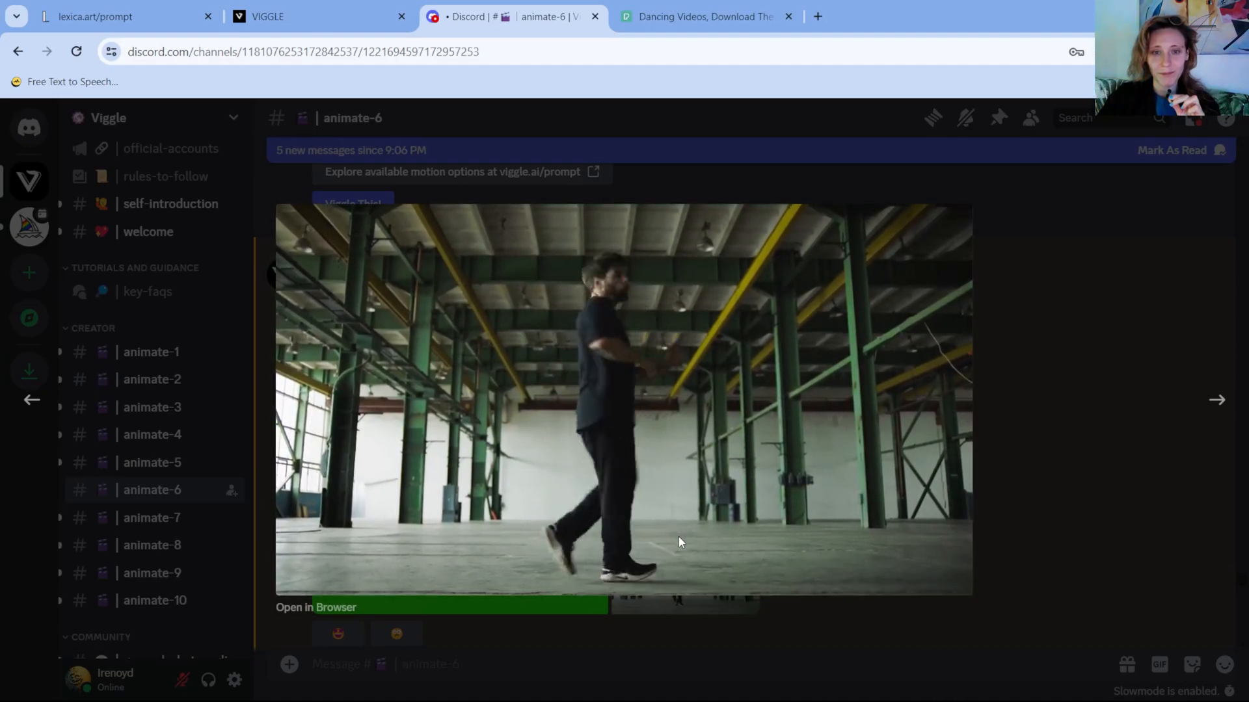
click(623, 398)
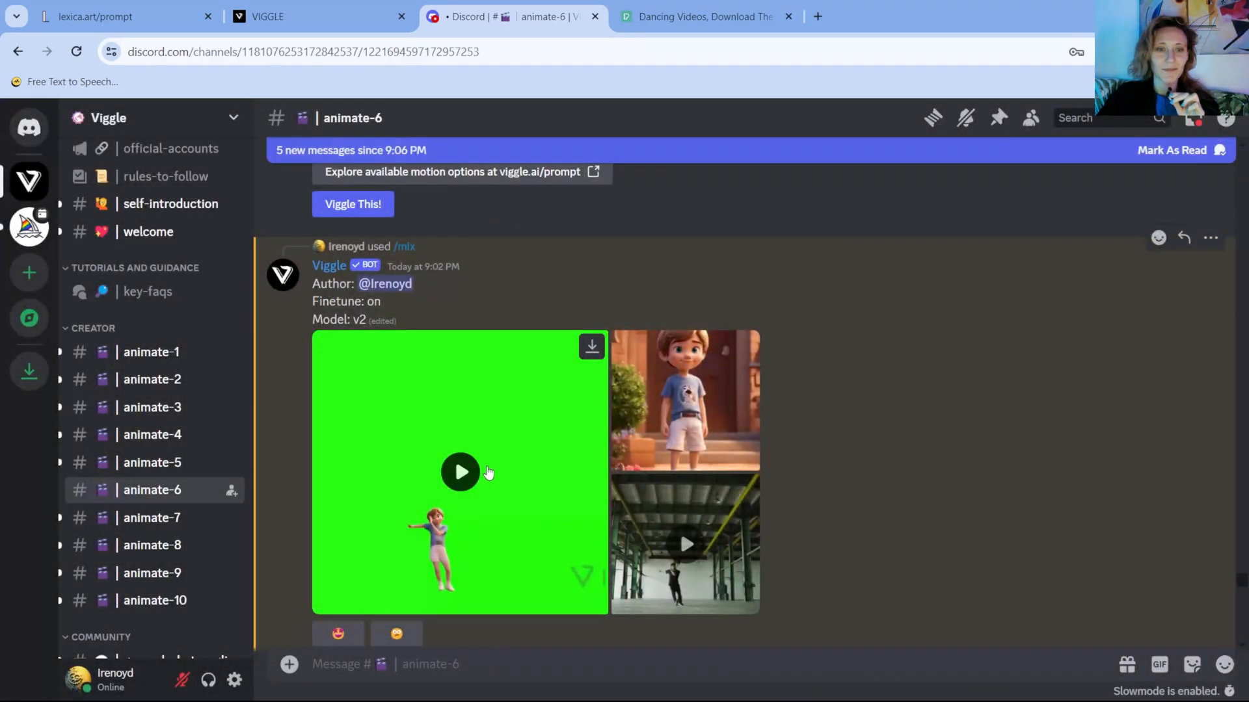
mouse_move(554, 477)
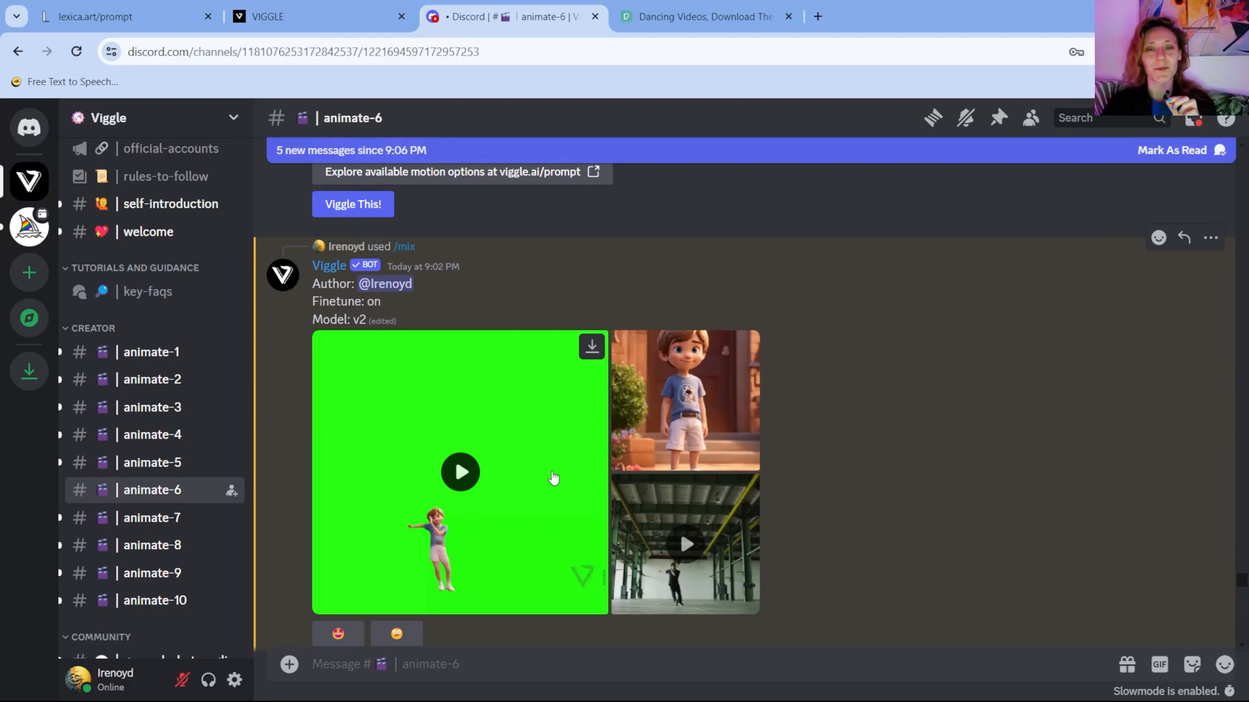
mouse_move(498, 513)
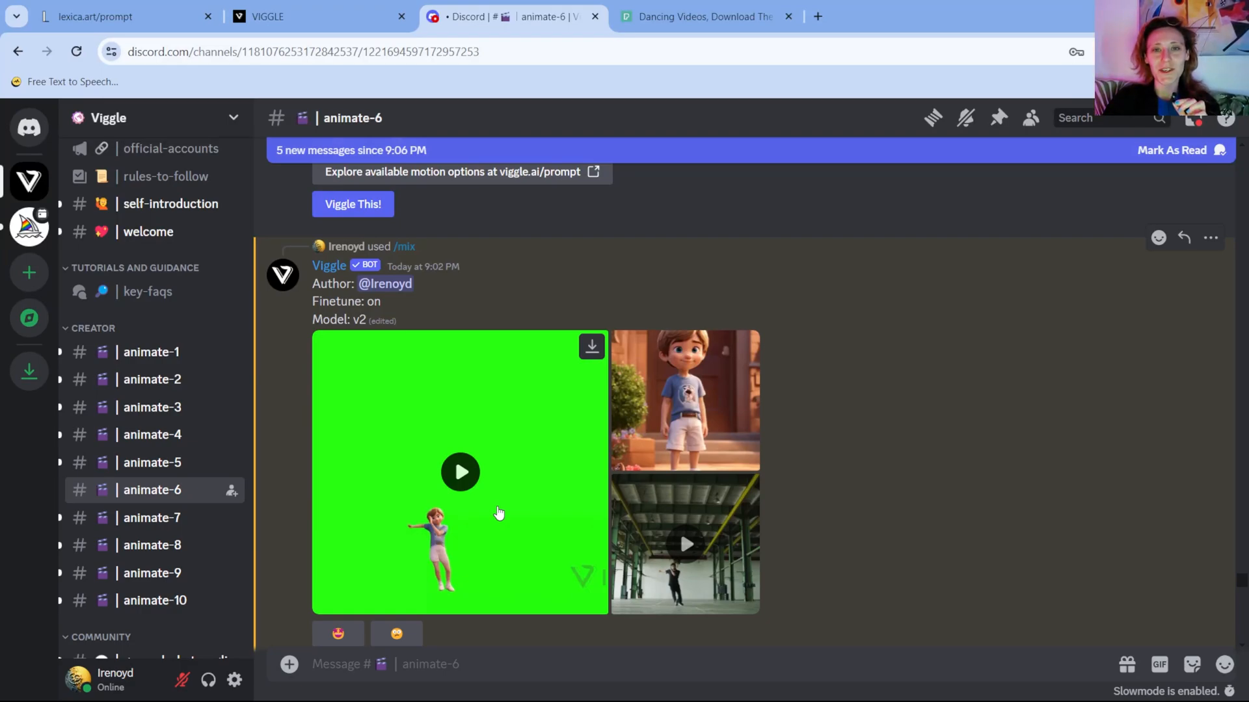
mouse_move(820, 495)
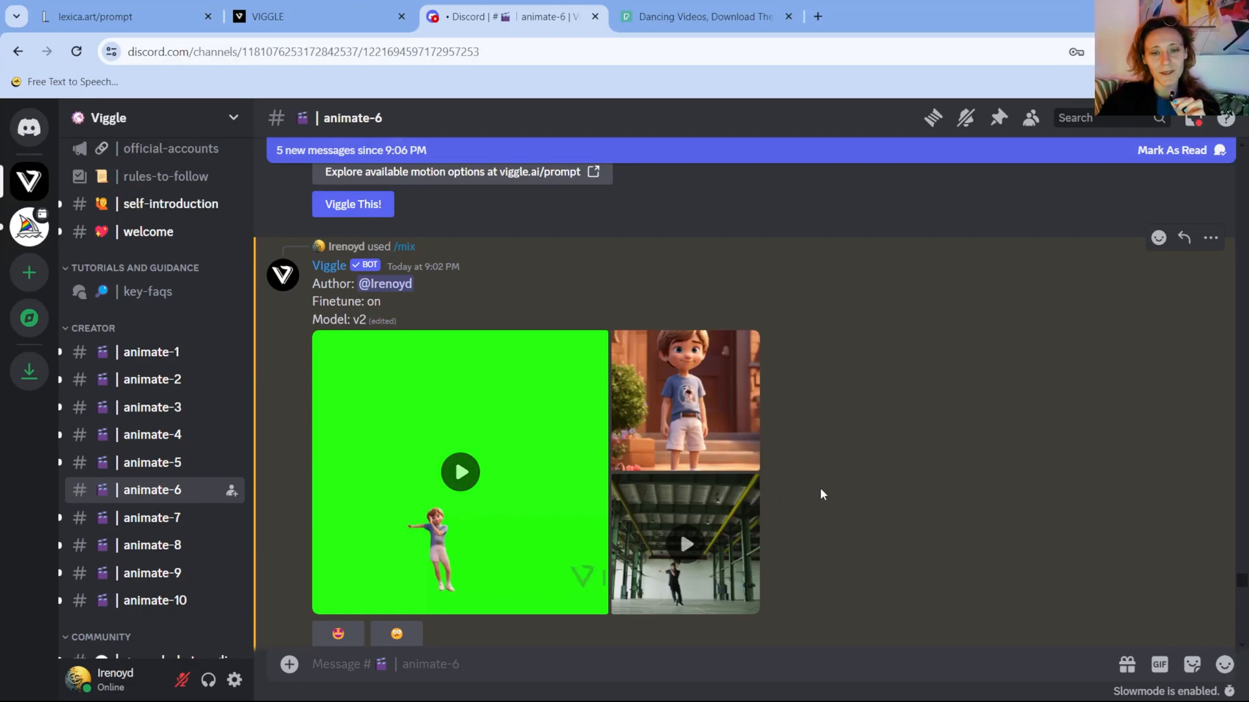